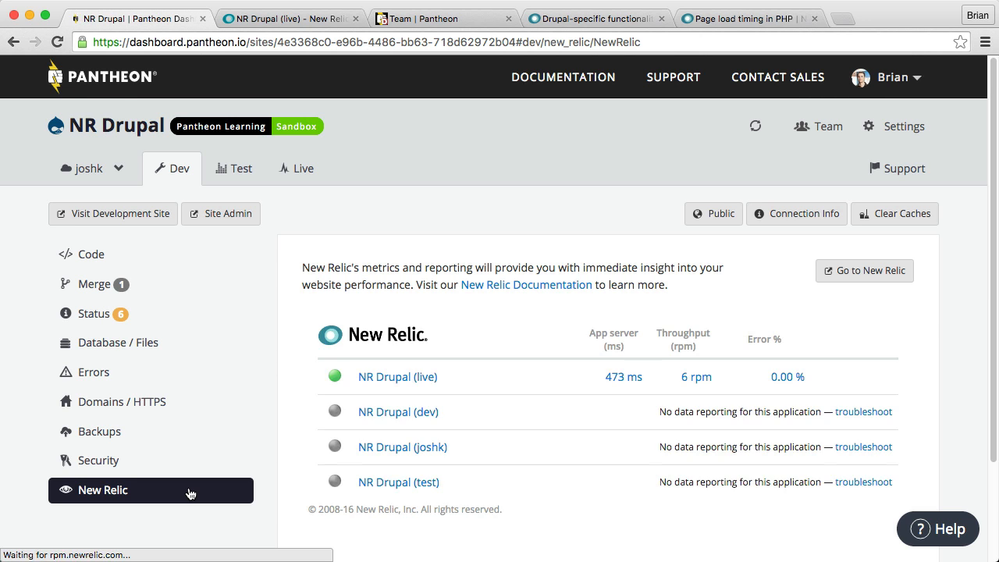
pyautogui.moveTo(761, 293)
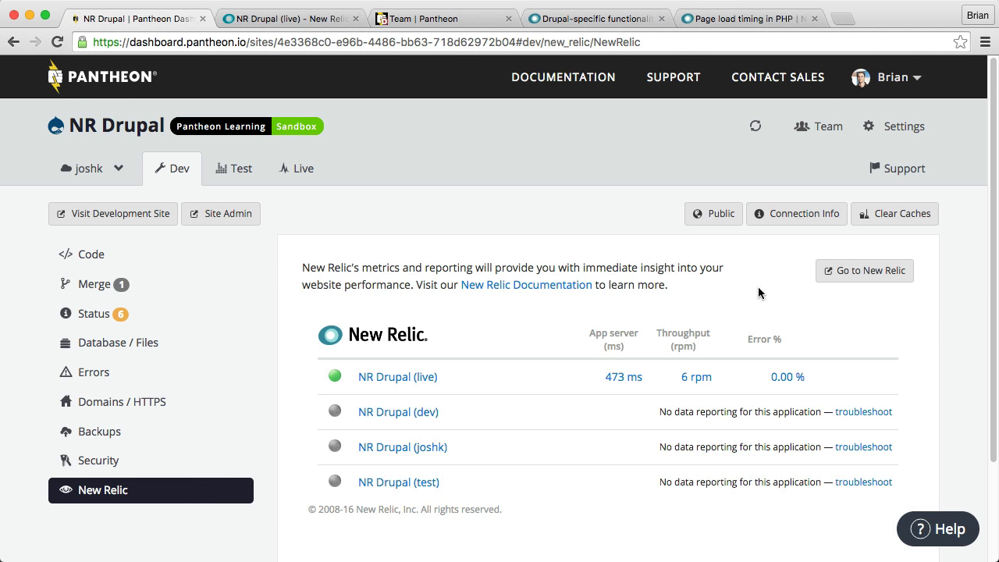
# Open the NR Drupal (live) app and scroll through its Overview page
pyautogui.click(865, 270)
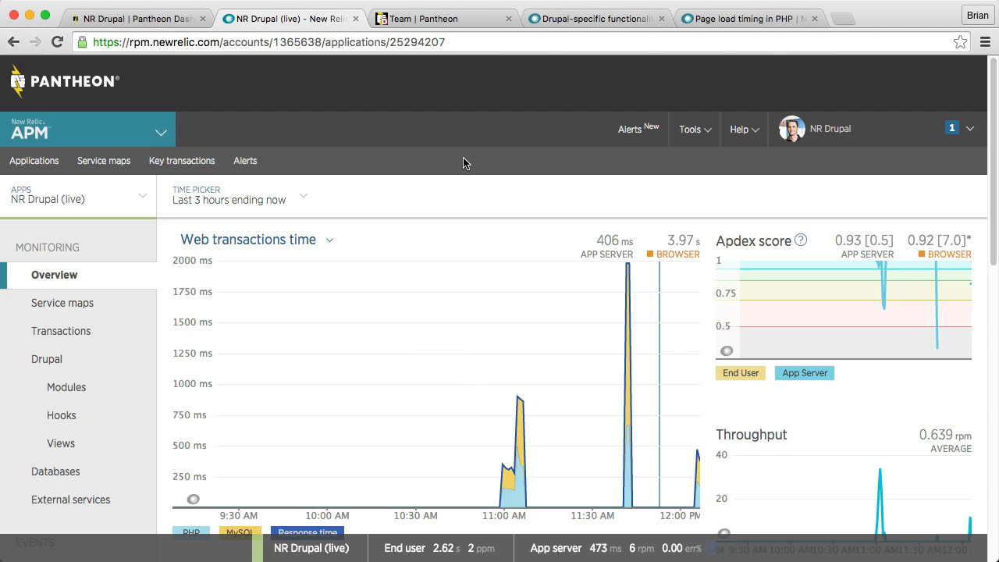
pyautogui.moveTo(473, 178)
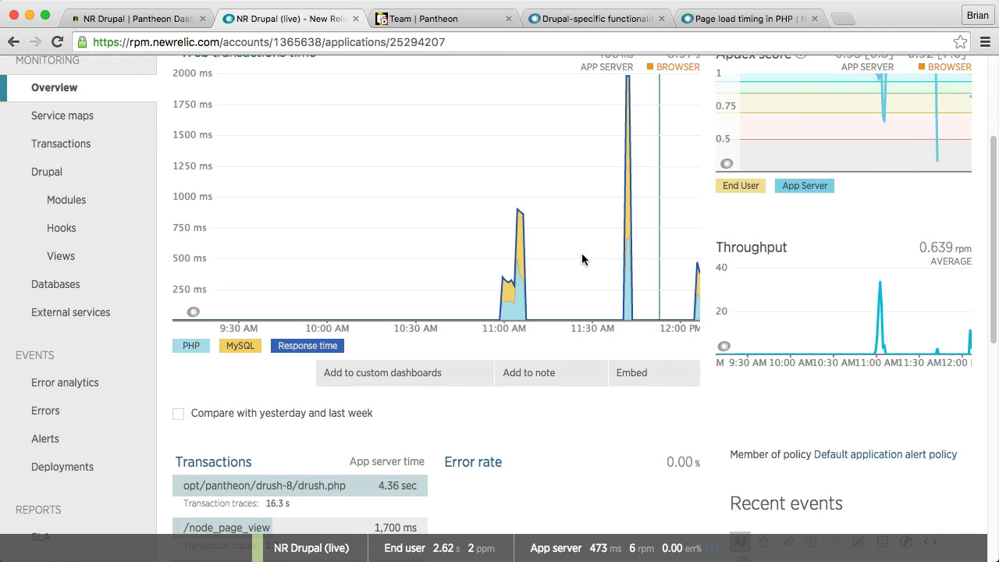
pyautogui.scroll(-3)
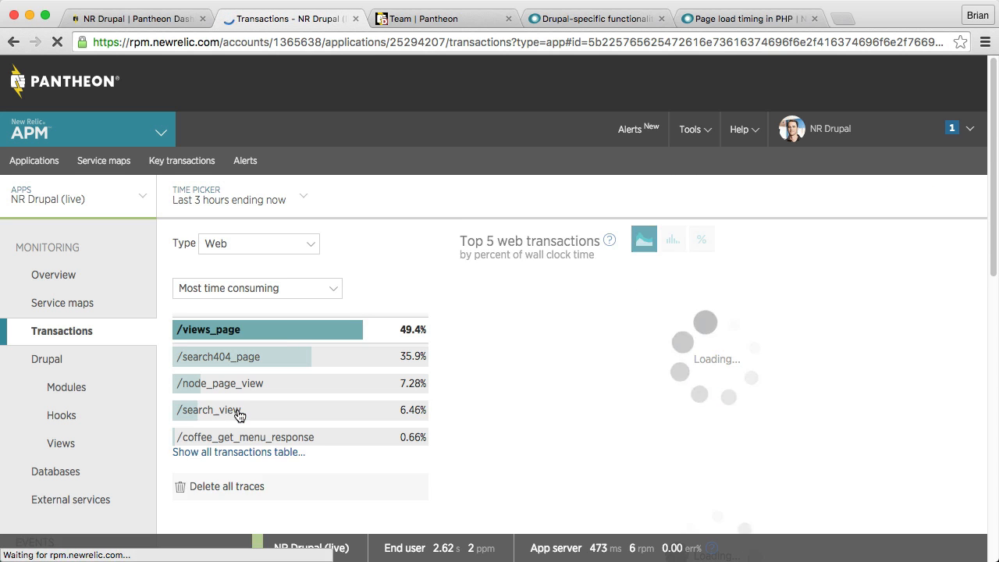
# Rank transactions by slowest average response time and scroll down toward the transaction traces
pyautogui.click(208, 329)
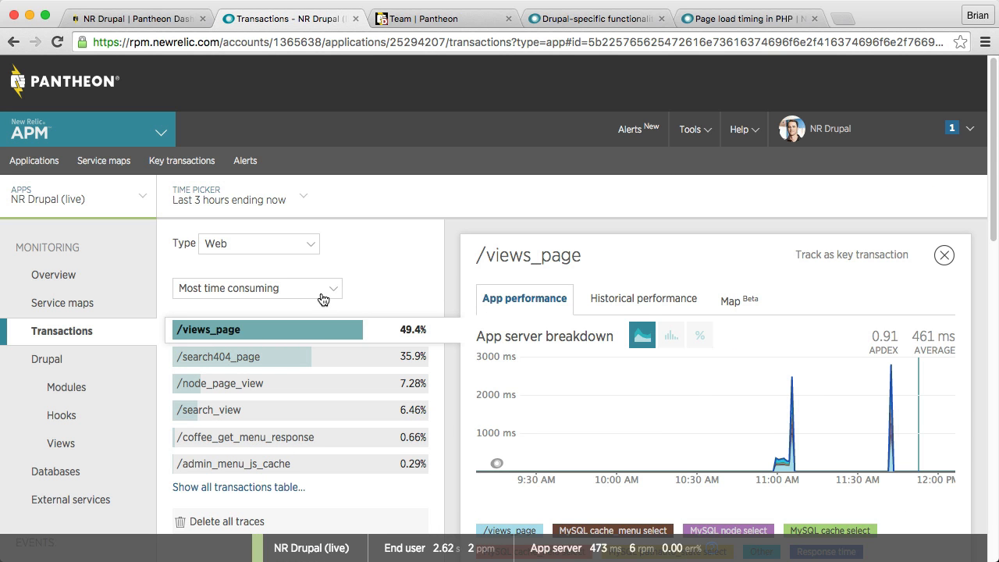
pyautogui.click(257, 287)
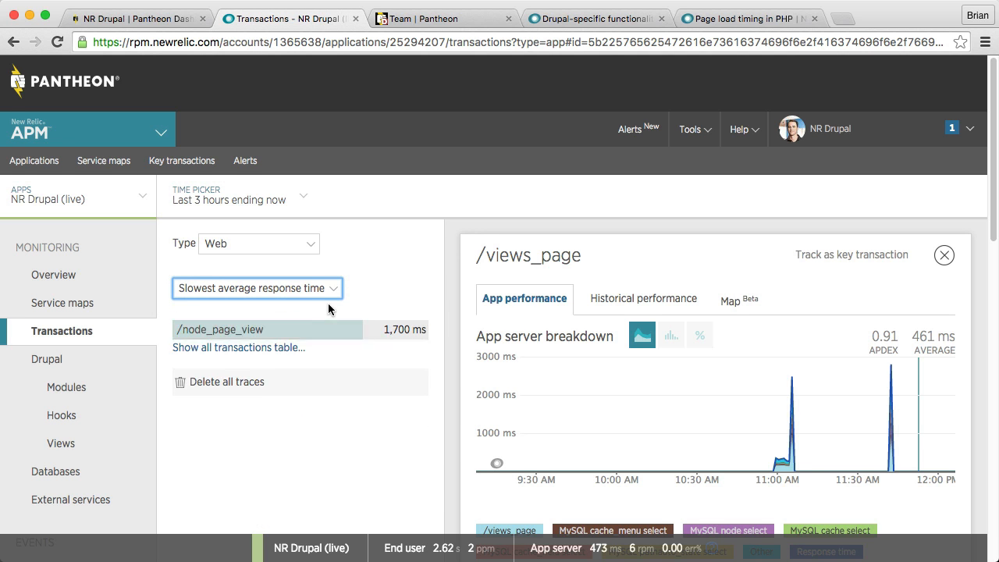
pyautogui.scroll(-3)
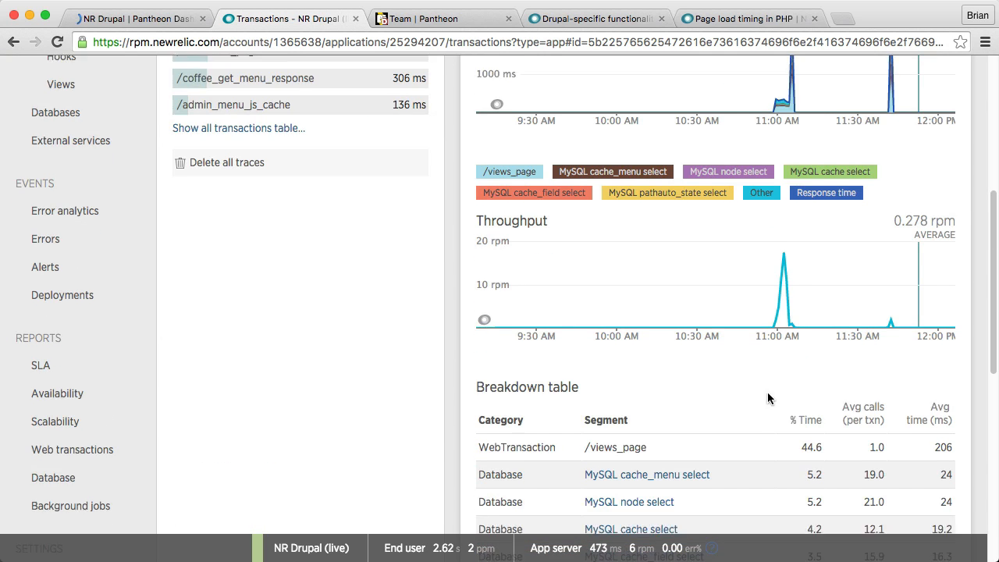
pyautogui.scroll(-3)
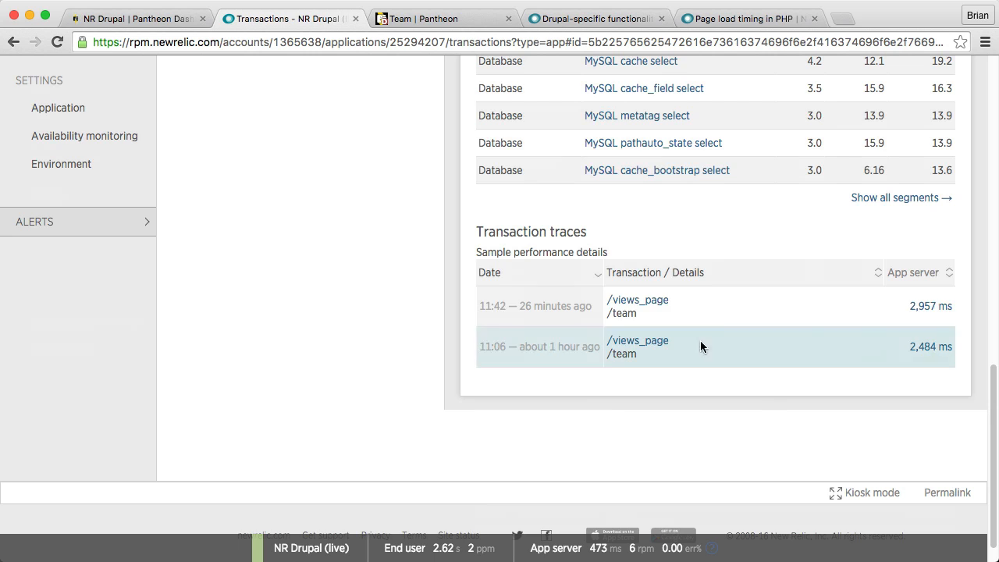
pyautogui.moveTo(726, 306)
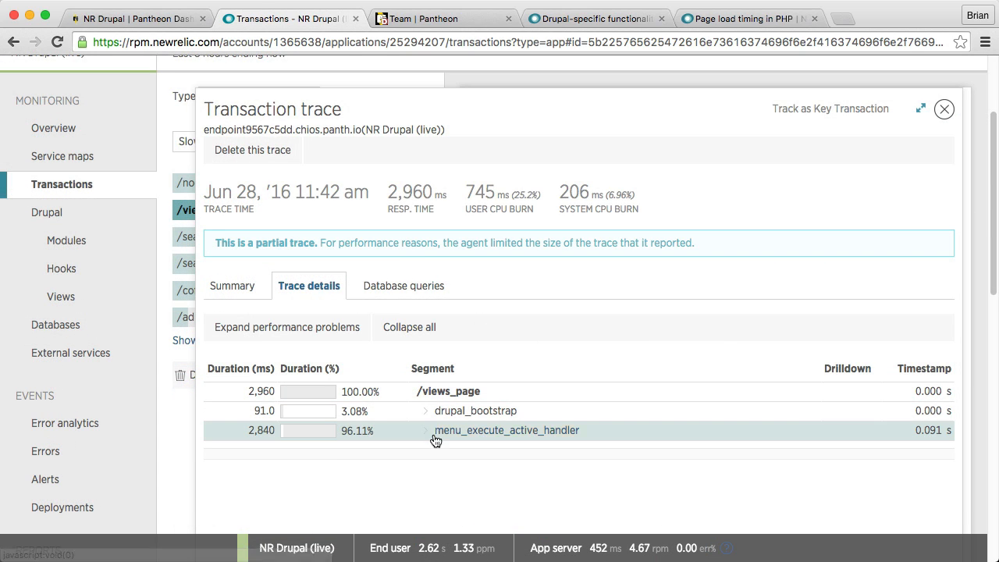
# Expand the 2,960 ms /views_page trace's call tree and scroll through its nested calls
pyautogui.click(427, 430)
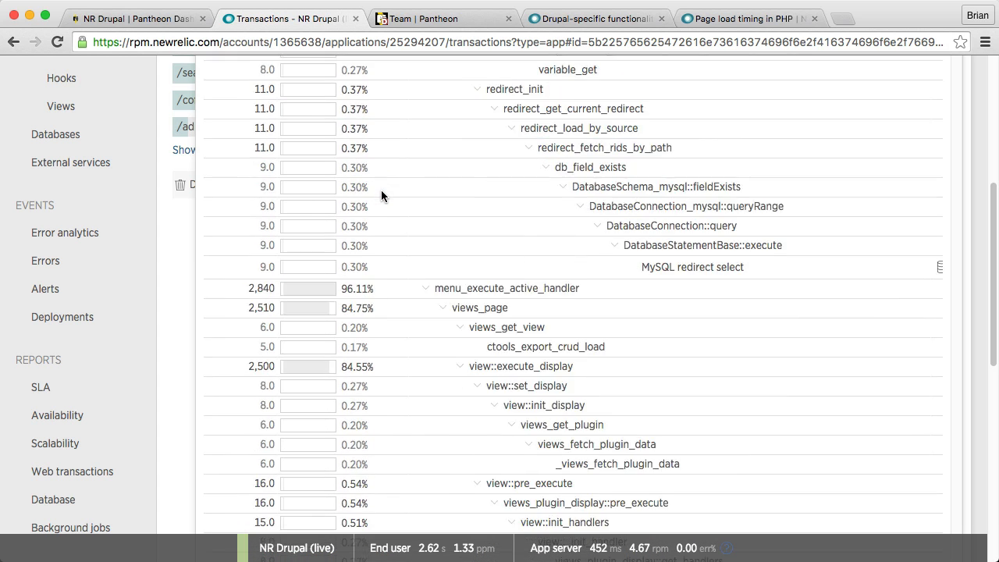
pyautogui.scroll(-3)
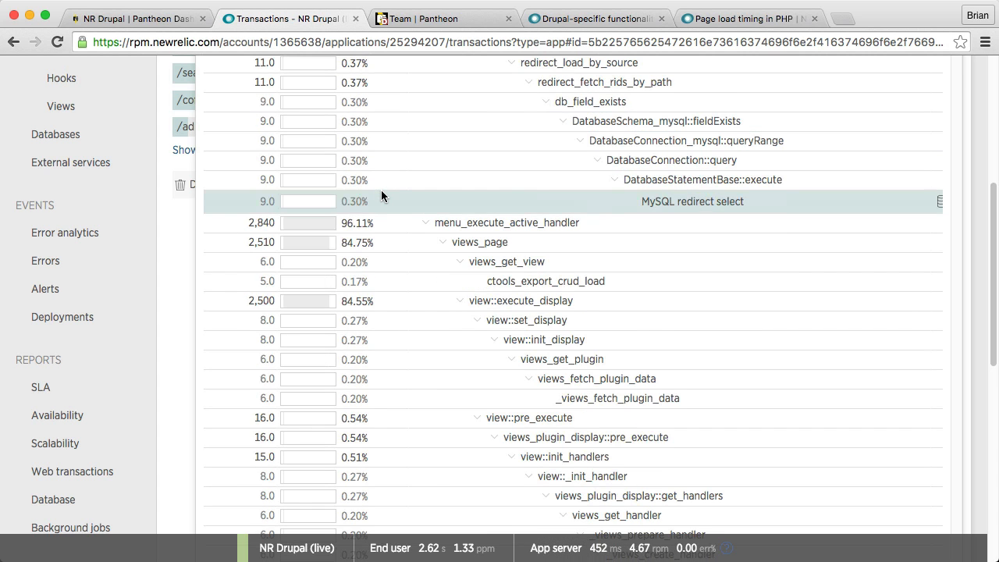
pyautogui.scroll(-3)
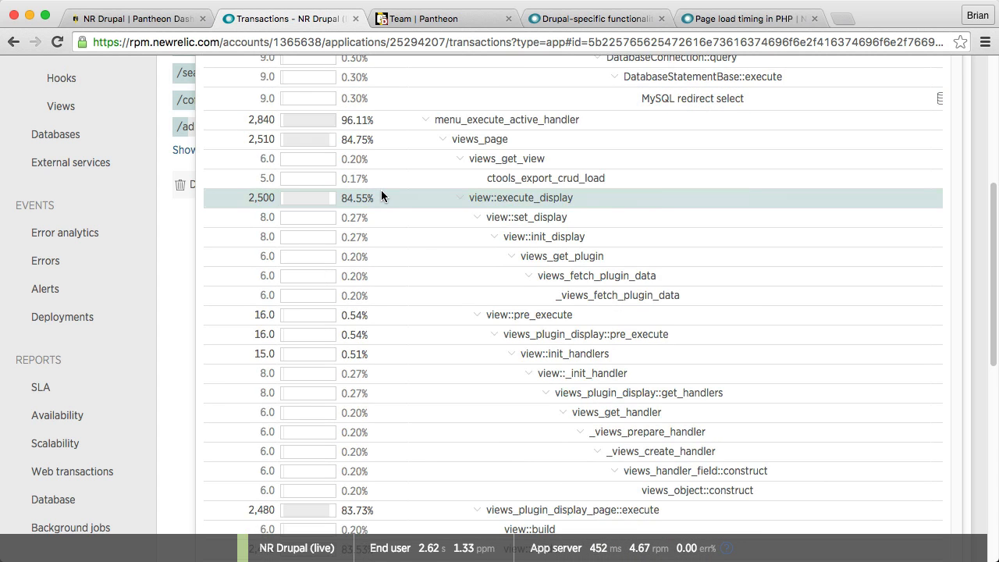
pyautogui.moveTo(401, 199)
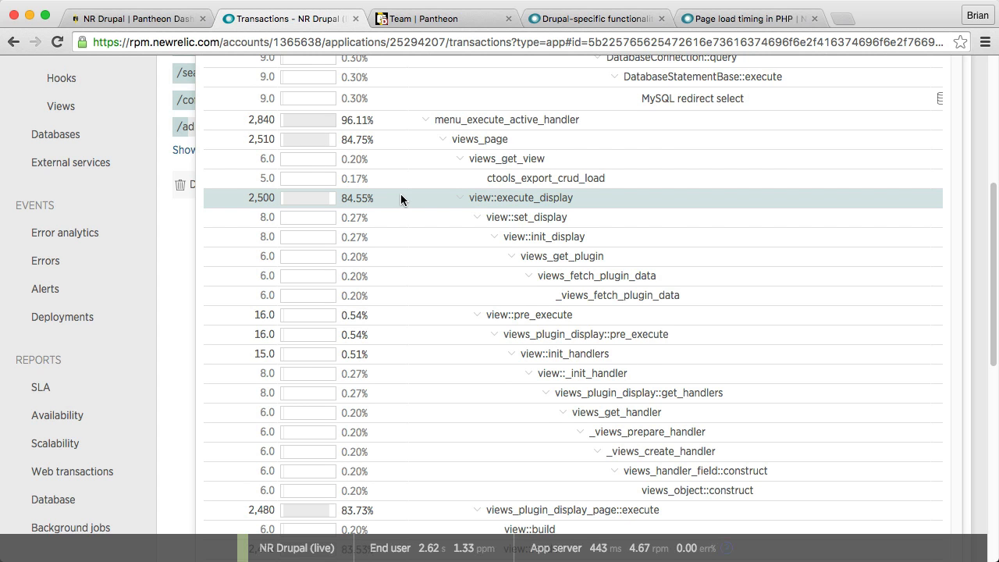
pyautogui.scroll(-3)
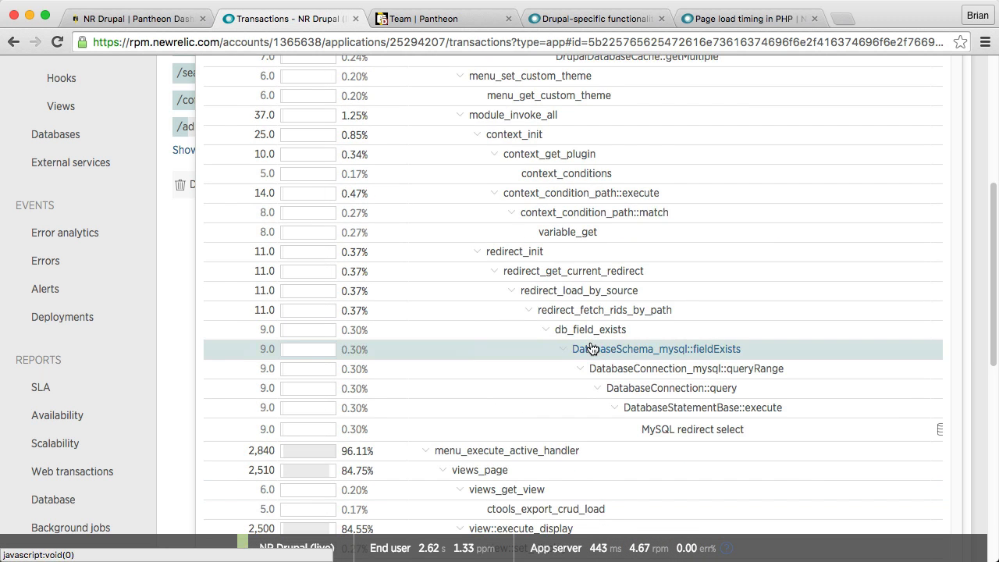
# In Pantheon, review the joshk environment's code commits
pyautogui.click(137, 18)
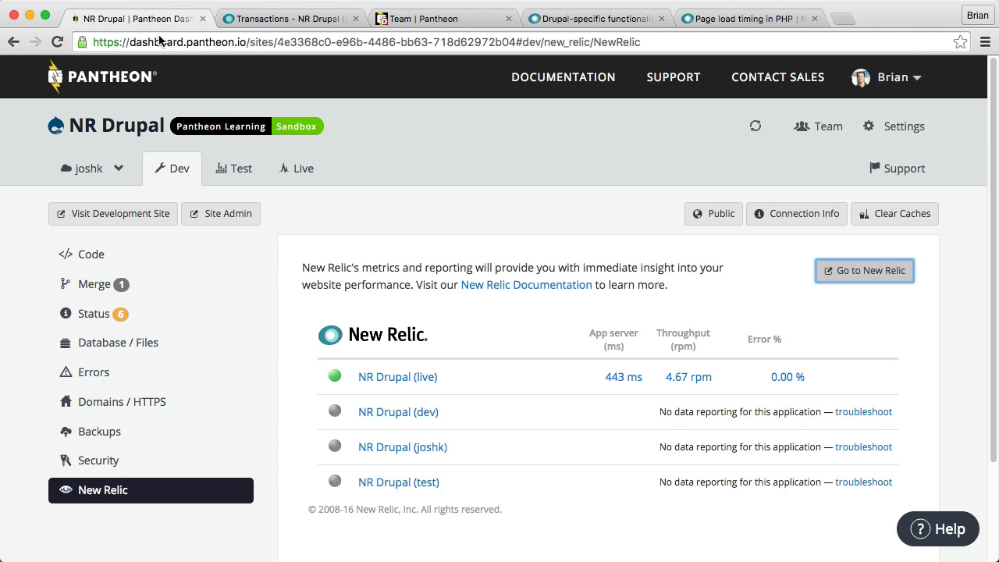
pyautogui.click(88, 168)
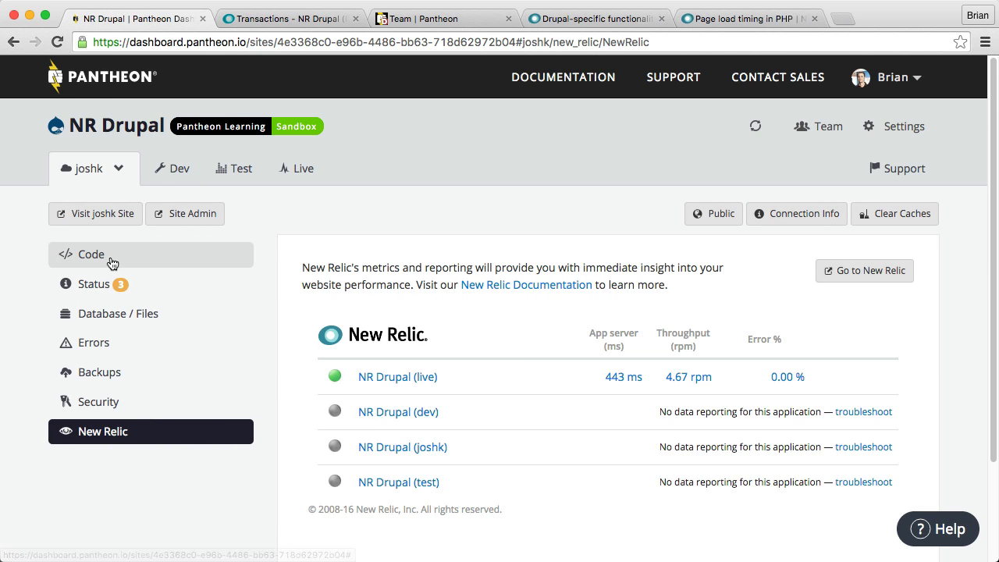
pyautogui.click(90, 254)
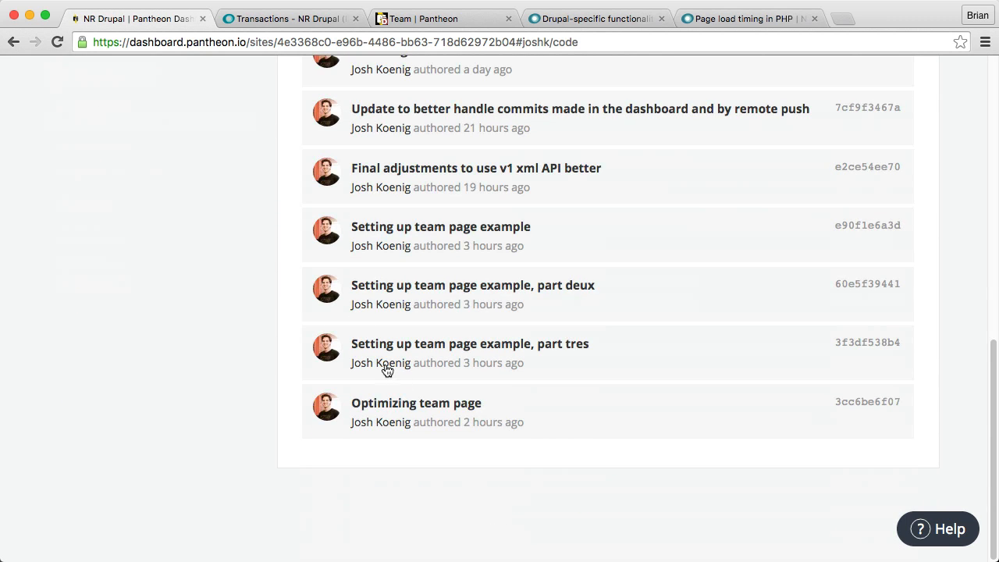
pyautogui.moveTo(420, 420)
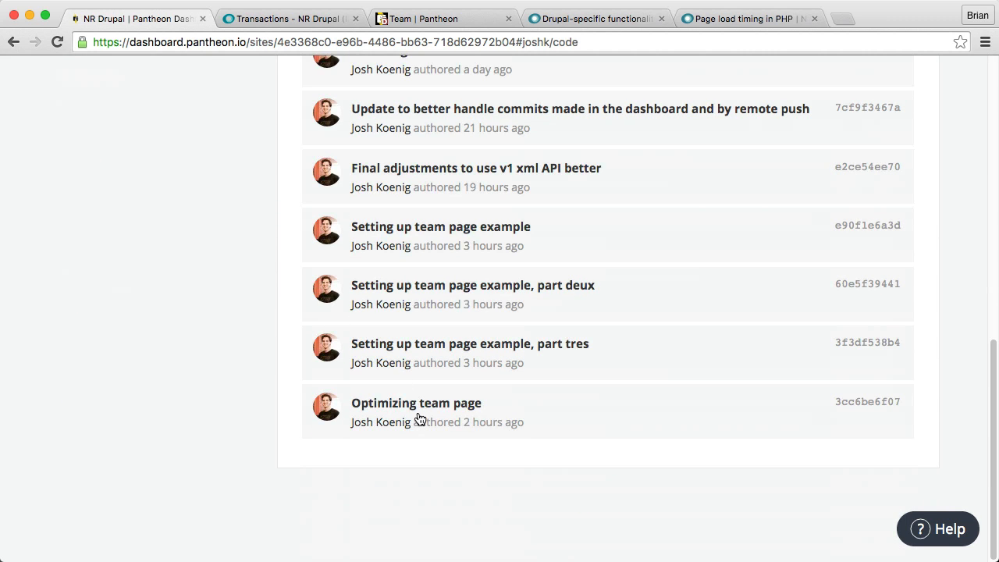
pyautogui.scroll(-3)
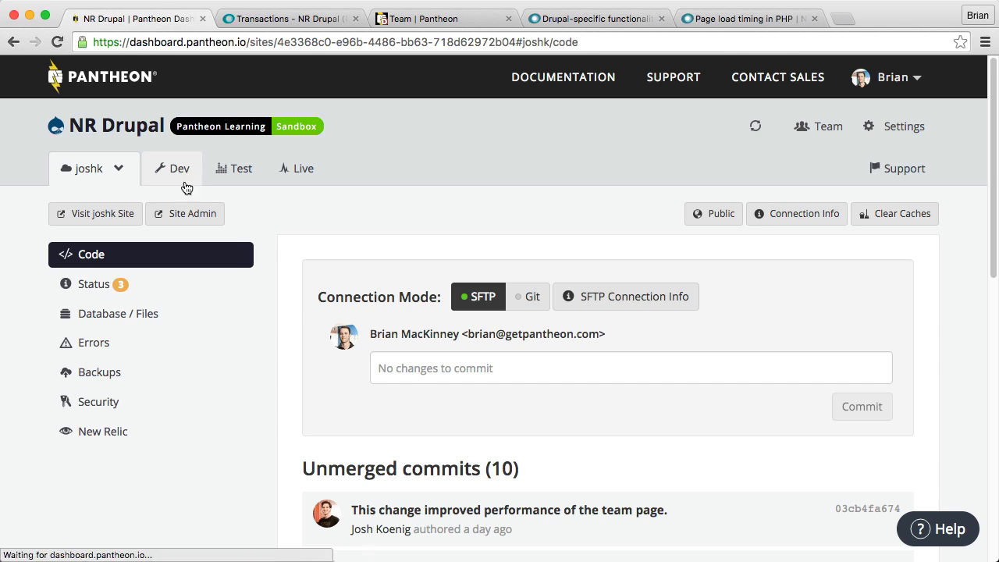
# Merge the joshk multidev code into the Dev environment
pyautogui.click(171, 168)
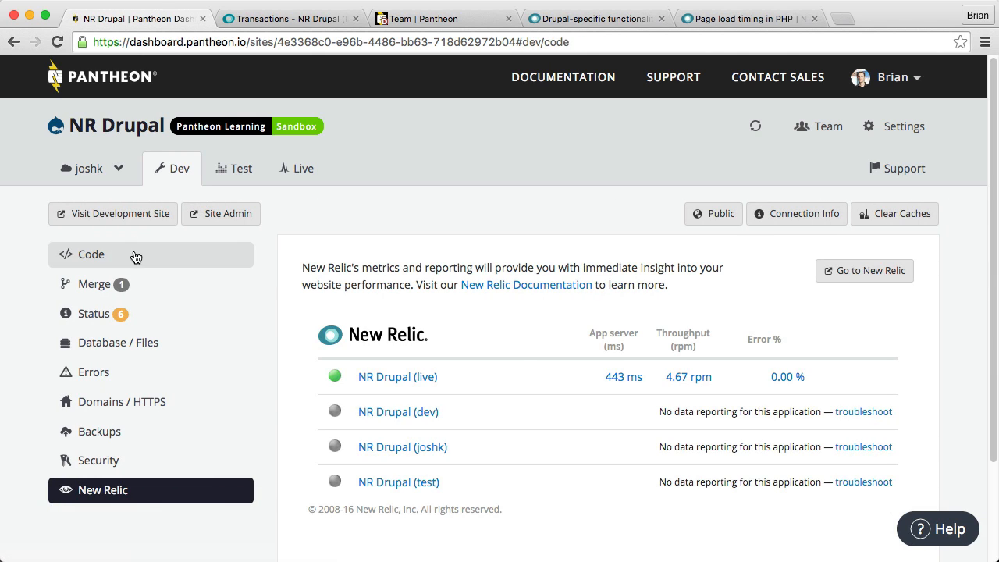
pyautogui.click(94, 283)
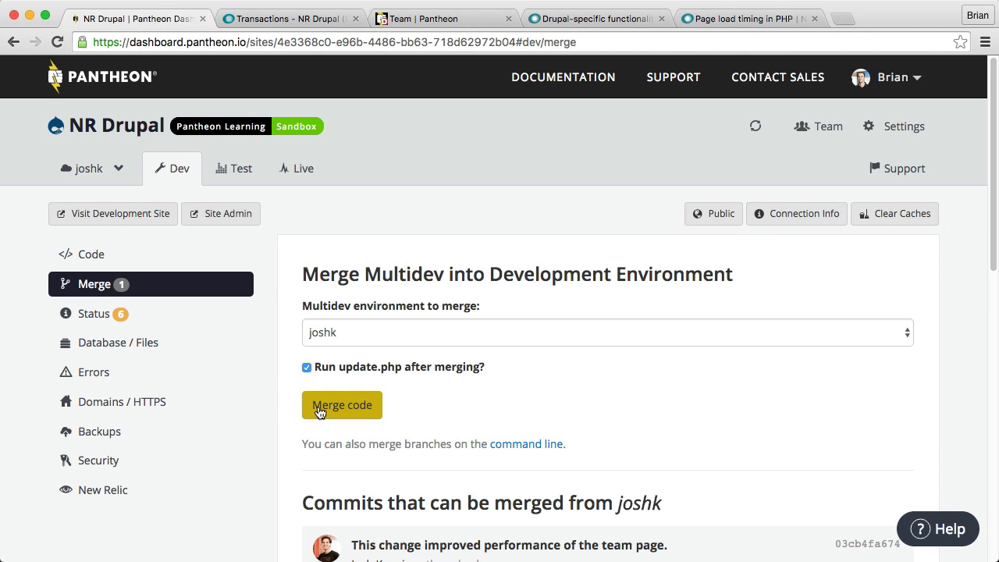
pyautogui.click(341, 404)
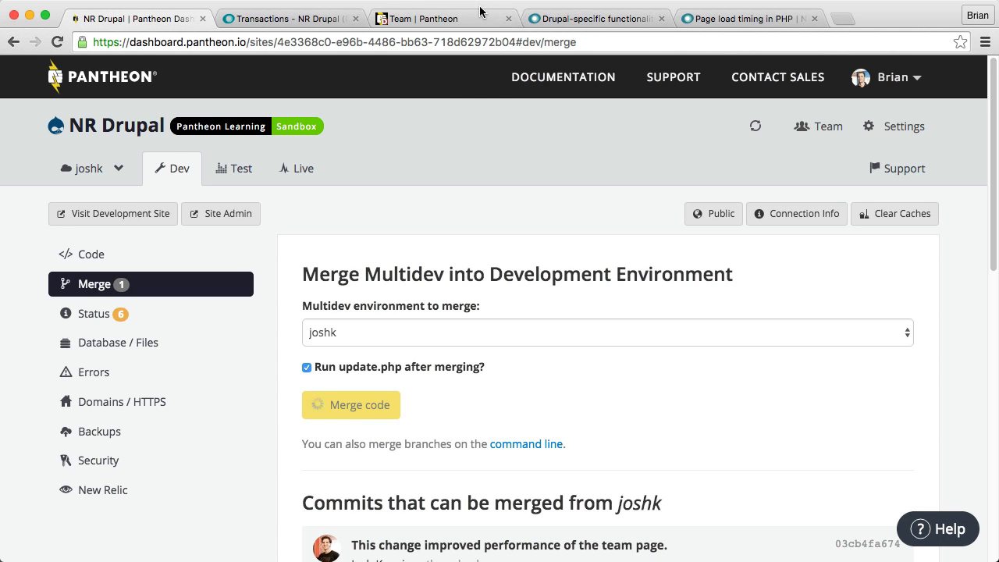
pyautogui.click(351, 404)
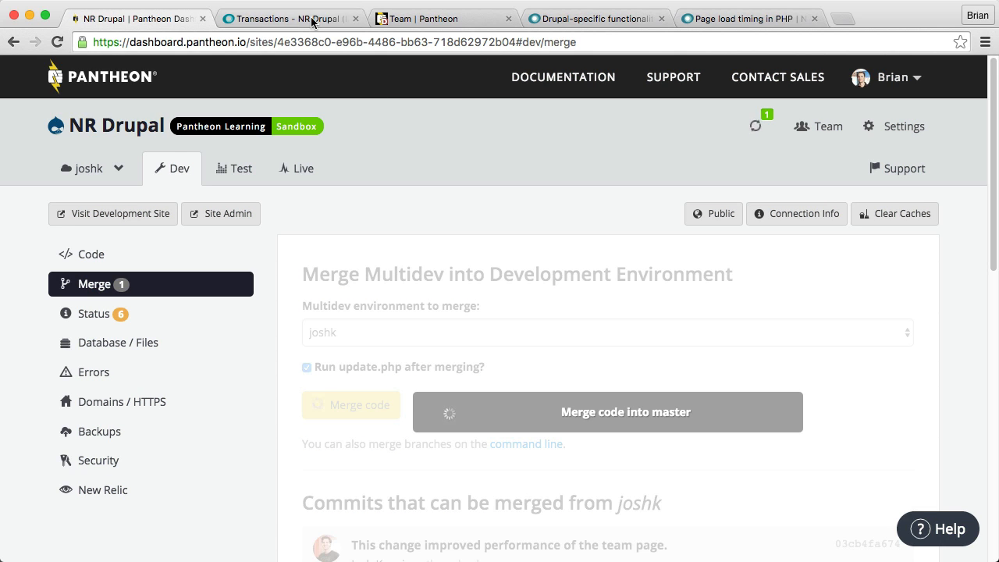
# Switch to the dev app in New Relic and open its /views_page transaction breakdown
pyautogui.click(289, 18)
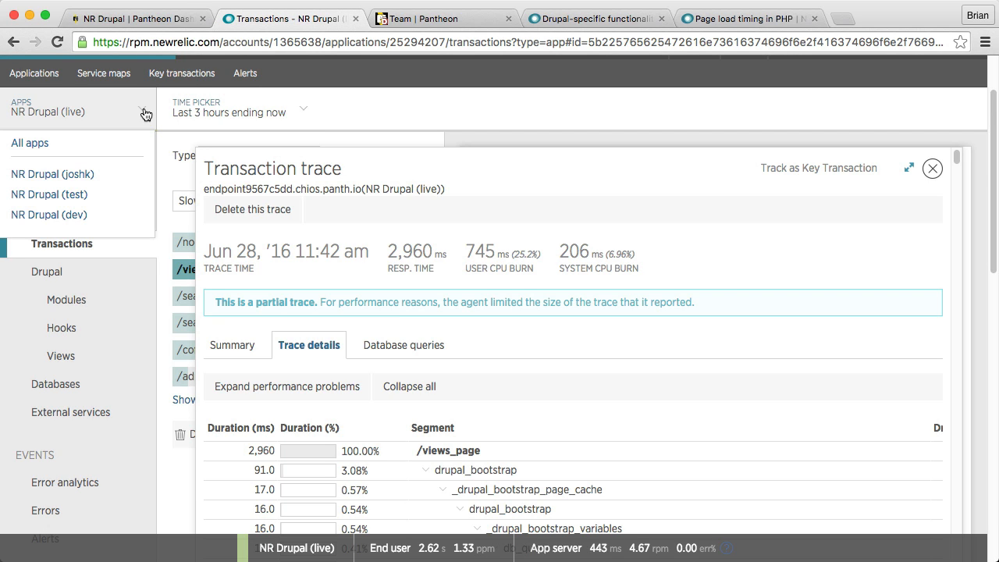
pyautogui.click(52, 173)
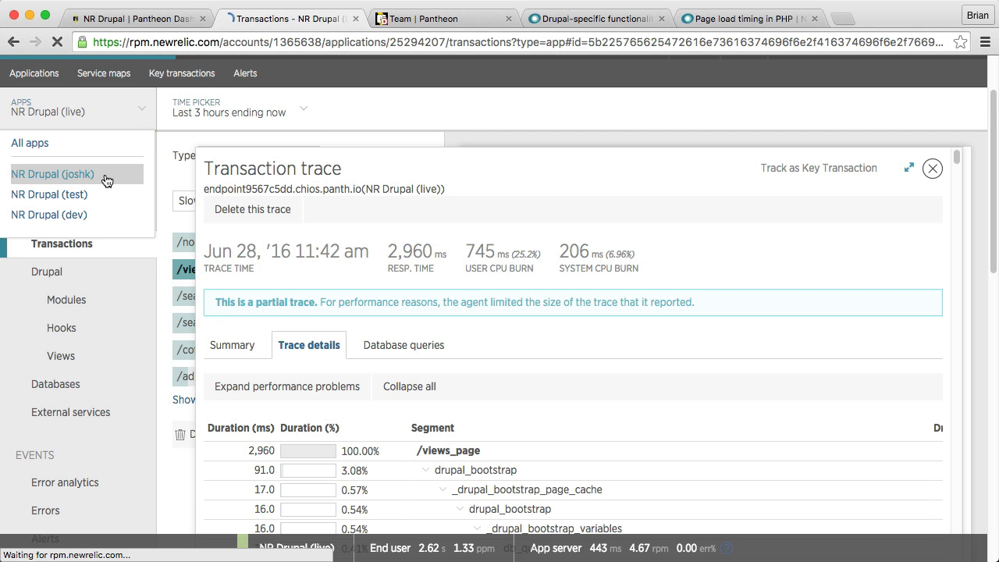
pyautogui.click(53, 174)
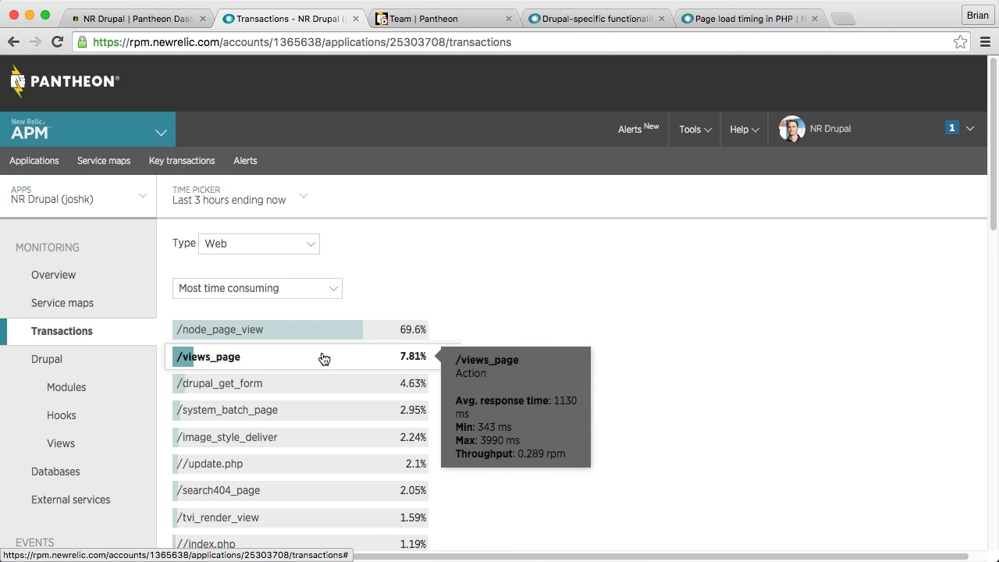
pyautogui.click(209, 356)
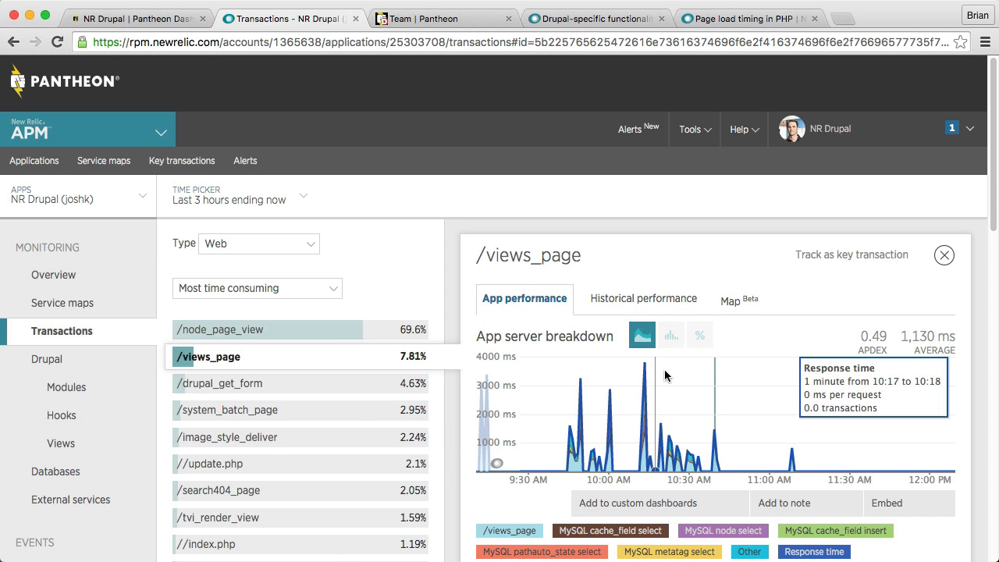
pyautogui.moveTo(756, 417)
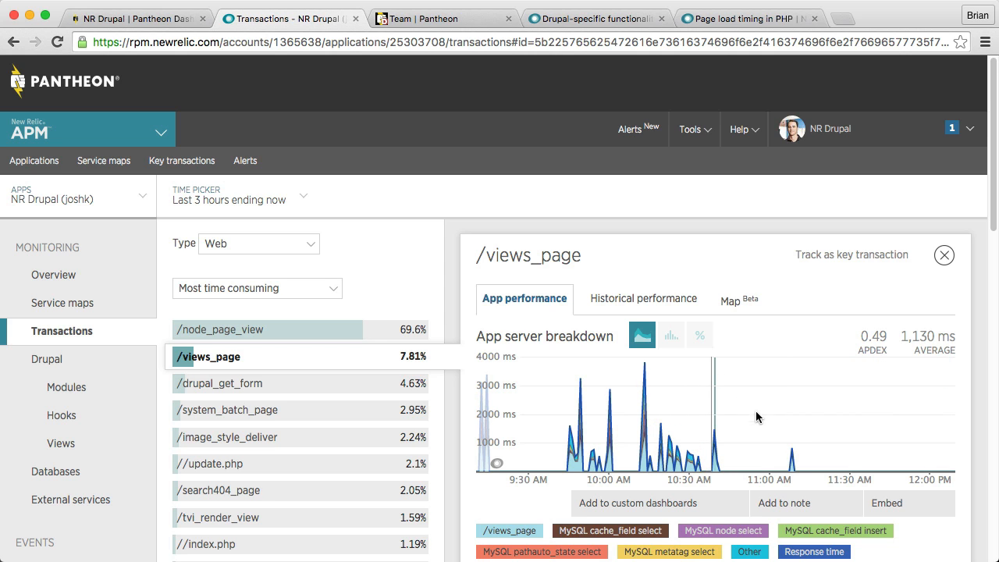
pyautogui.moveTo(795, 454)
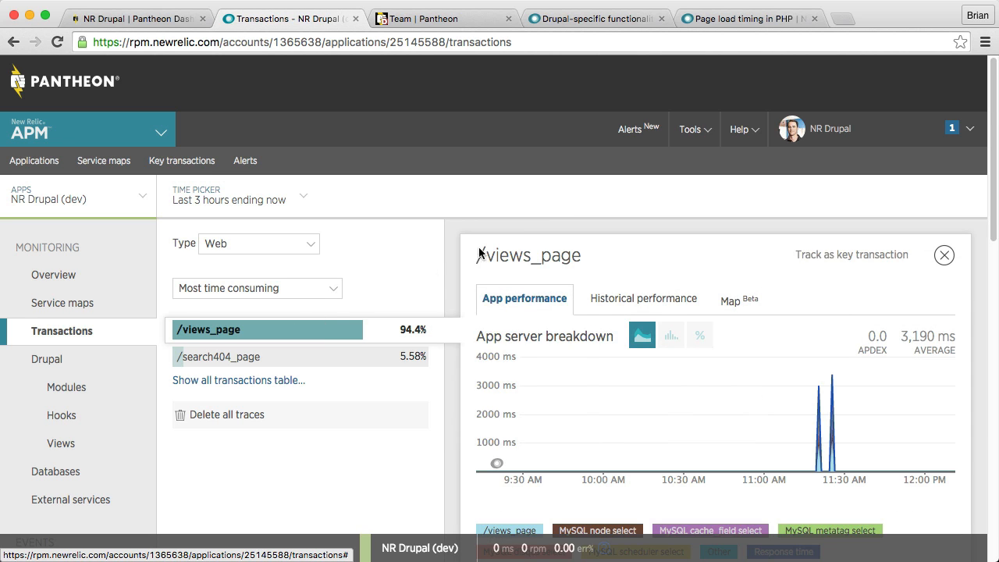
# Zoom the /views_page chart onto its two spikes and review the breakdown and traces
pyautogui.click(824, 390)
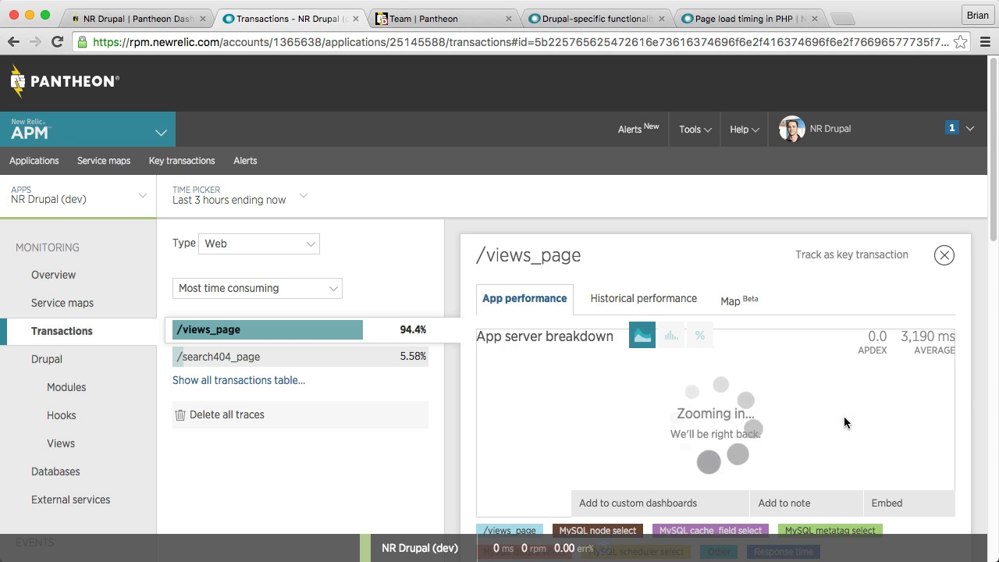
pyautogui.click(944, 255)
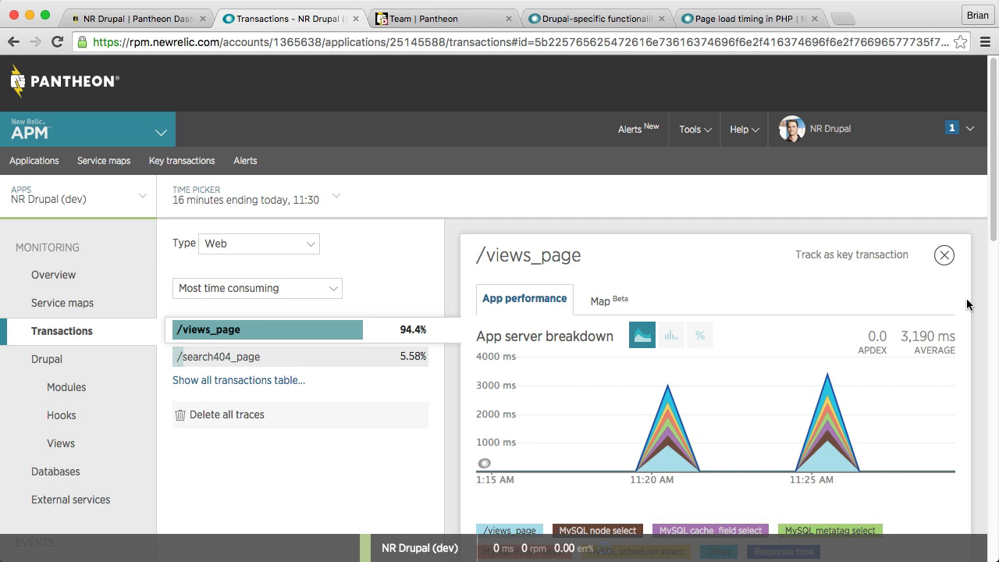
pyautogui.scroll(-3)
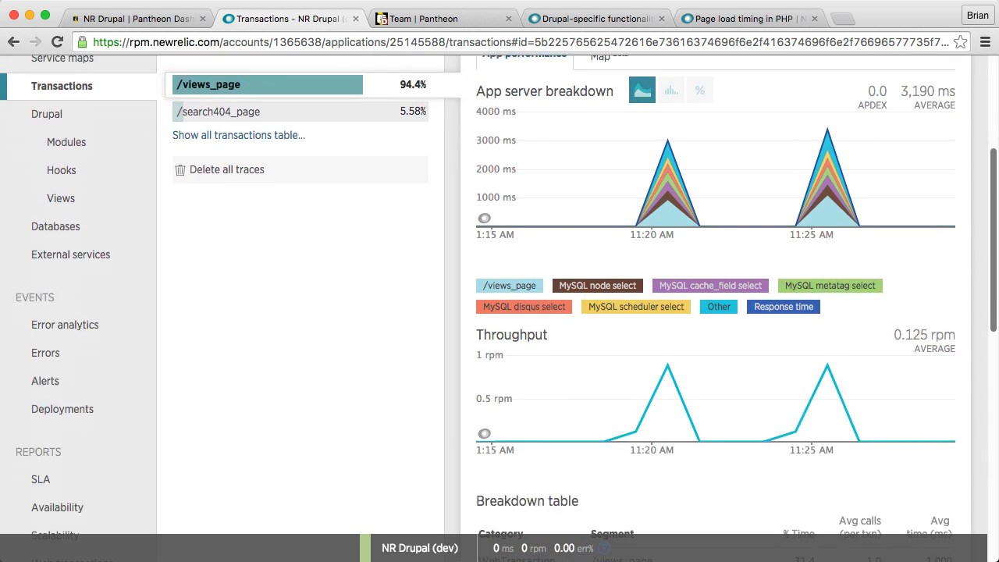
pyautogui.scroll(-3)
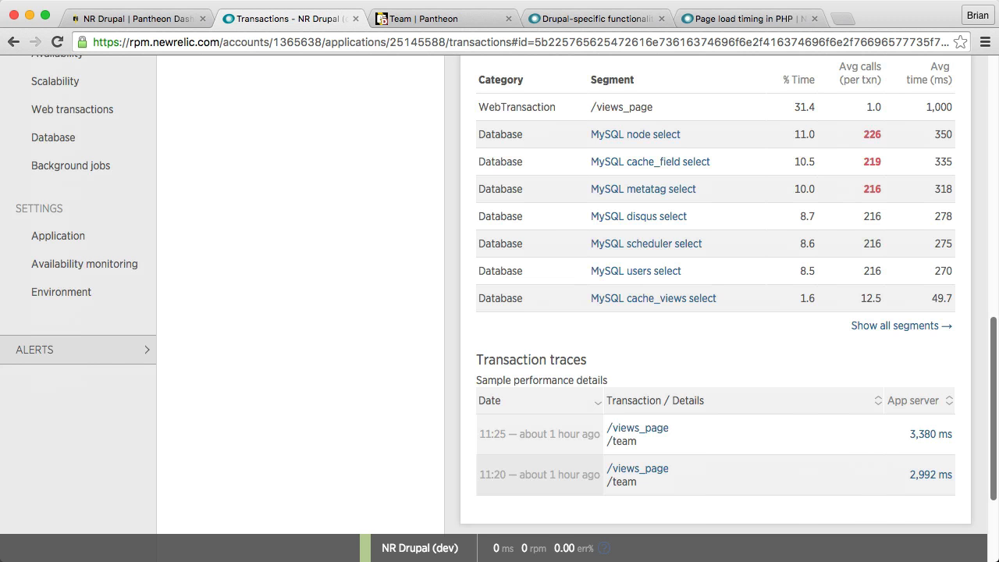
pyautogui.scroll(3)
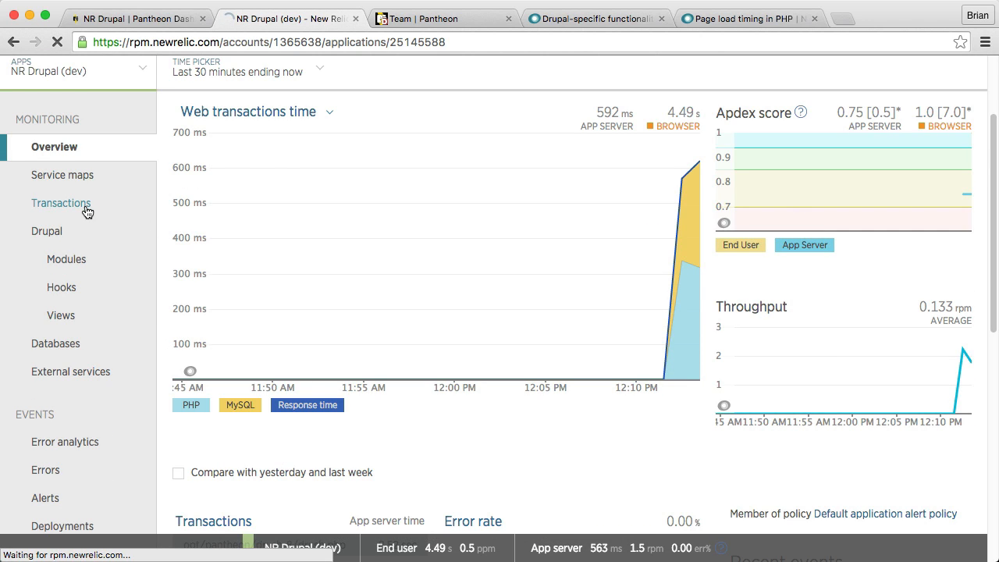
# Open the dev site's transactions list and scroll through it
pyautogui.click(61, 203)
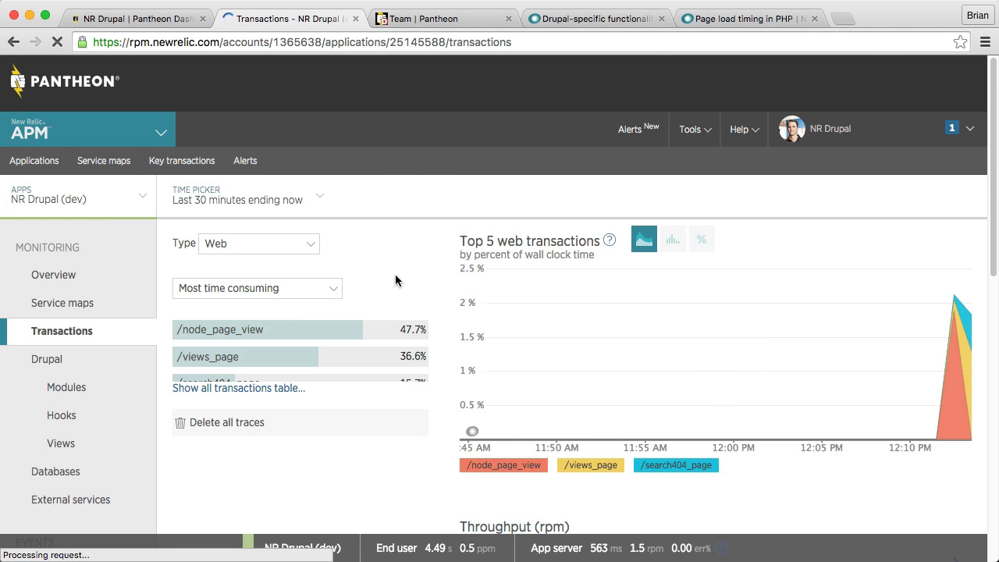
pyautogui.moveTo(246, 357)
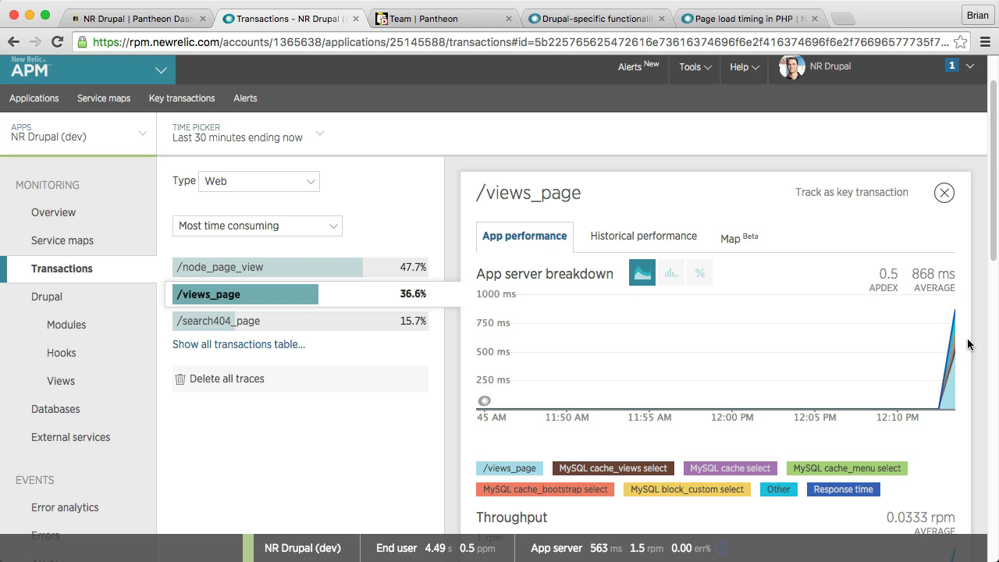
pyautogui.moveTo(953, 322)
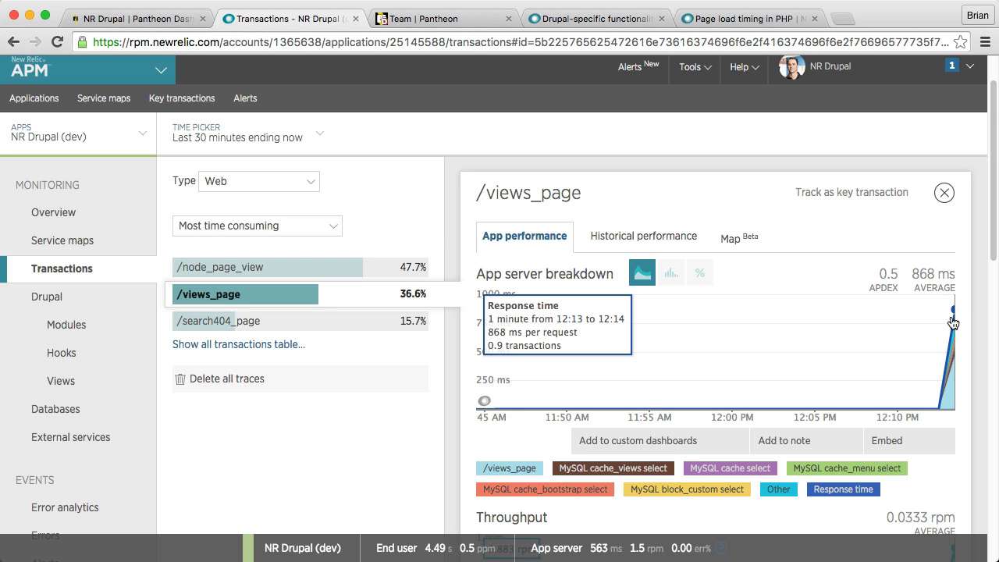
pyautogui.scroll(-3)
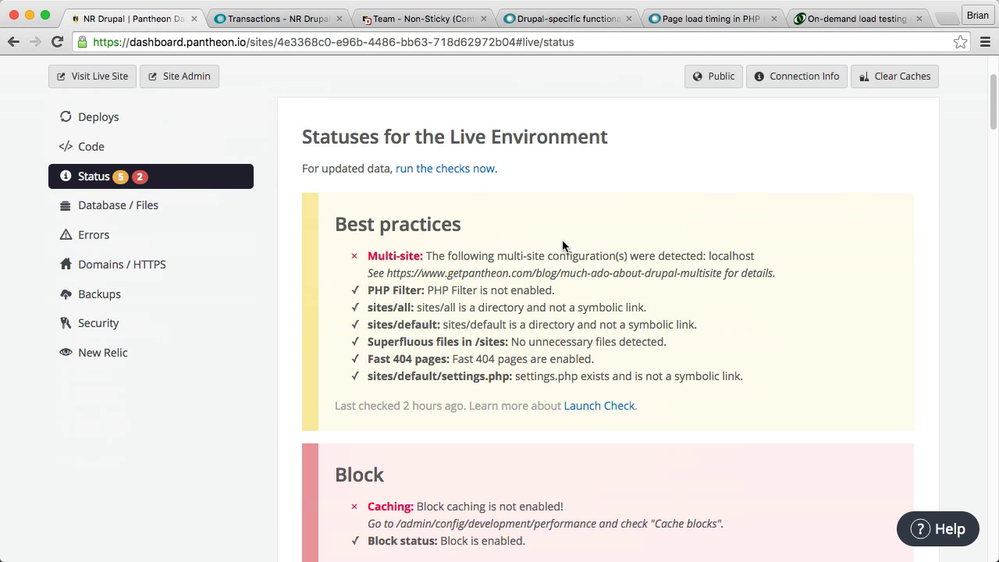
# Scroll through the live environment's status checks on disabled caching and aggregation
pyautogui.scroll(-3)
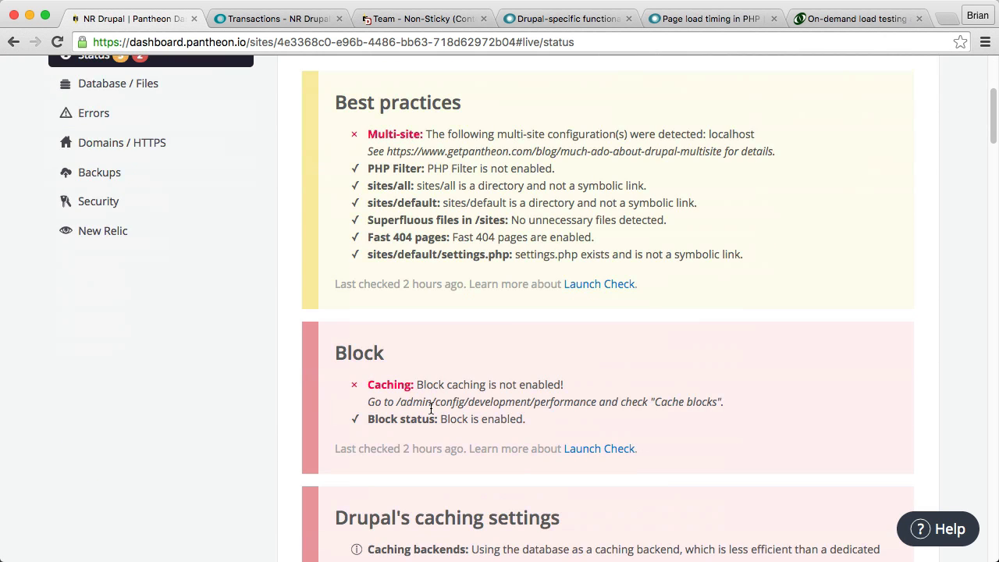
pyautogui.scroll(-3)
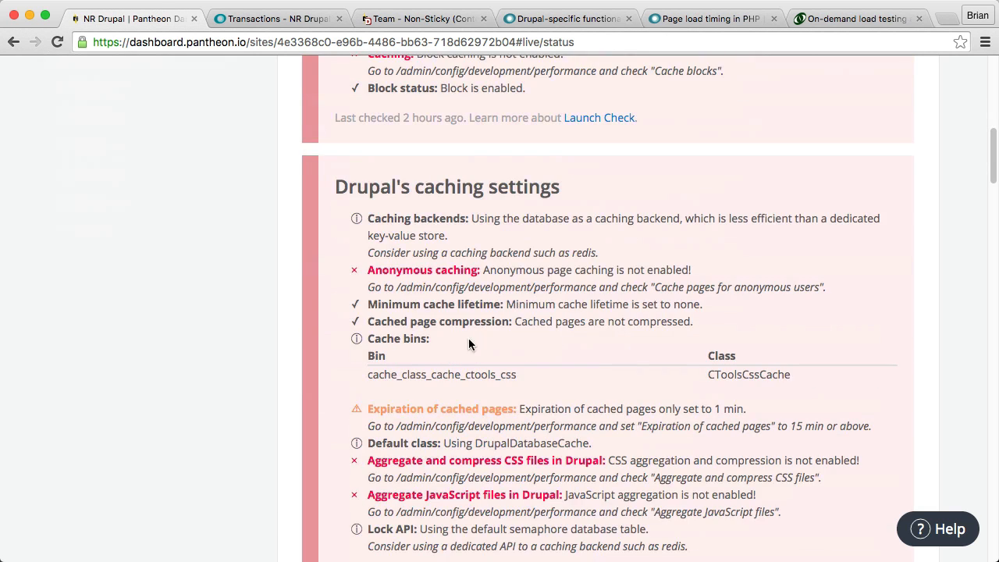
pyautogui.scroll(-3)
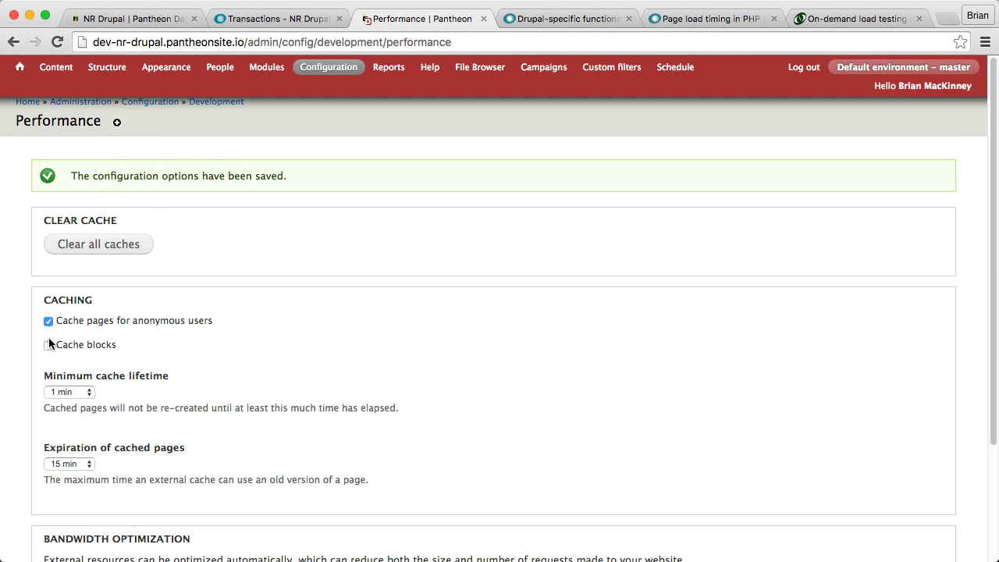
# Enable block caching and save the Drupal performance configuration
pyautogui.click(48, 344)
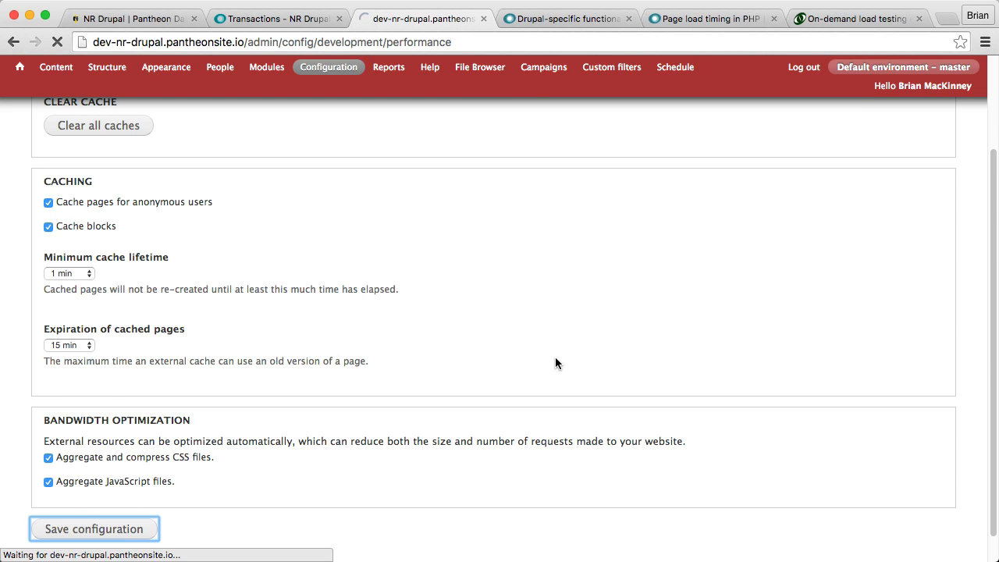
pyautogui.click(94, 528)
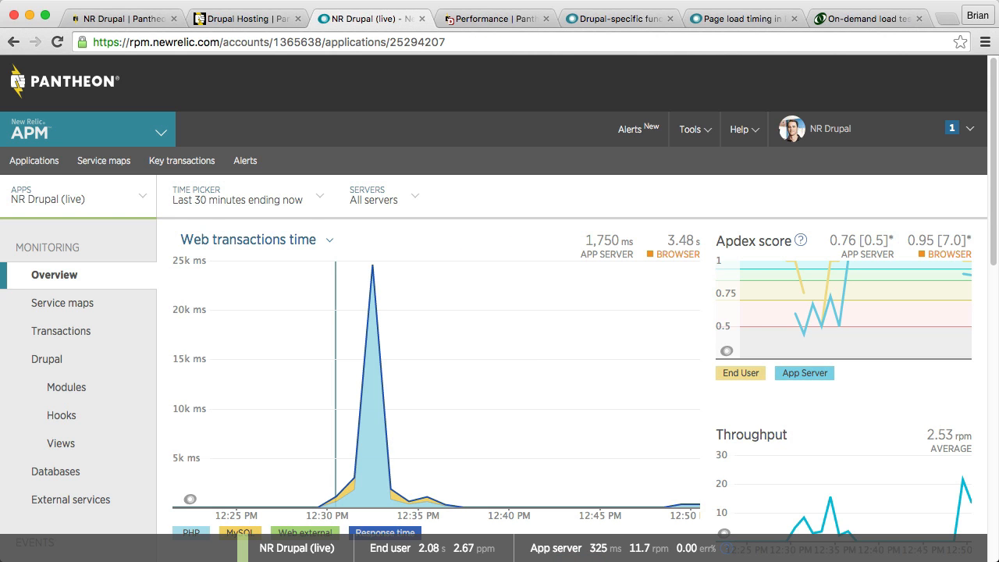
pyautogui.moveTo(124, 358)
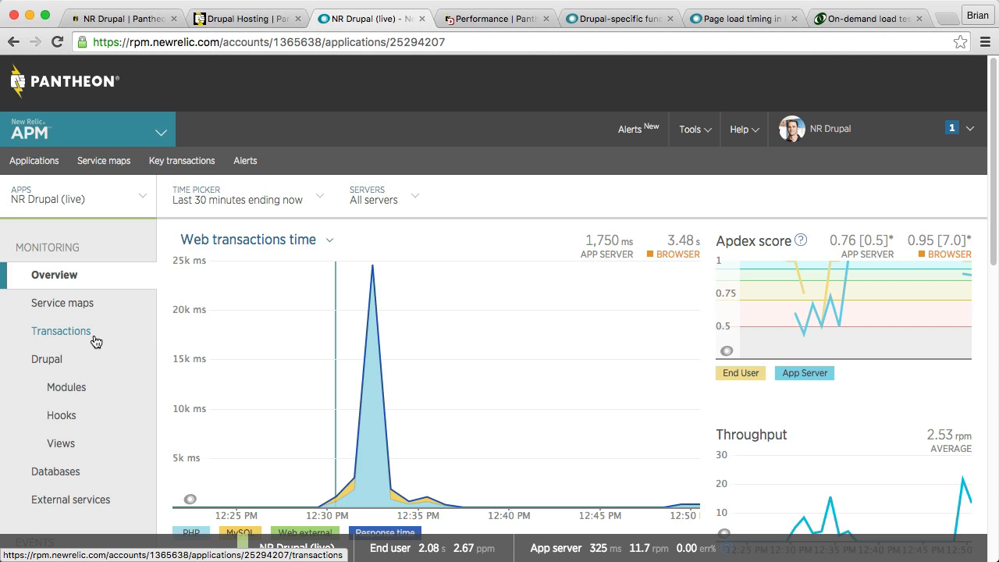
# Open the live site's transactions list and scroll through it
pyautogui.click(60, 331)
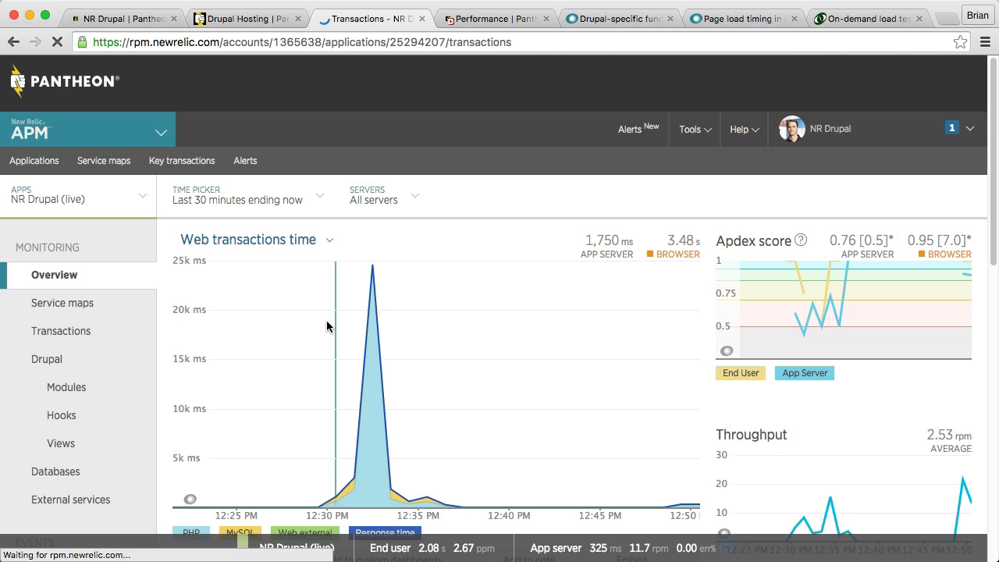
pyautogui.click(61, 332)
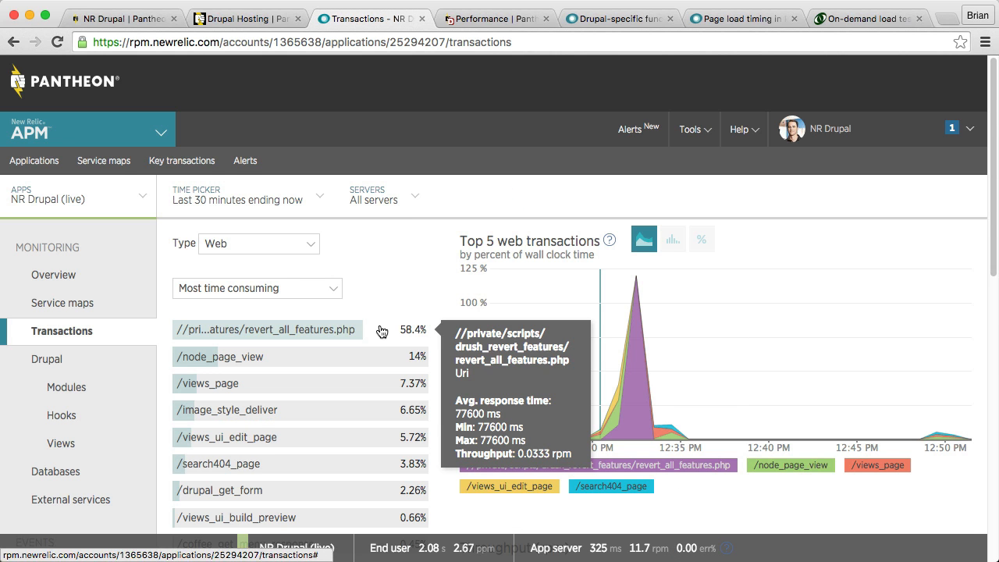
pyautogui.scroll(-3)
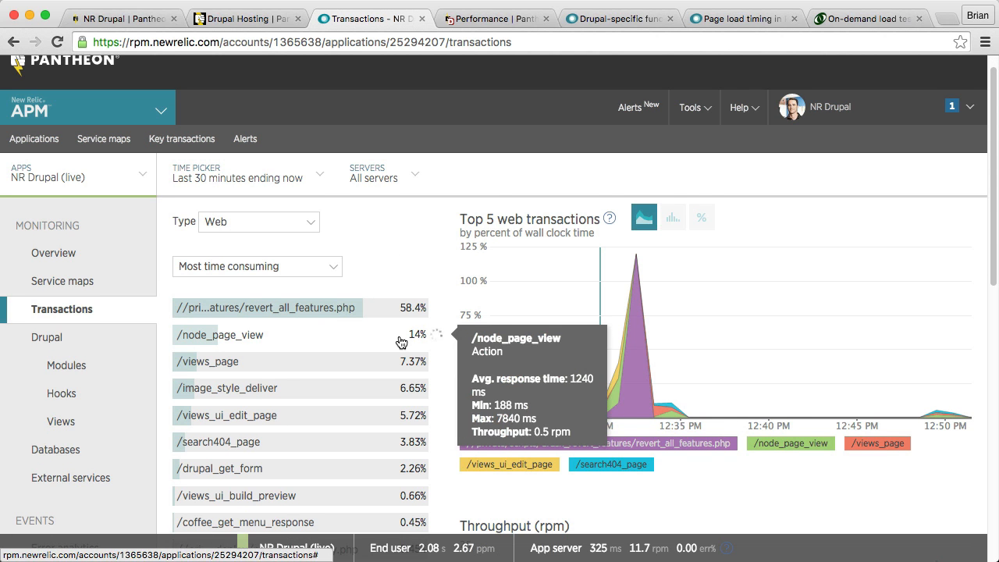
# Compare the /node_page_view, /views_page and /image_style_deliver performance breakdowns
pyautogui.click(220, 334)
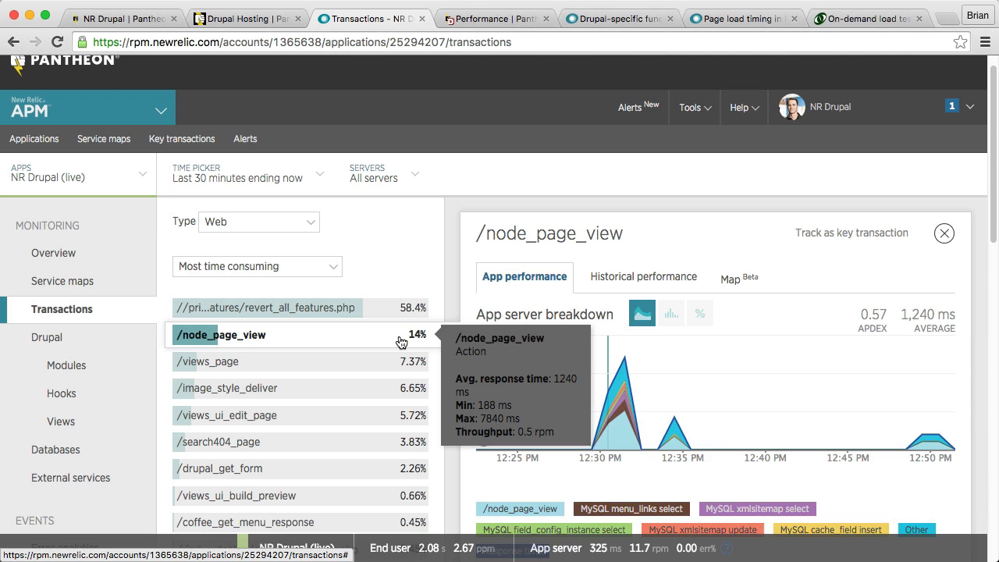
pyautogui.click(221, 334)
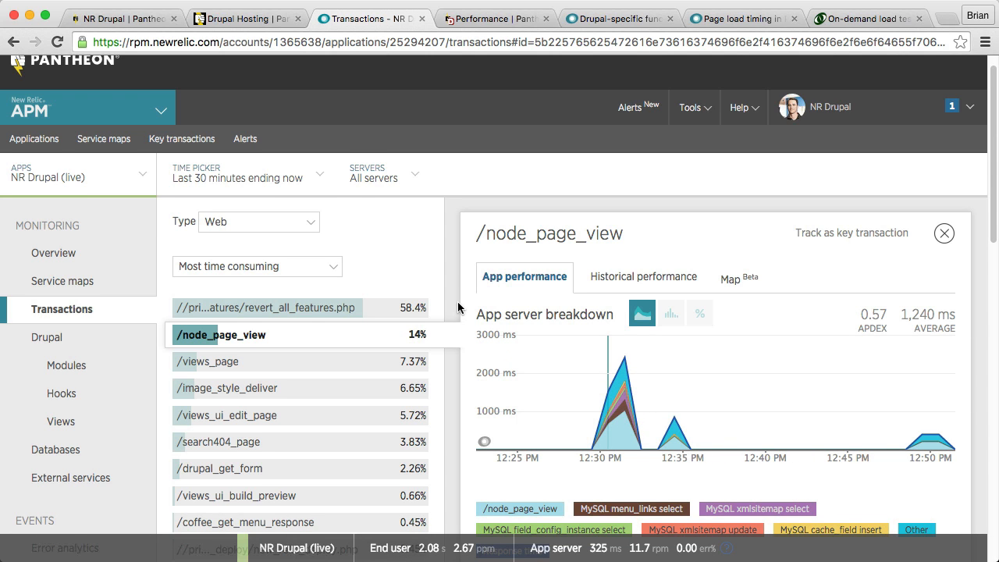
pyautogui.scroll(-3)
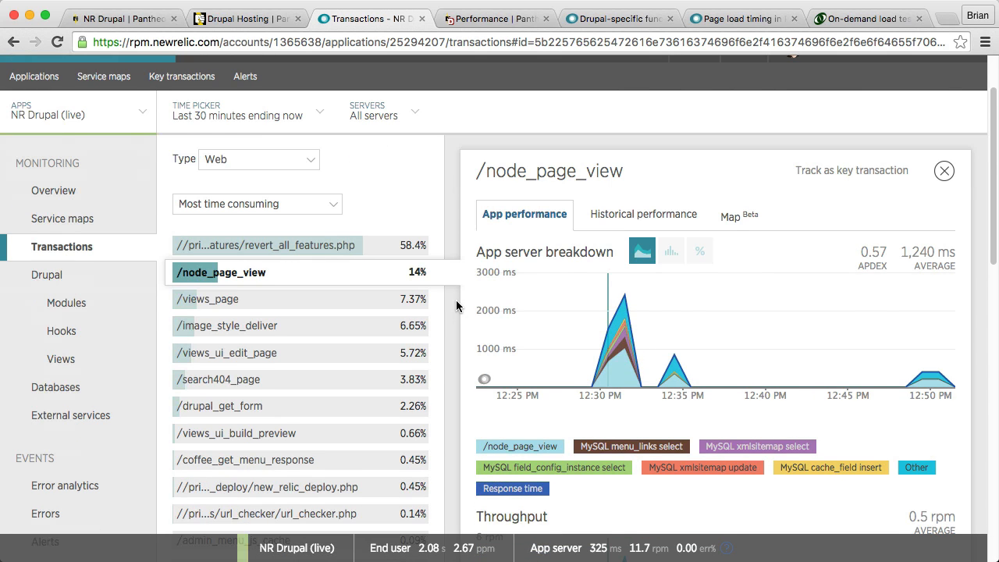
pyautogui.scroll(-3)
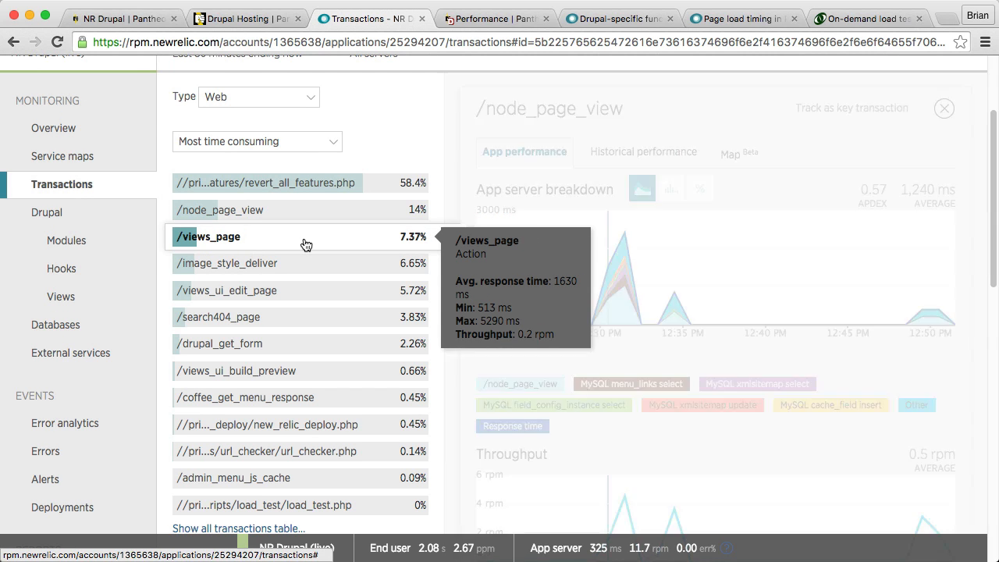
pyautogui.click(209, 237)
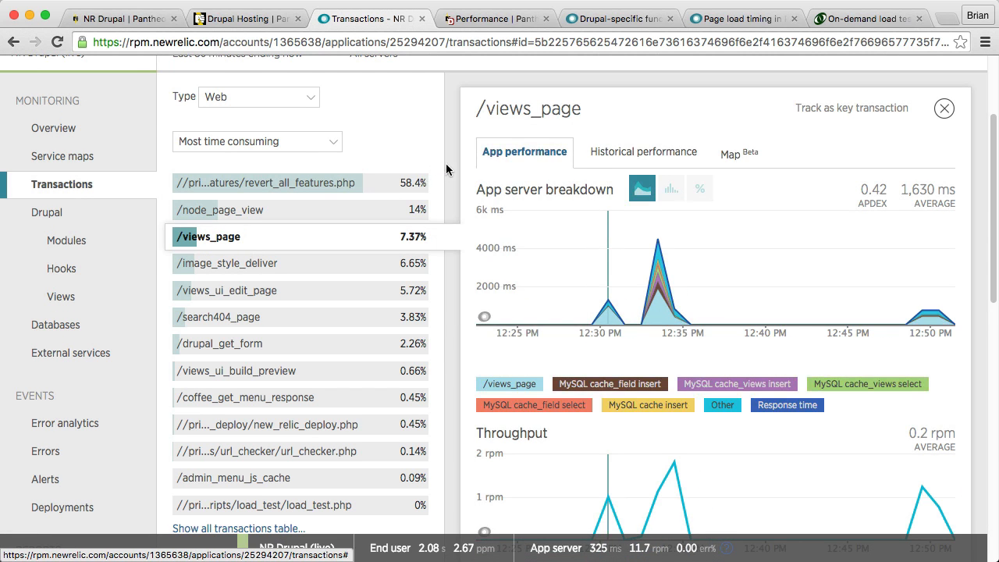
pyautogui.moveTo(388, 268)
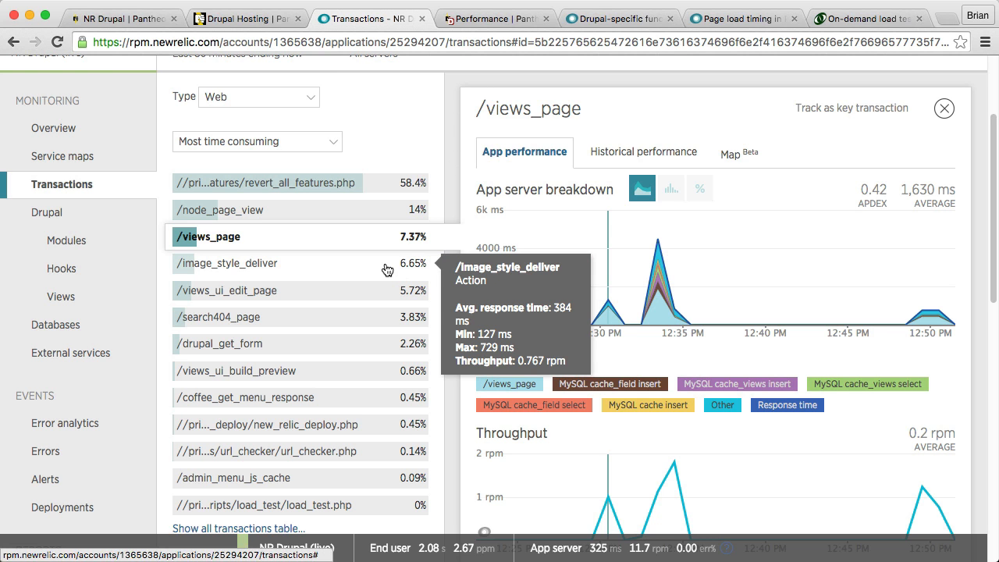
pyautogui.click(226, 263)
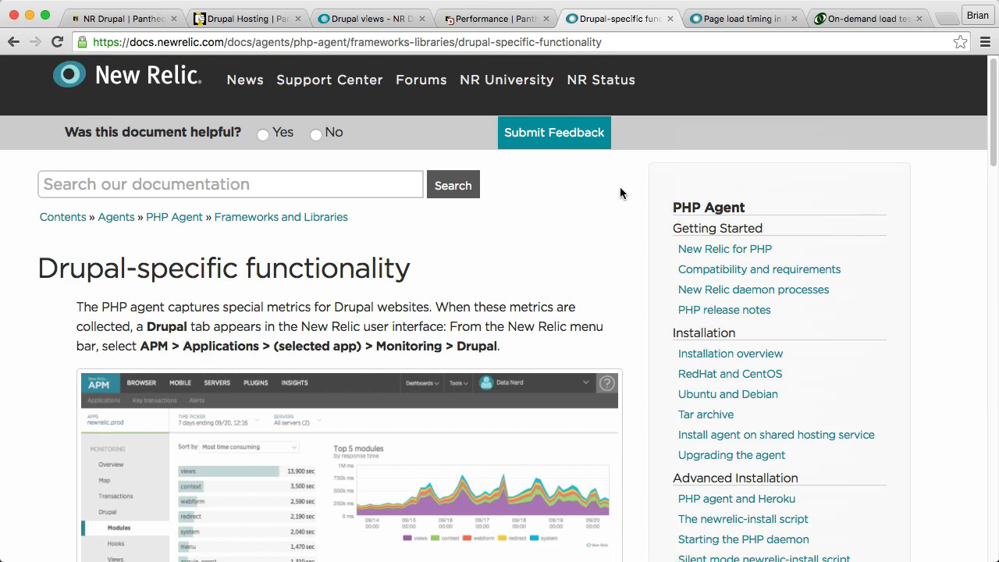
# Scroll to the Page load timing section and highlight the anonymous-page caching sentence
pyautogui.scroll(-3)
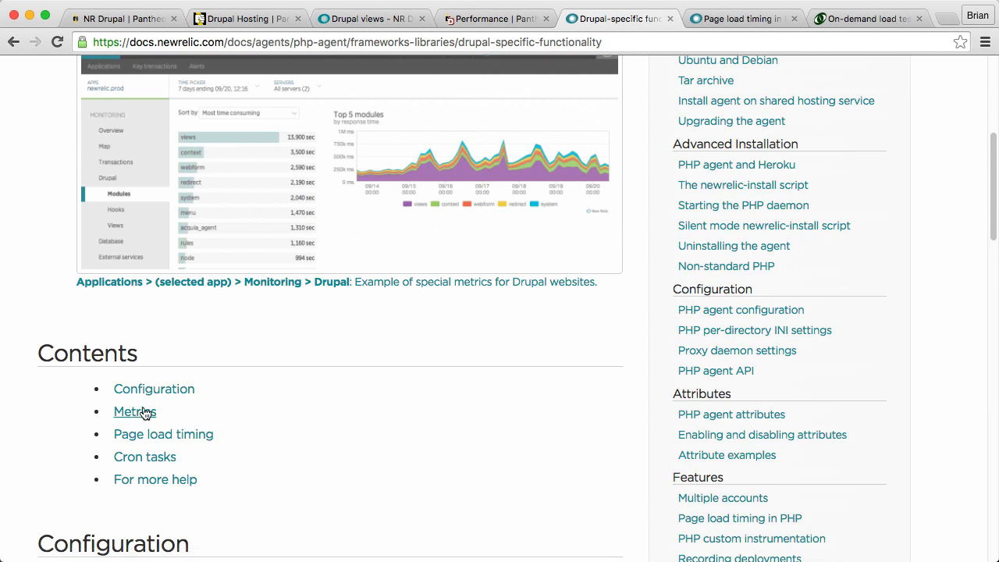
pyautogui.click(134, 411)
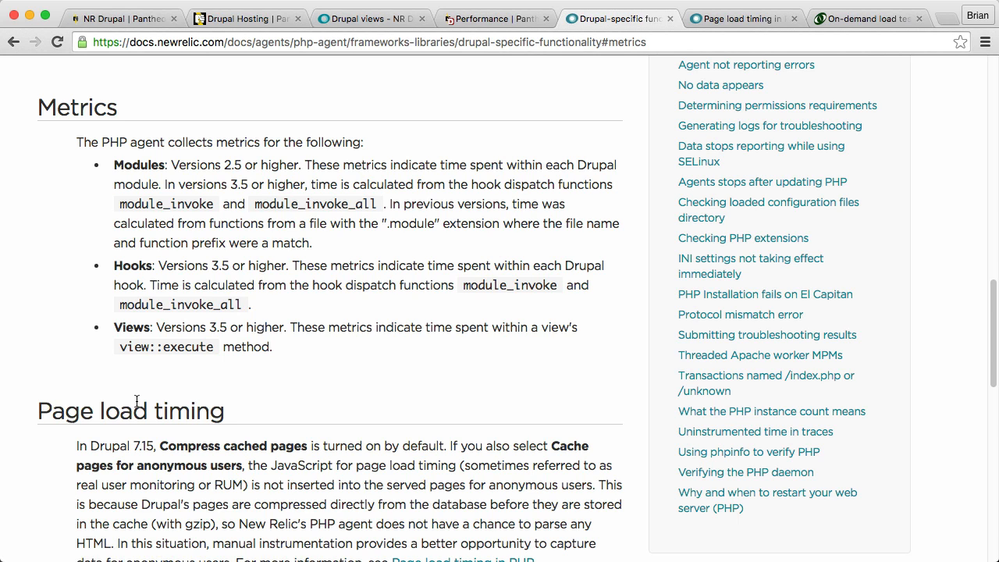
pyautogui.scroll(-3)
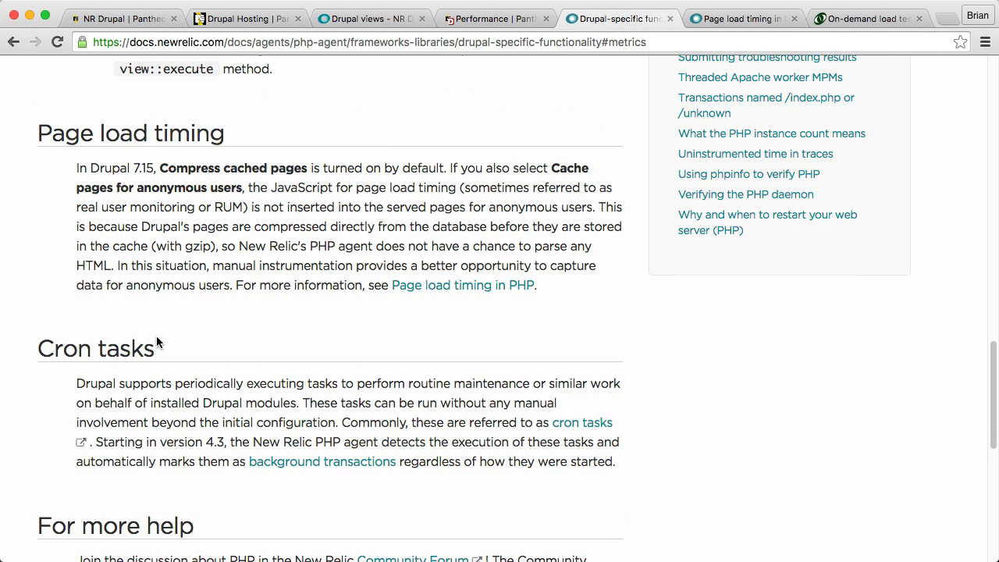
pyautogui.scroll(-3)
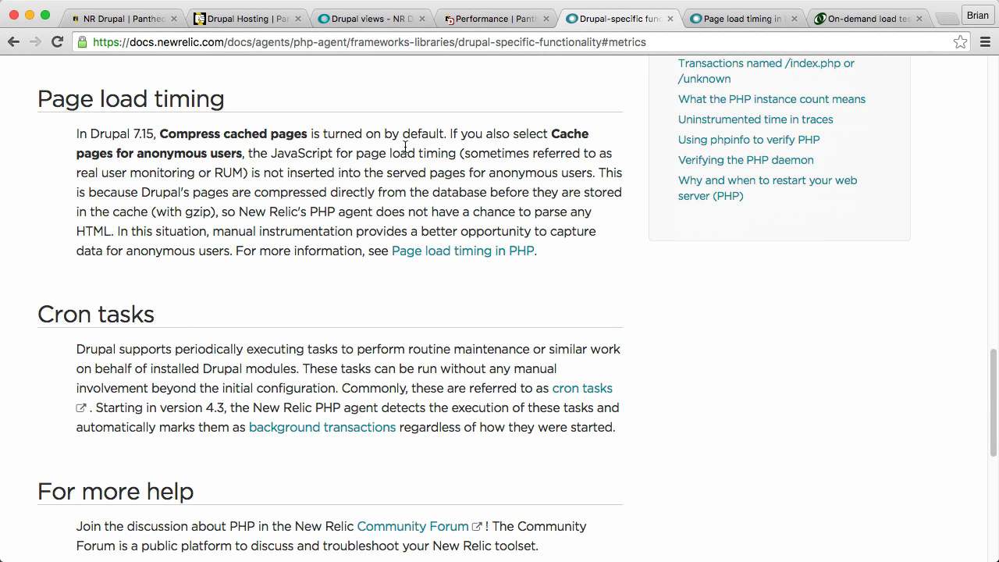
pyautogui.moveTo(450, 134); pyautogui.dragTo(594, 172)
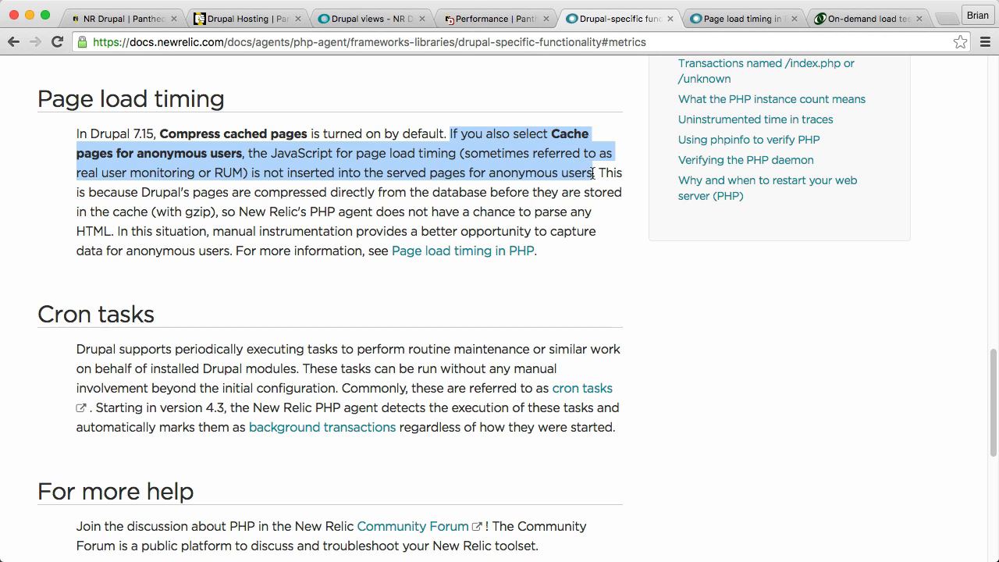
pyautogui.moveTo(623, 296)
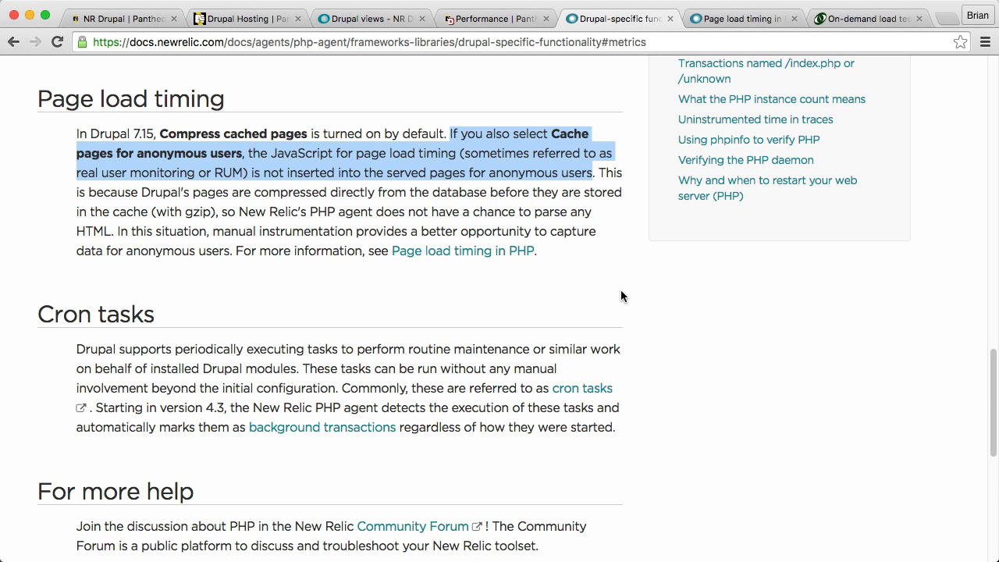
pyautogui.moveTo(627, 287)
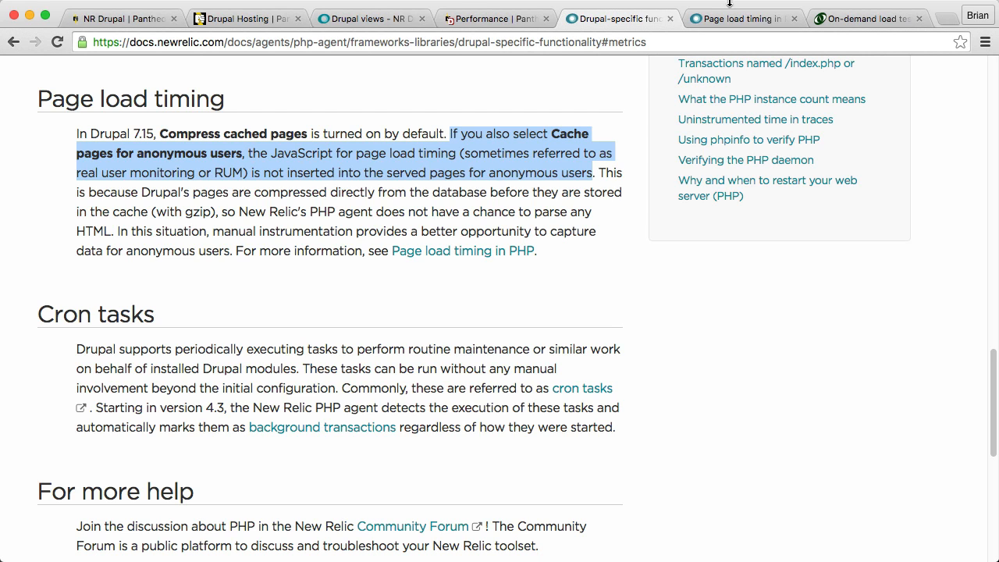
pyautogui.moveTo(739, 18)
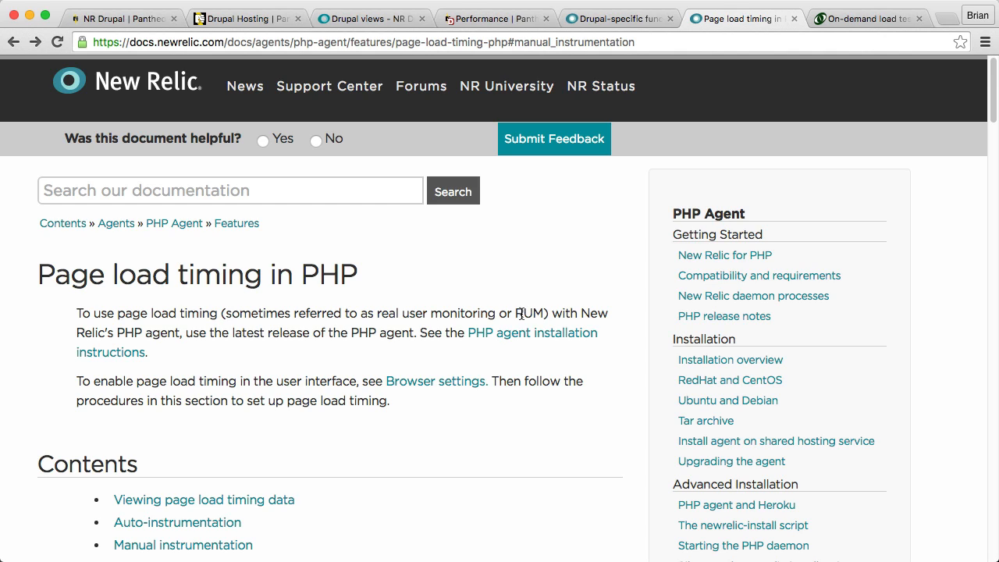
pyautogui.moveTo(495, 303)
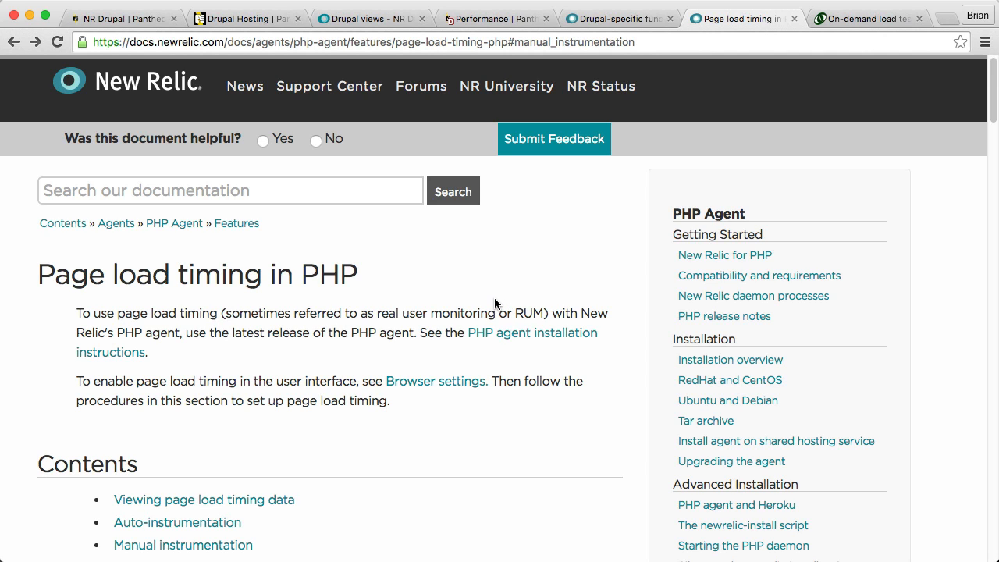
# Scroll down to the Drupal example and copy its first header code block
pyautogui.scroll(-3)
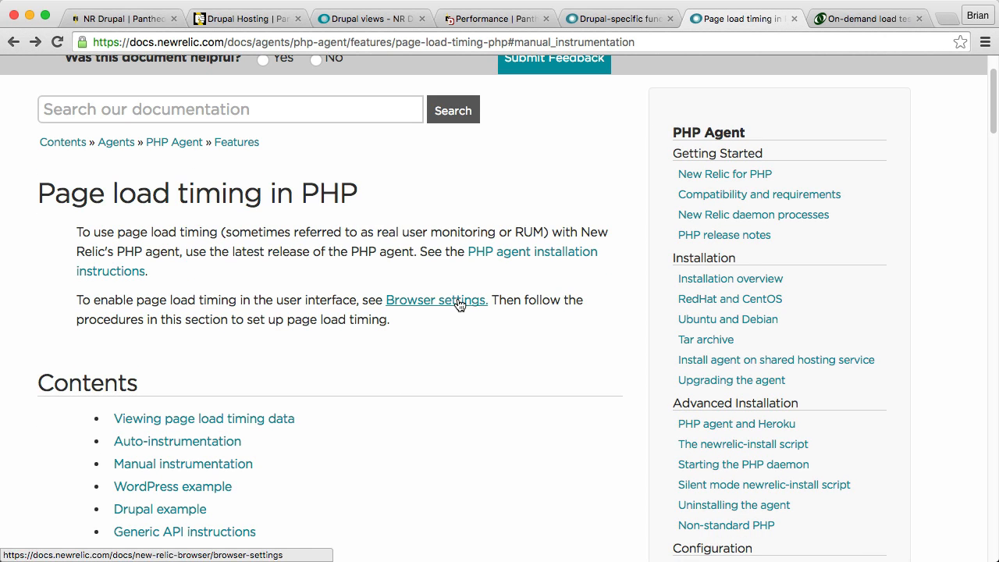
pyautogui.scroll(-3)
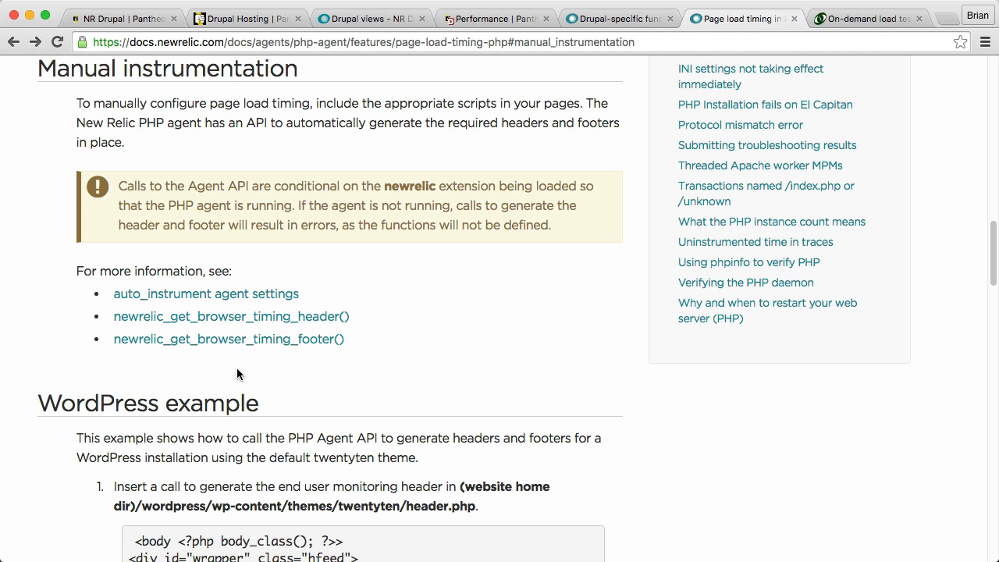
pyautogui.moveTo(421, 387)
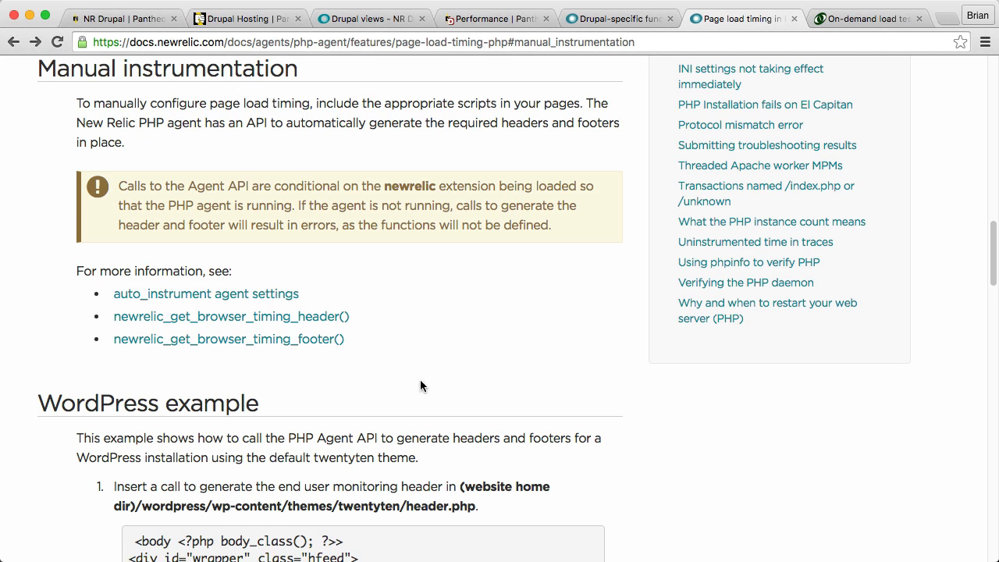
pyautogui.scroll(-3)
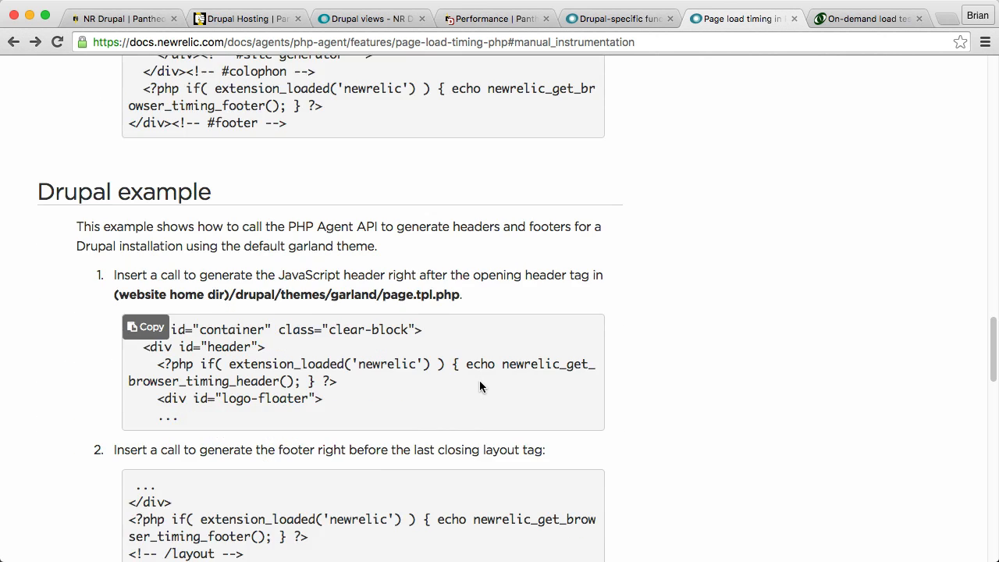
pyautogui.scroll(-3)
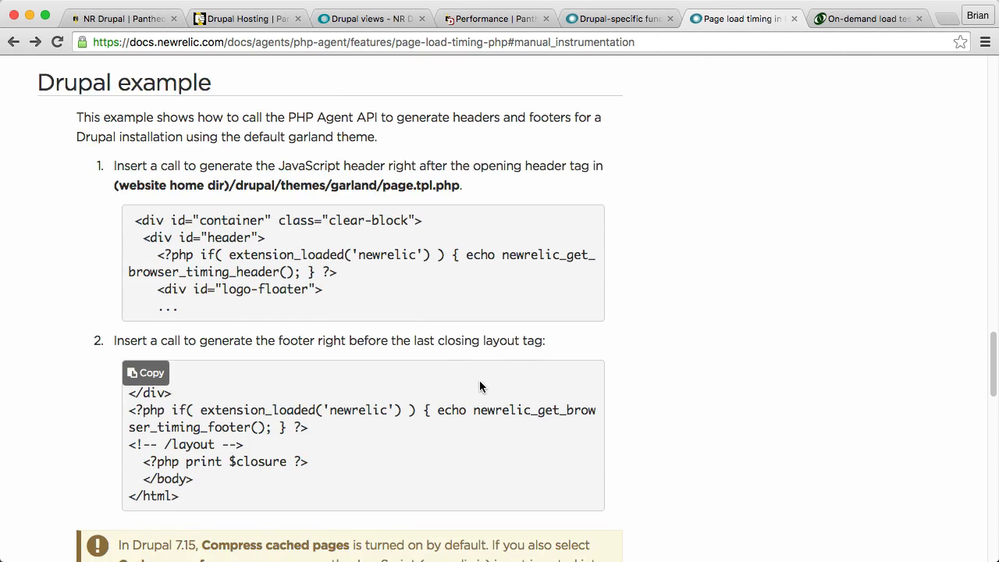
pyautogui.moveTo(295, 318)
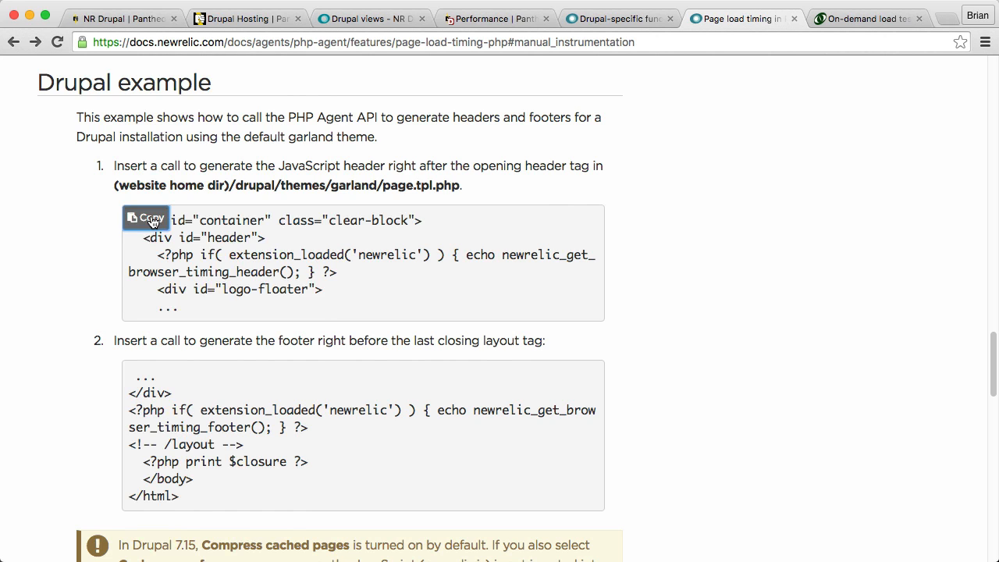
pyautogui.click(147, 218)
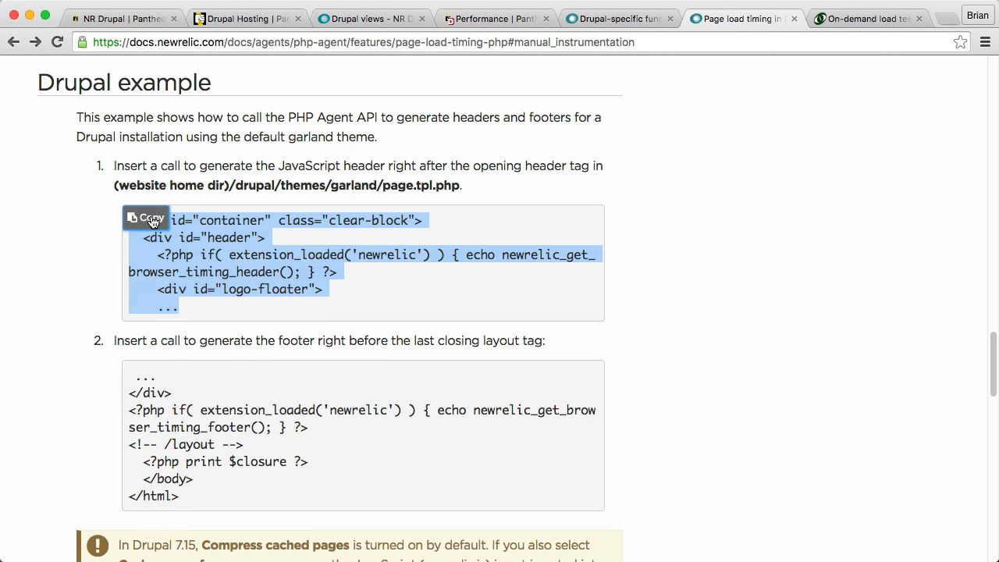
pyautogui.moveTo(566, 113)
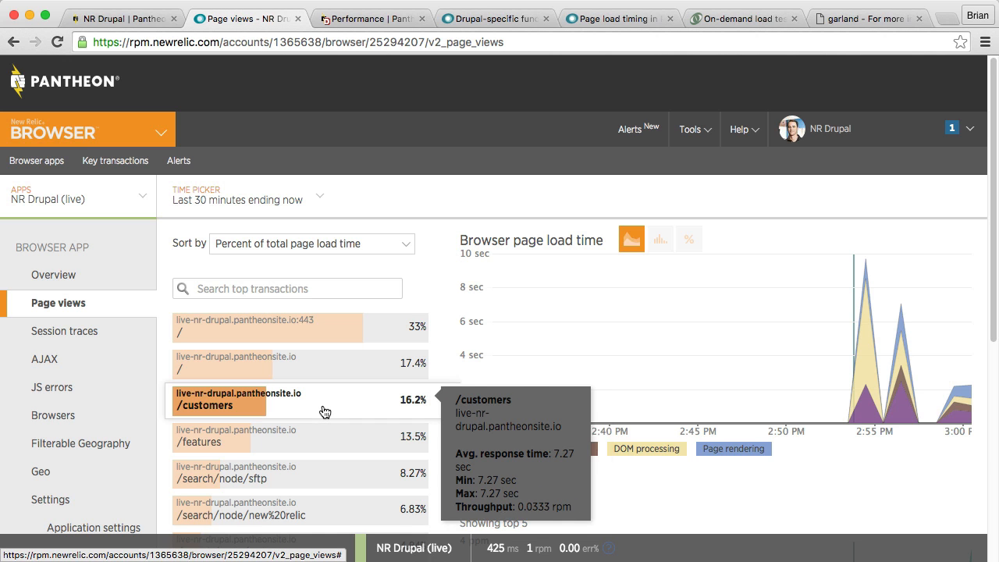
# From /customers page views, open APM transaction /node_page_view and its app server breakdown
pyautogui.click(219, 398)
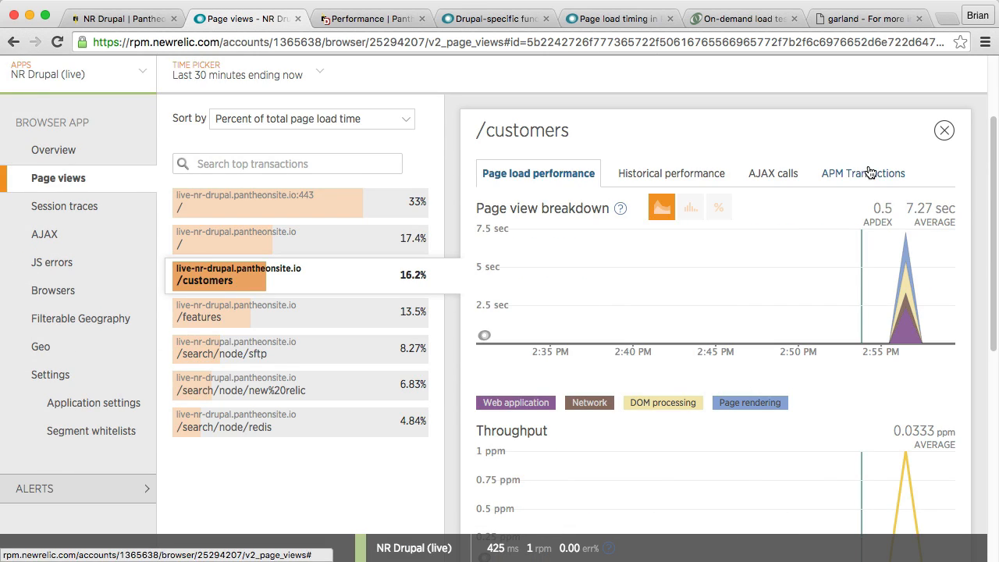
pyautogui.click(863, 174)
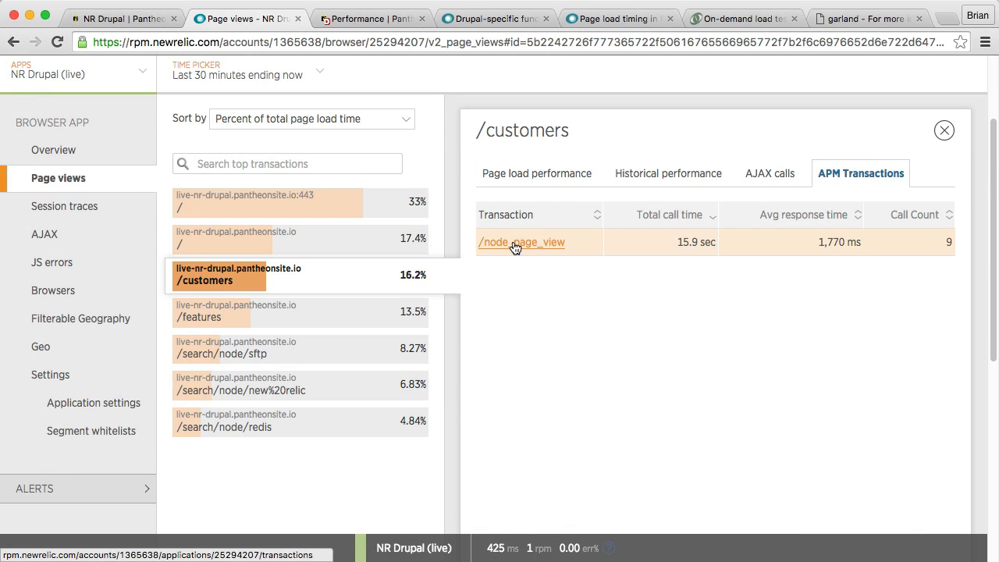
pyautogui.click(521, 242)
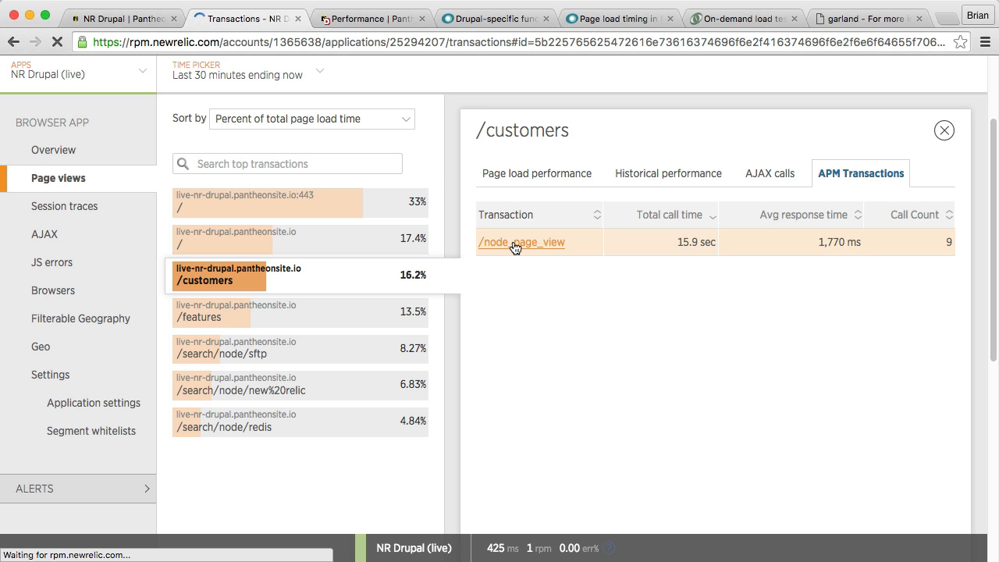
pyautogui.click(520, 242)
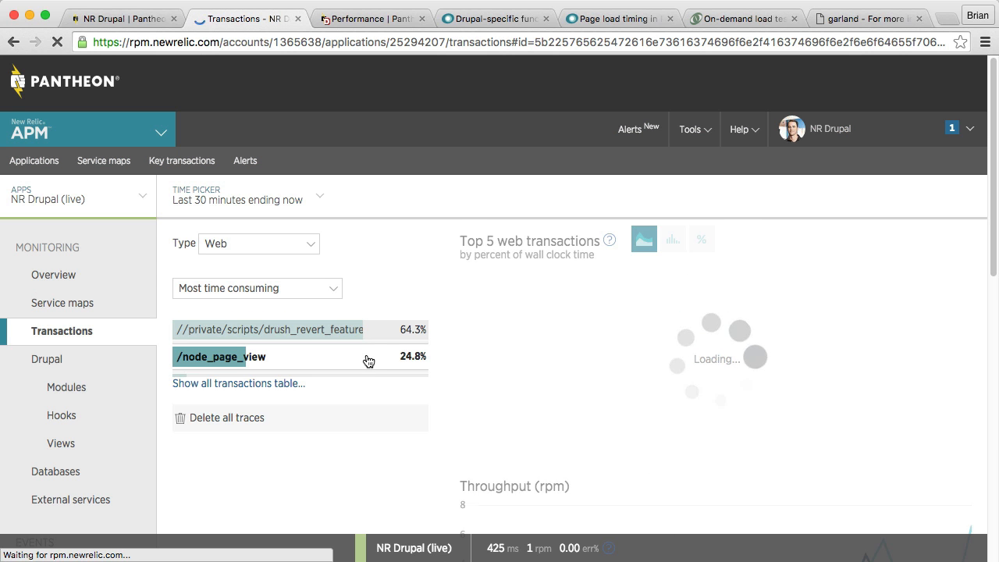
pyautogui.click(221, 356)
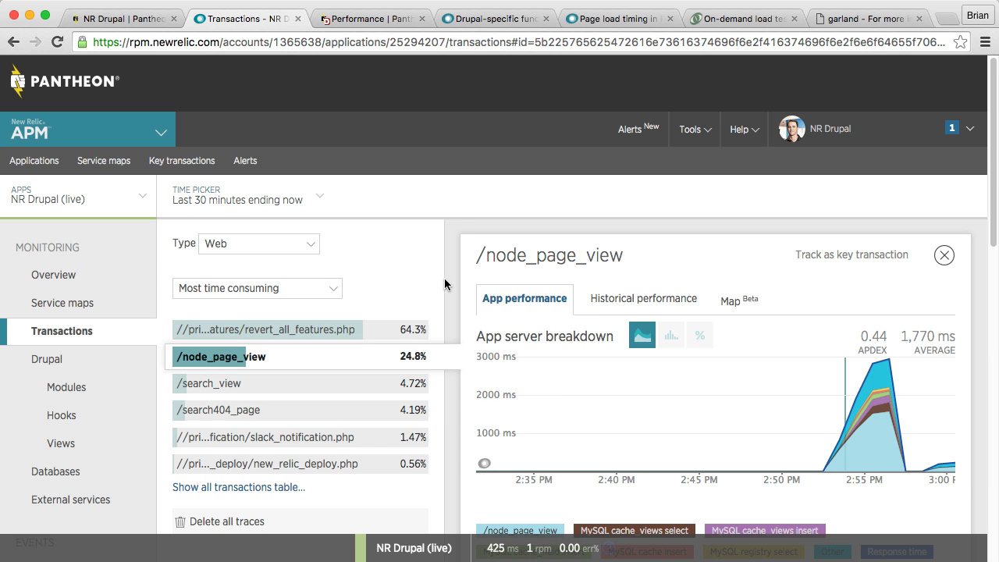
pyautogui.scroll(-3)
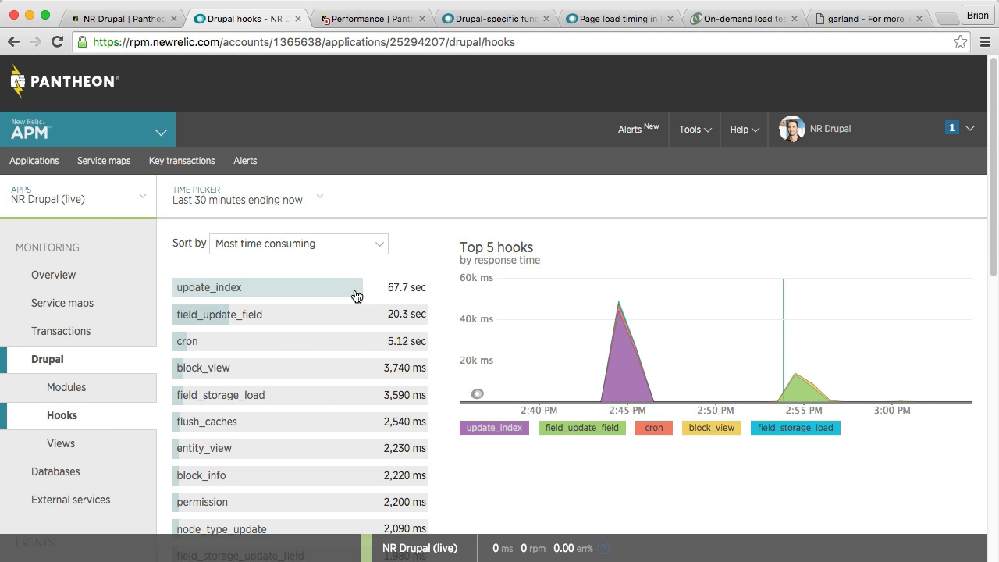
# Scroll the Drupal hooks list and open the search_execute hook's timing charts
pyautogui.scroll(-3)
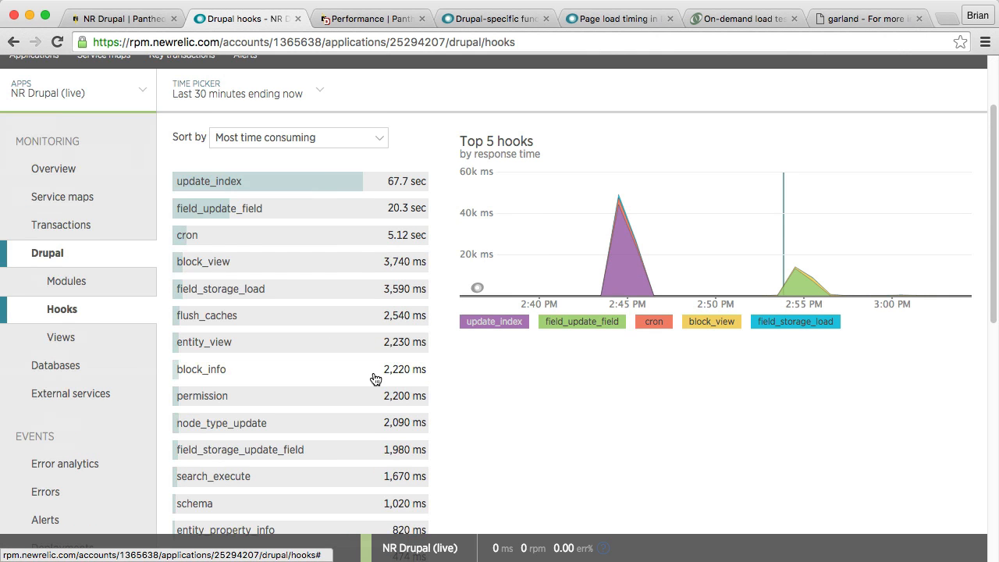
pyautogui.scroll(-3)
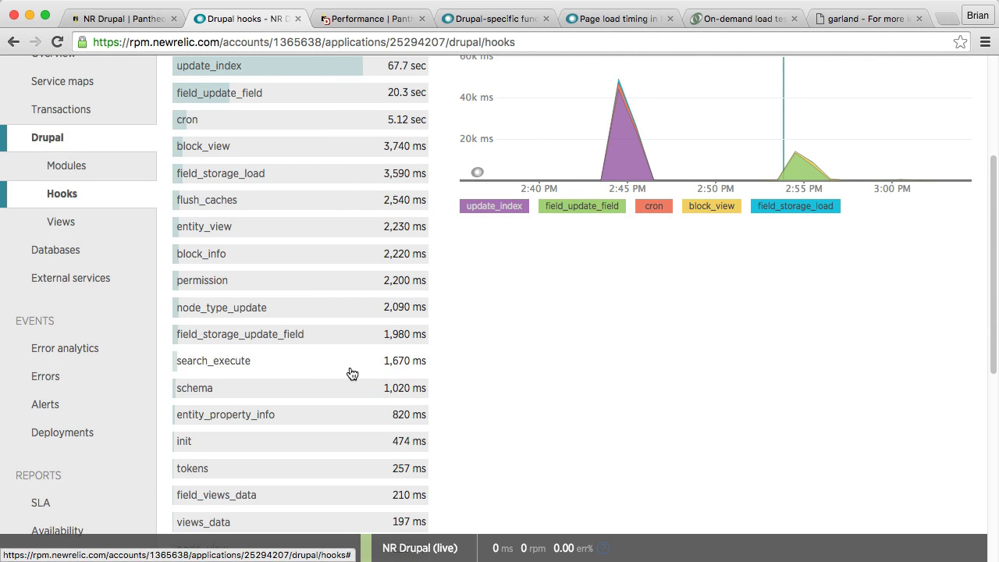
pyautogui.click(213, 361)
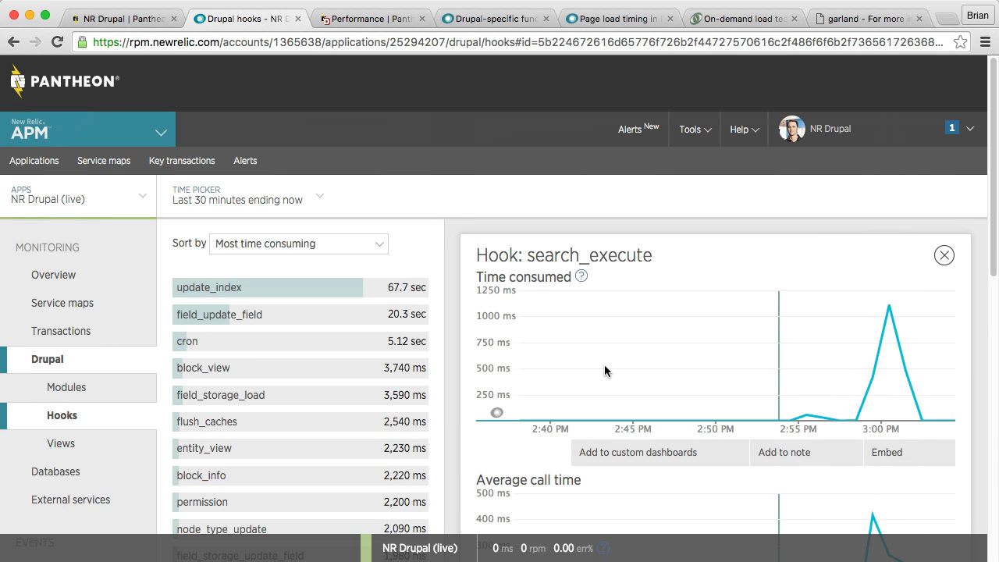
pyautogui.scroll(-3)
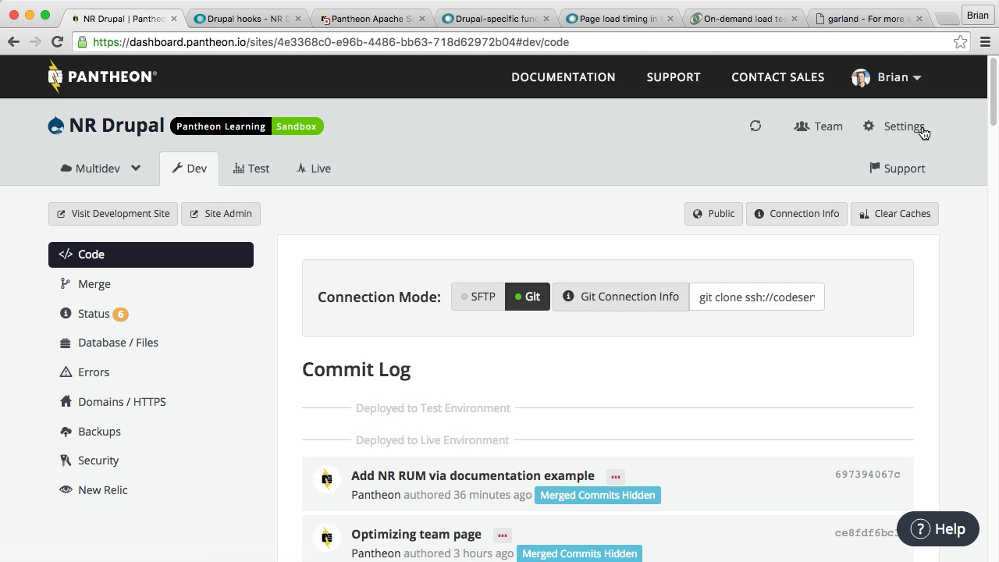
# In the site's Settings, add the Apache Solr add-on
pyautogui.click(898, 125)
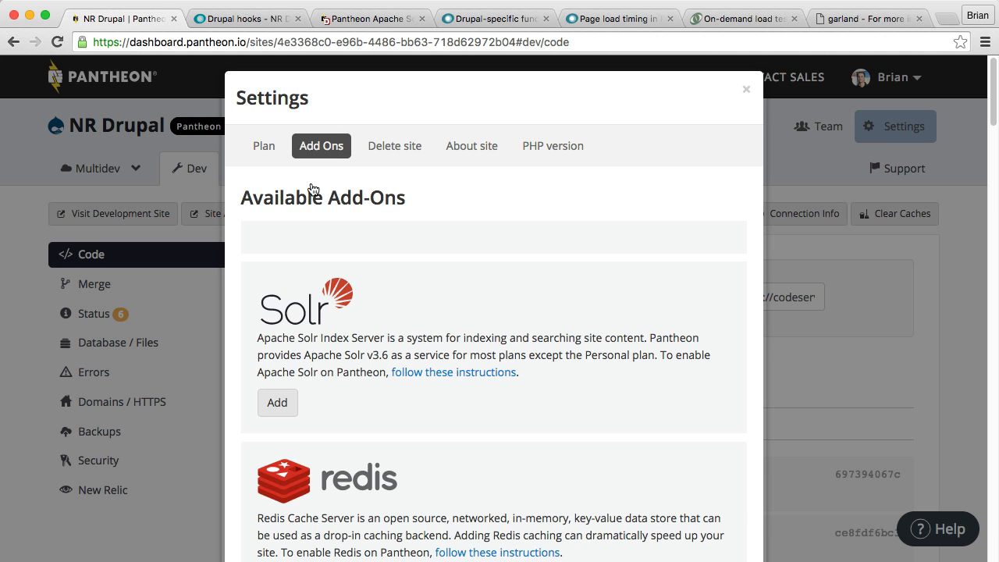
pyautogui.click(277, 402)
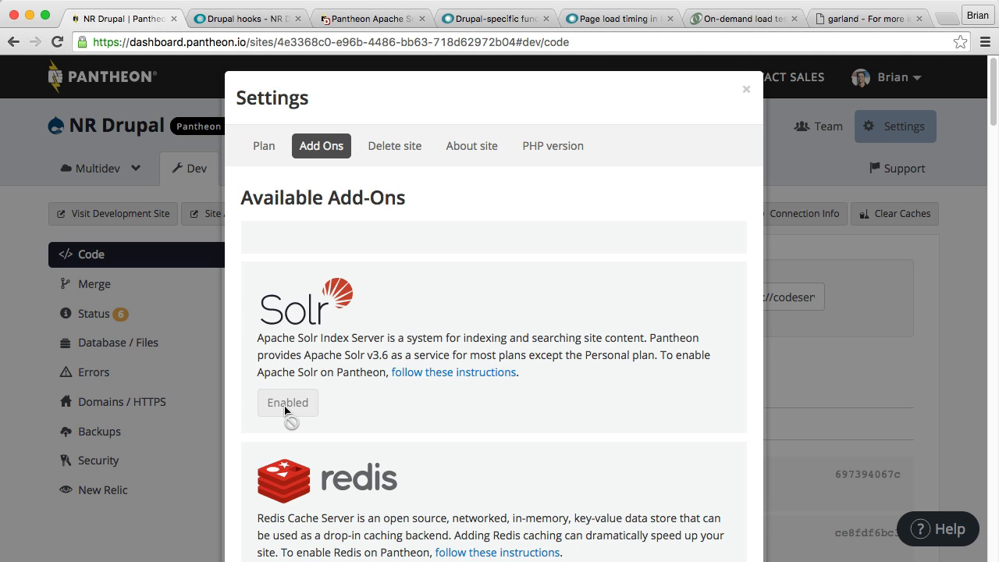
pyautogui.moveTo(466, 442)
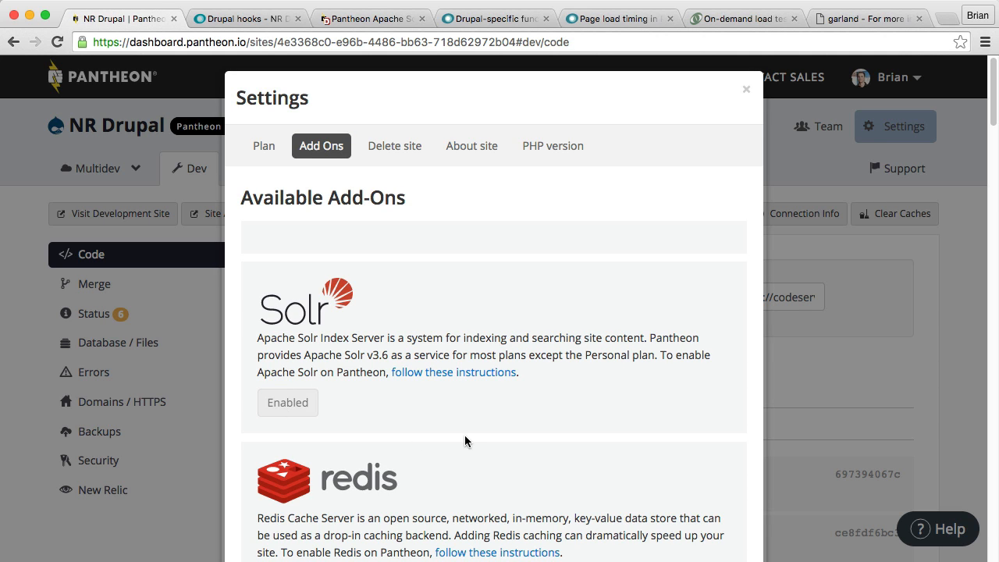
pyautogui.moveTo(611, 390)
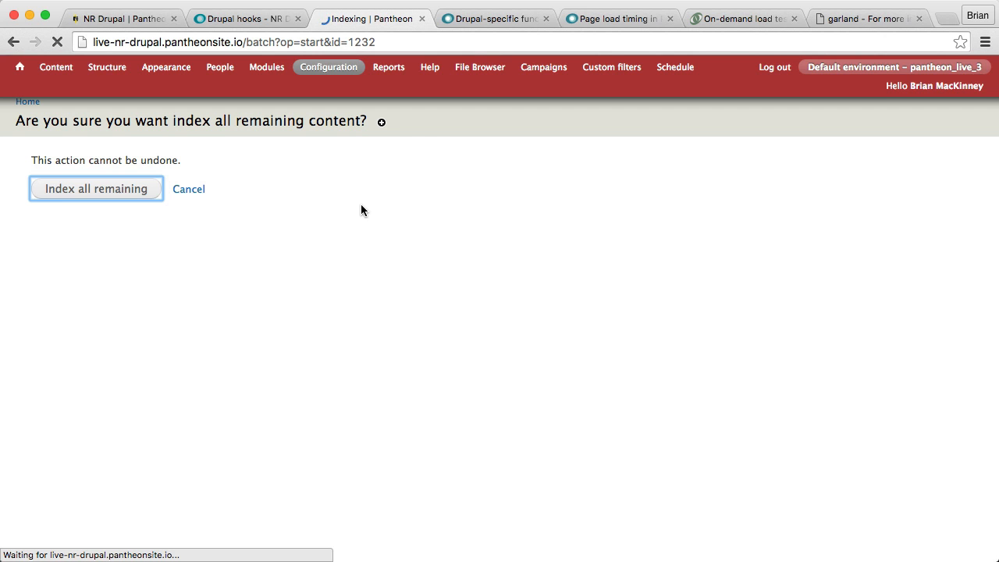
# Start the search indexing batch with 'Index all remaining'
pyautogui.click(96, 189)
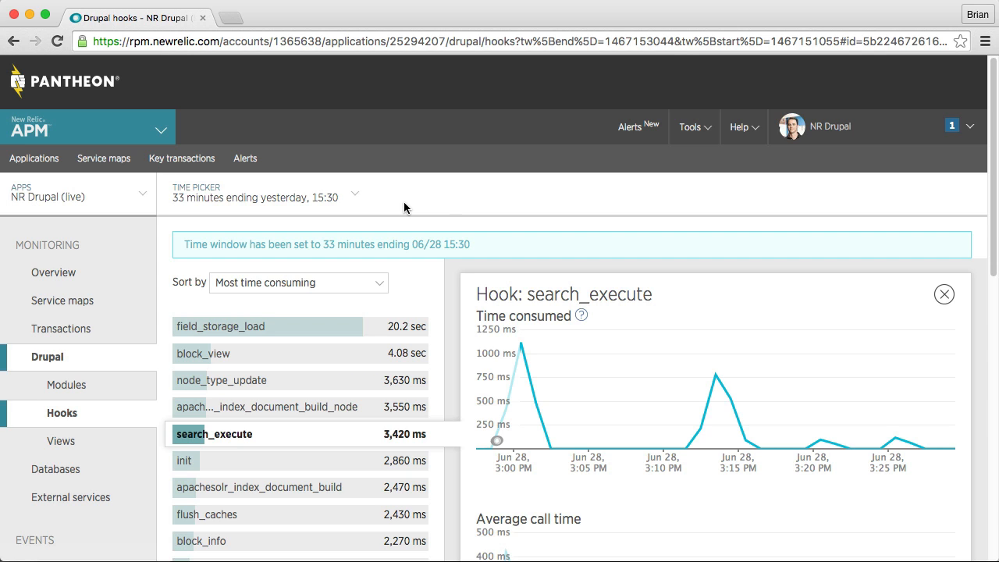
pyautogui.moveTo(800, 445)
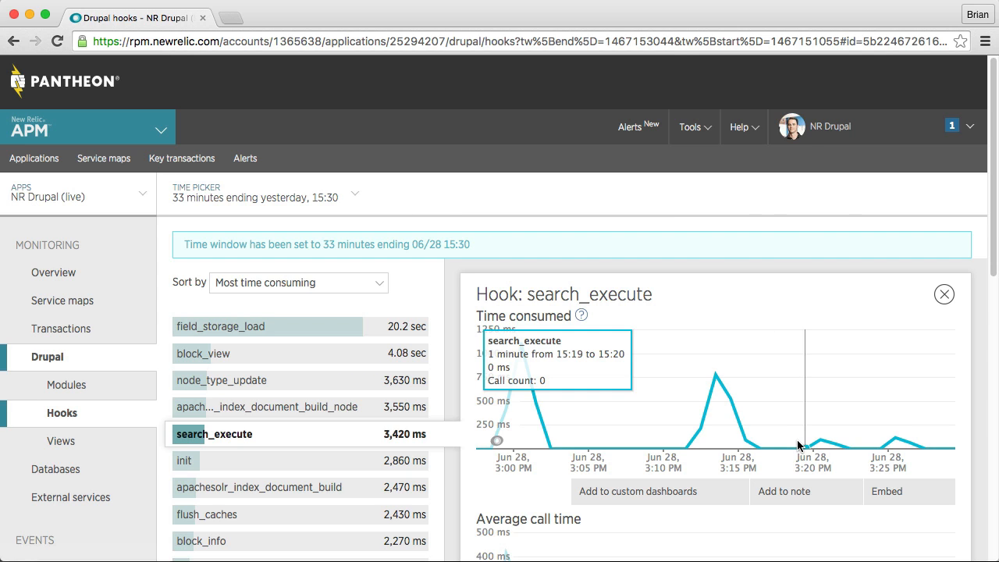
pyautogui.moveTo(799, 446)
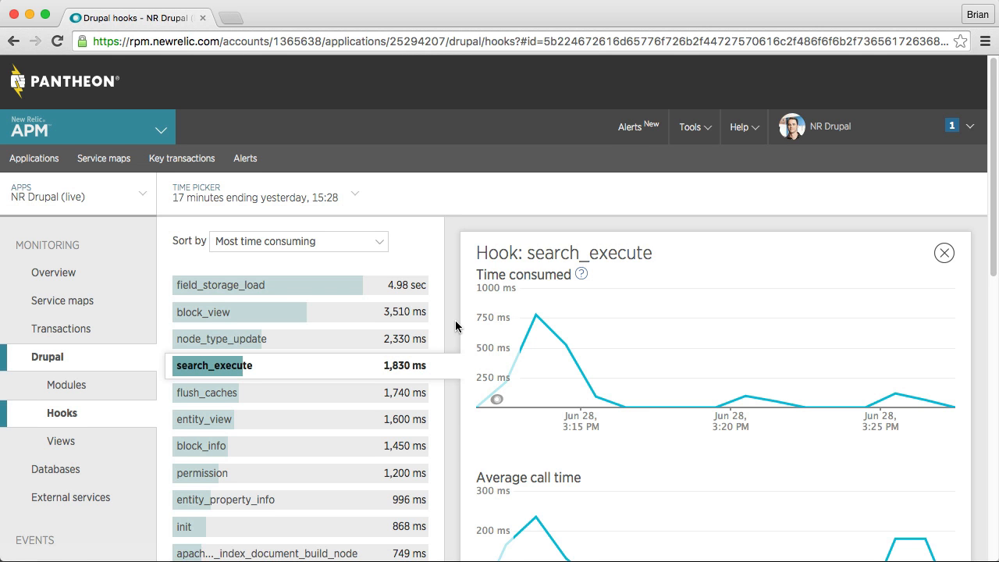
# Scroll through search_execute's time consumed, average call time and call count charts
pyautogui.scroll(-3)
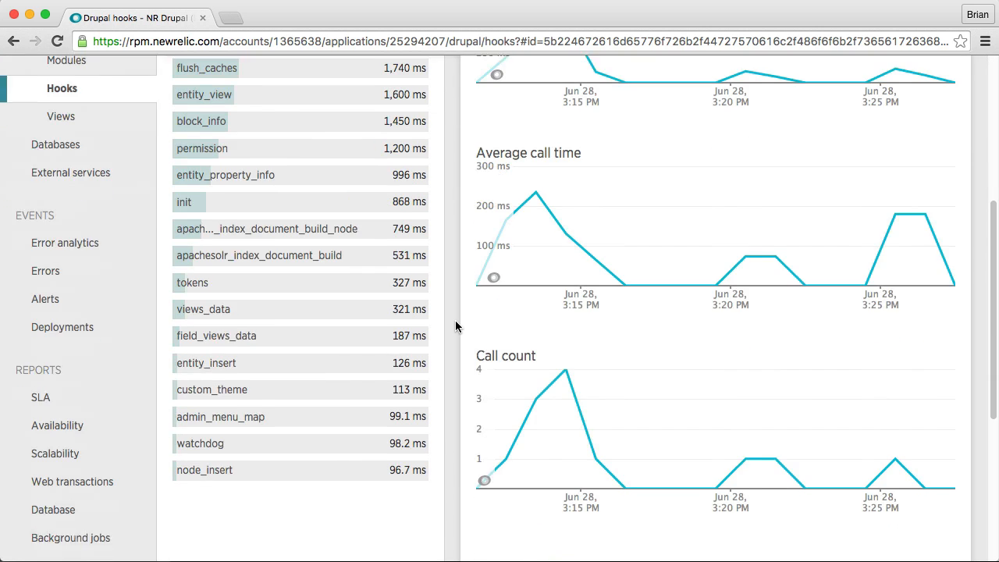
# Filter the full database operations table by 'index', then switch to the Pantheon tab
pyautogui.click(55, 144)
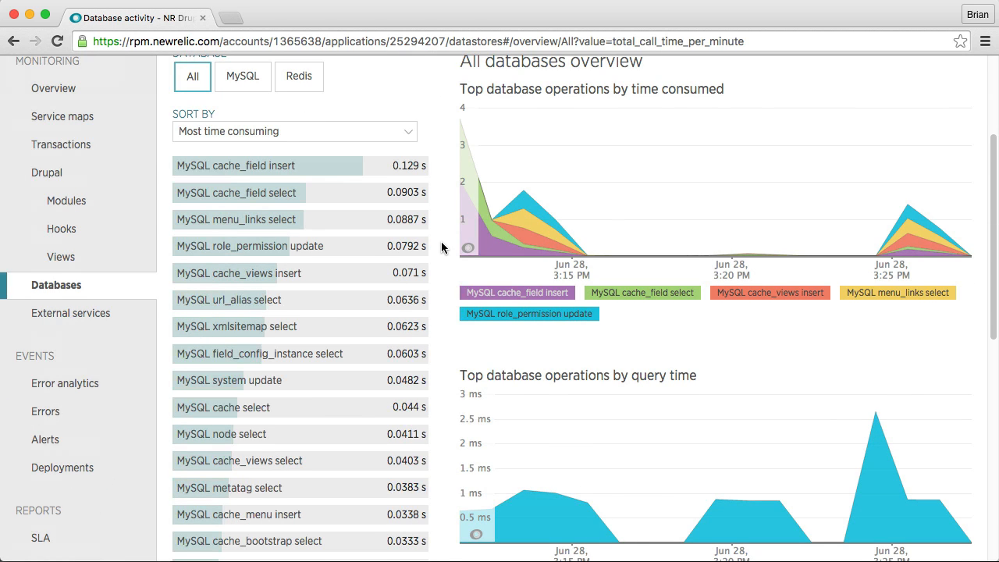
pyautogui.scroll(-3)
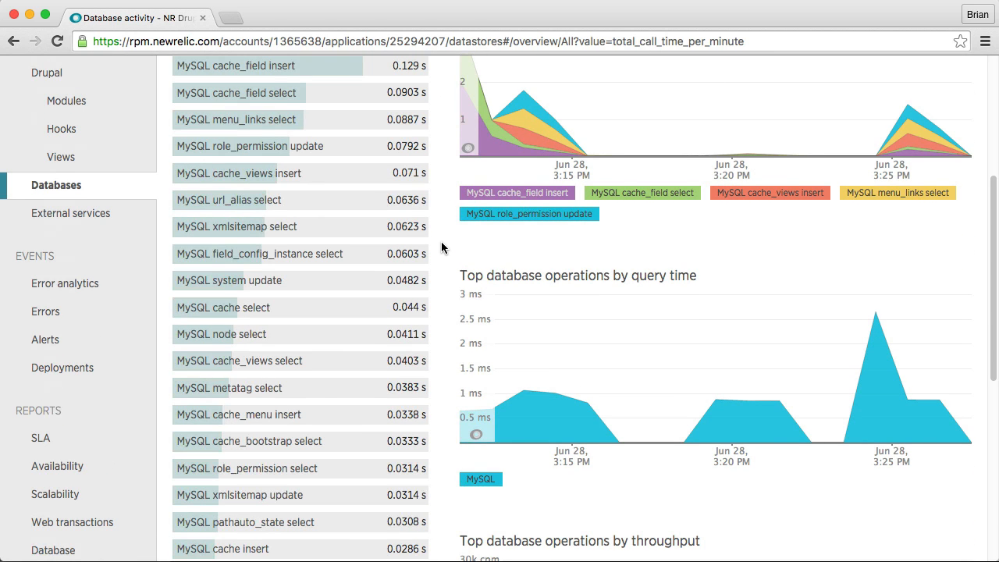
pyautogui.scroll(-3)
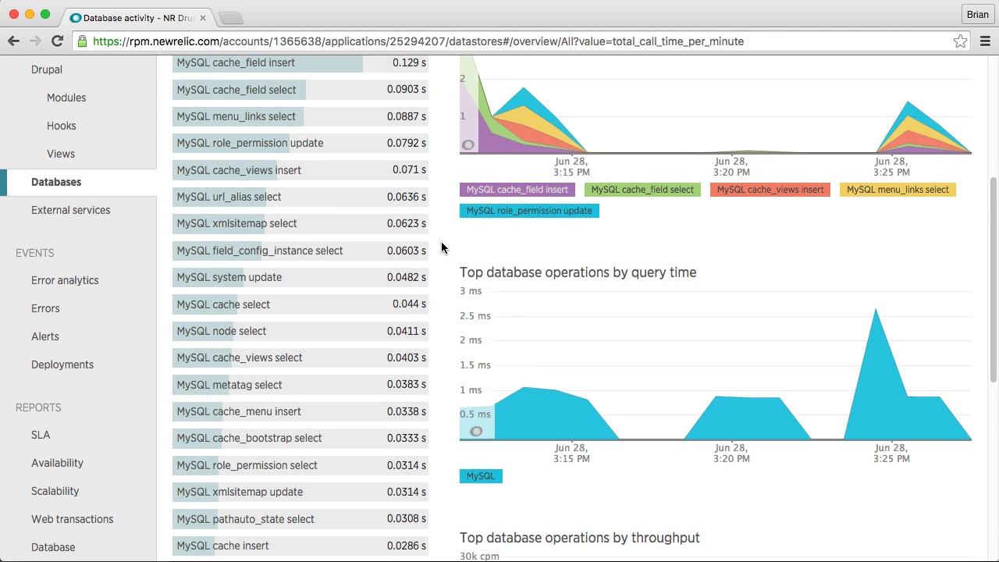
pyautogui.scroll(-3)
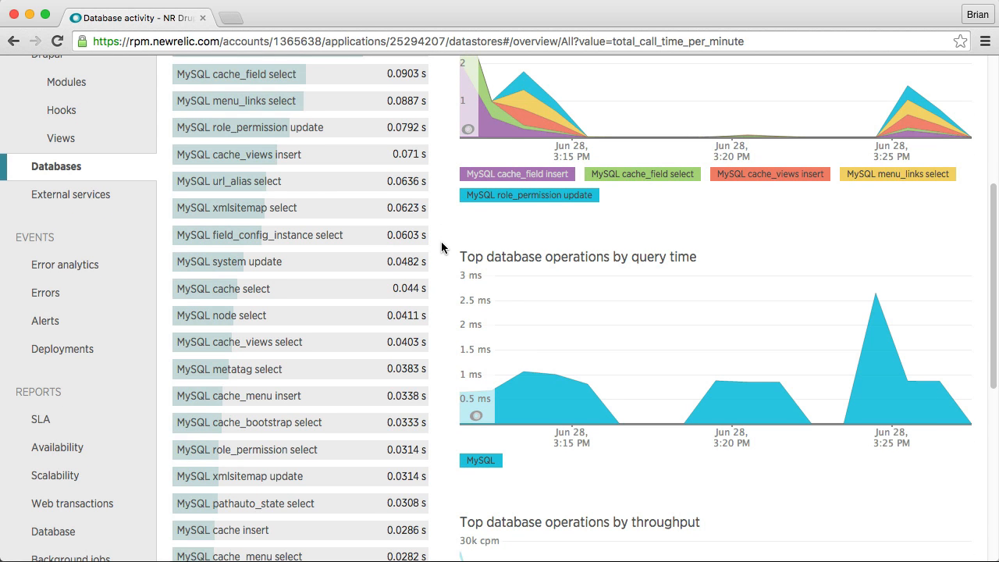
pyautogui.scroll(-3)
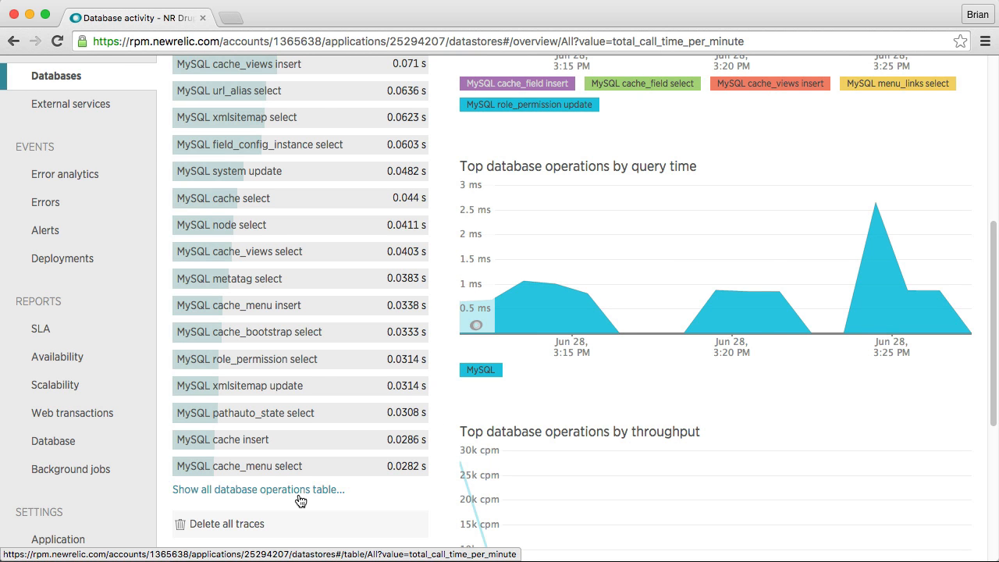
pyautogui.click(259, 490)
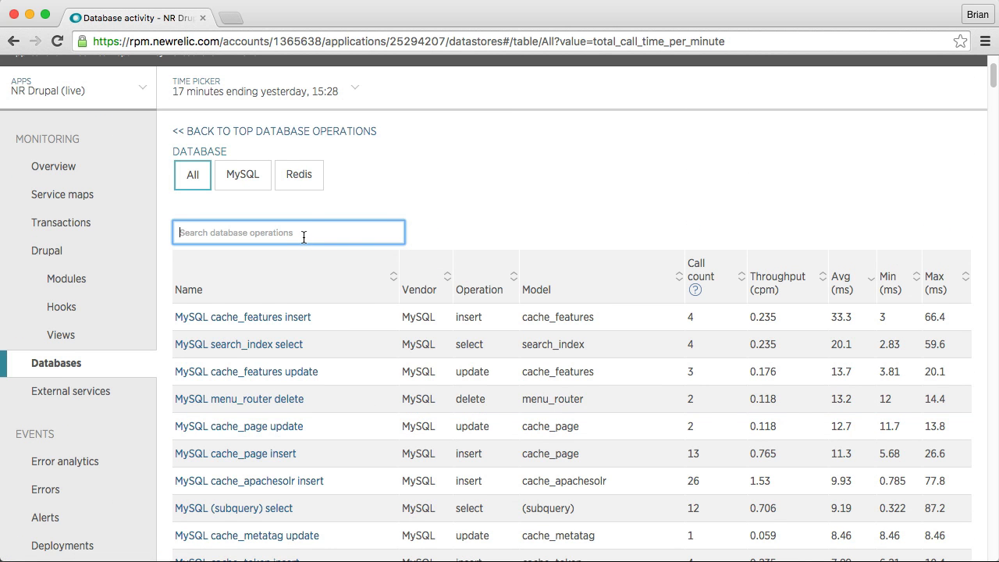
pyautogui.write('index')
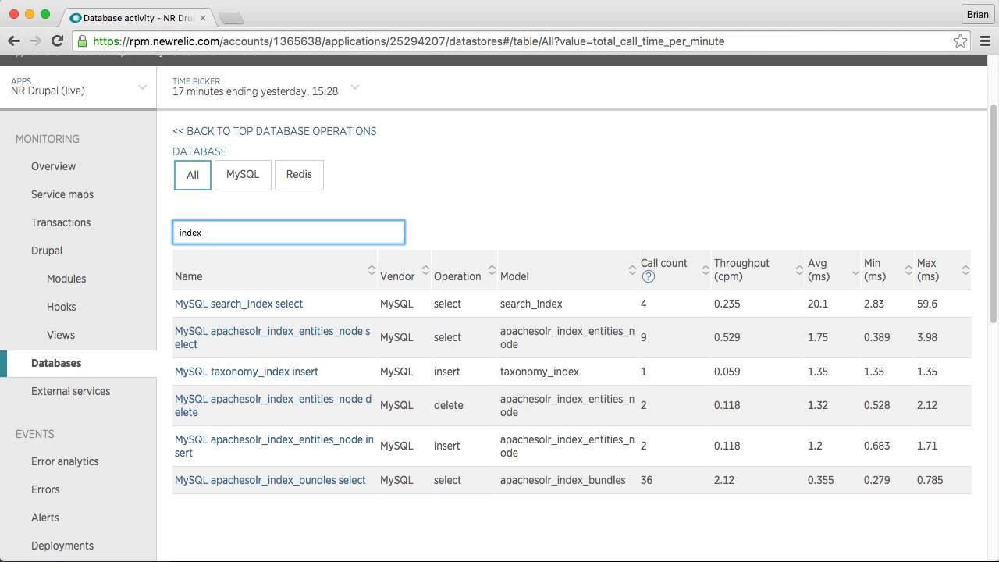
pyautogui.moveTo(276, 313)
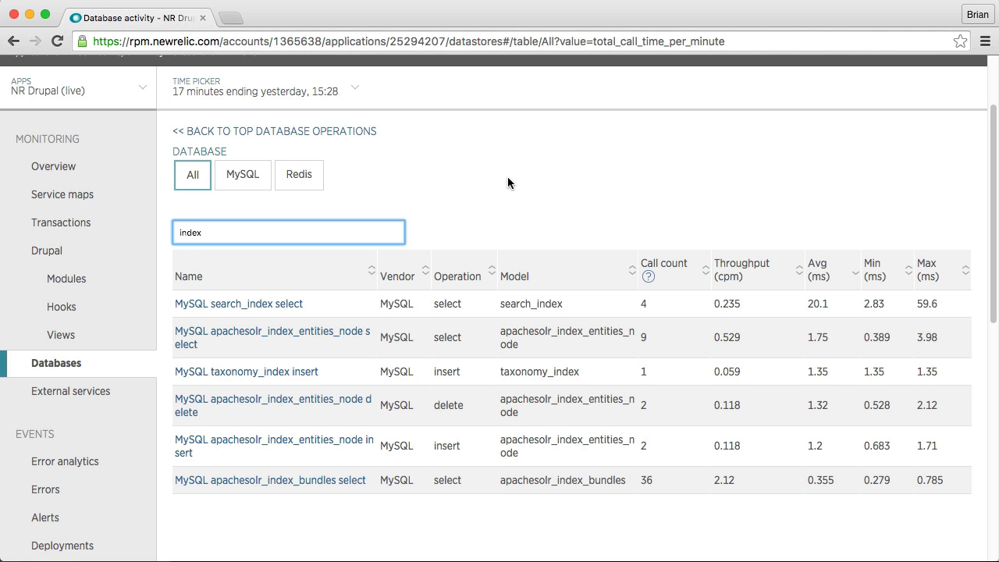
pyautogui.click(197, 18)
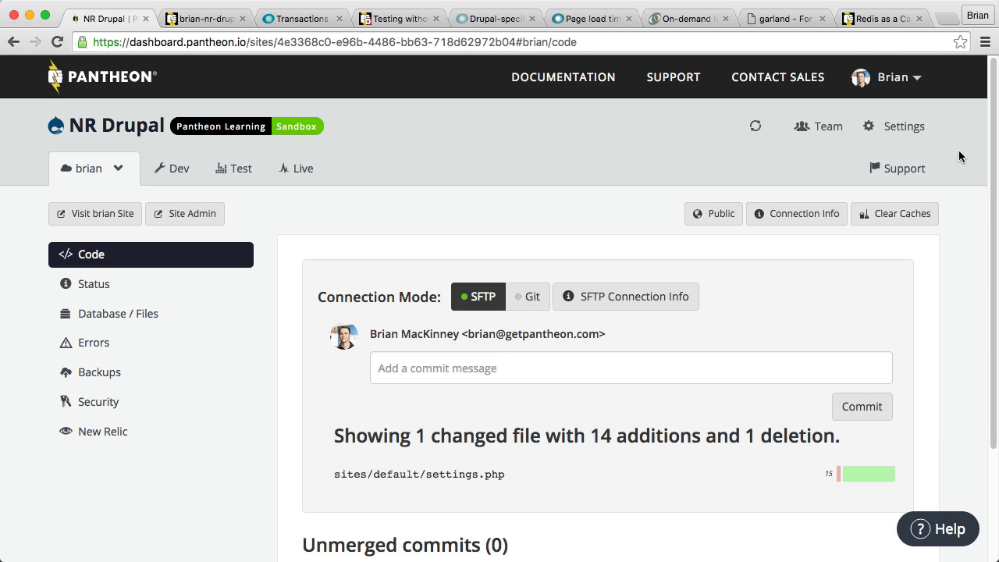
# Add the Redis cache add-on in the site's Settings, then close the dialog
pyautogui.click(903, 125)
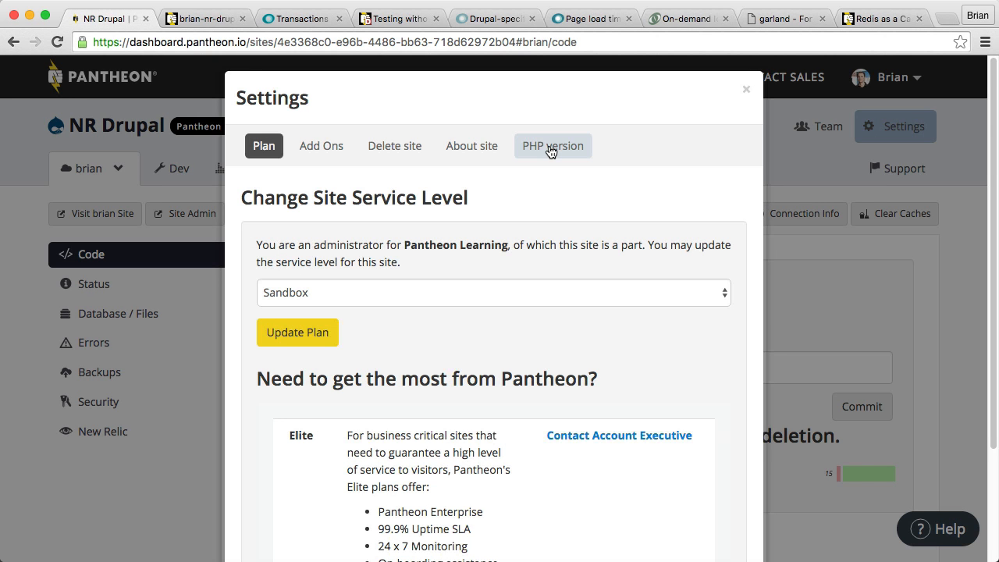
pyautogui.click(321, 145)
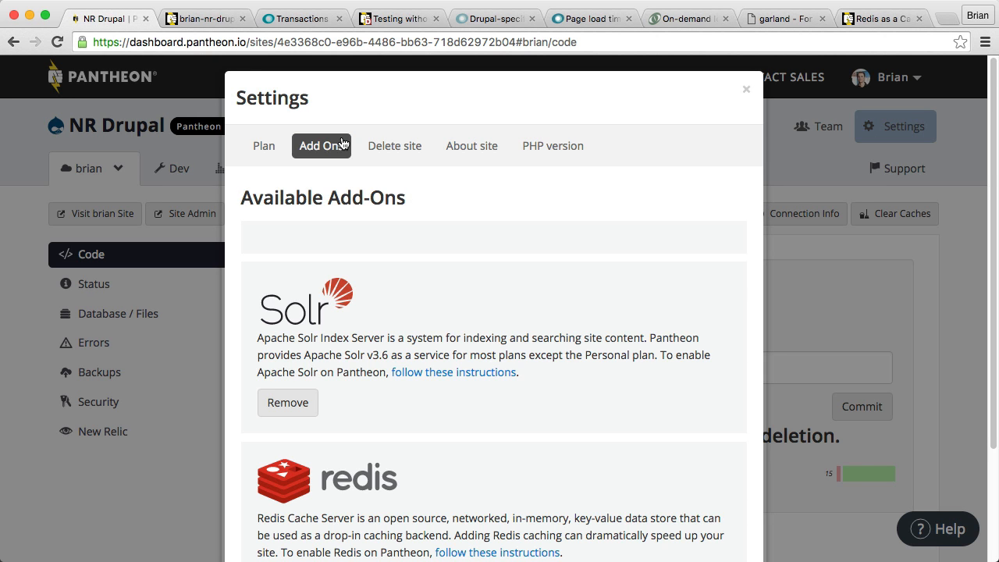
pyautogui.scroll(-3)
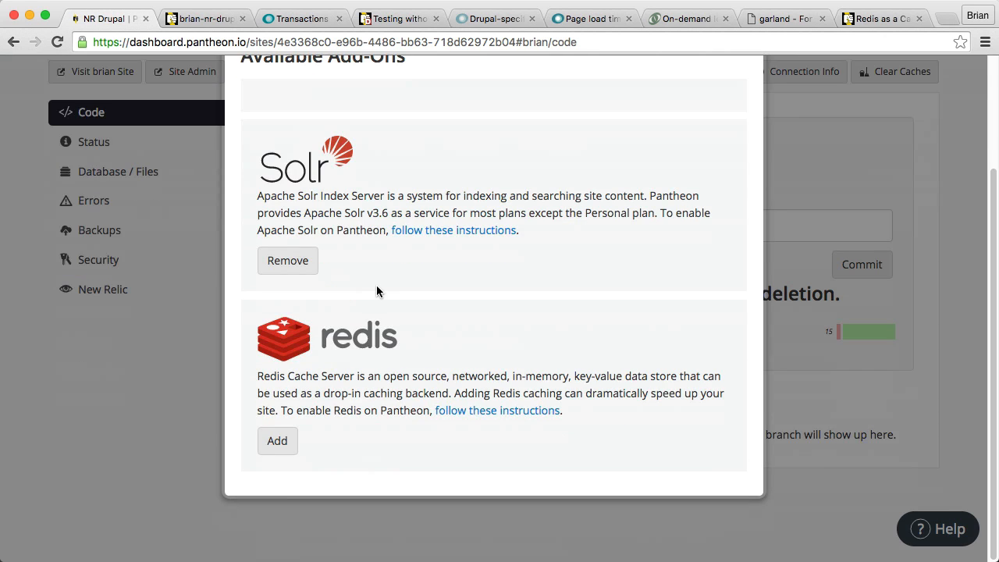
pyautogui.click(277, 440)
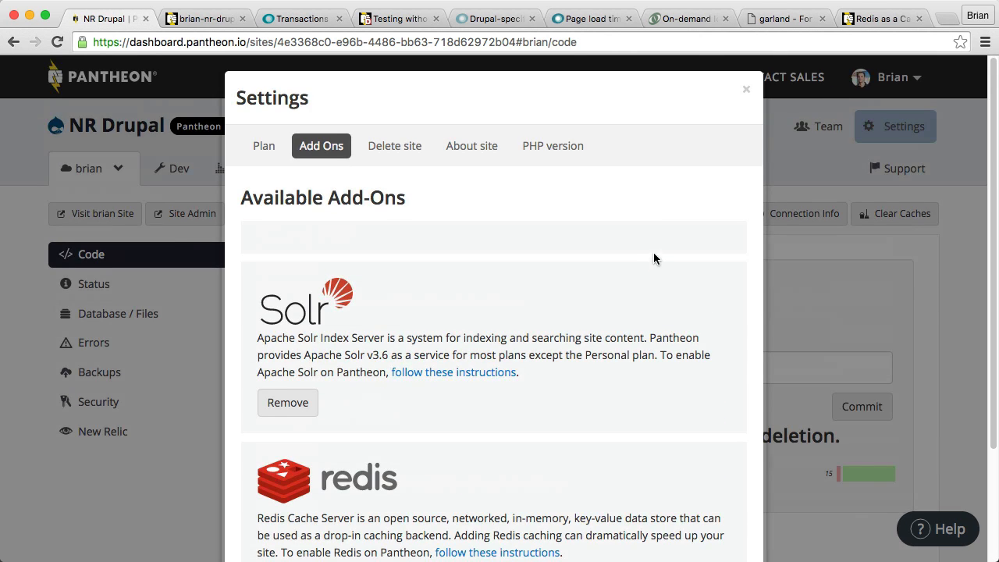
pyautogui.moveTo(765, 135)
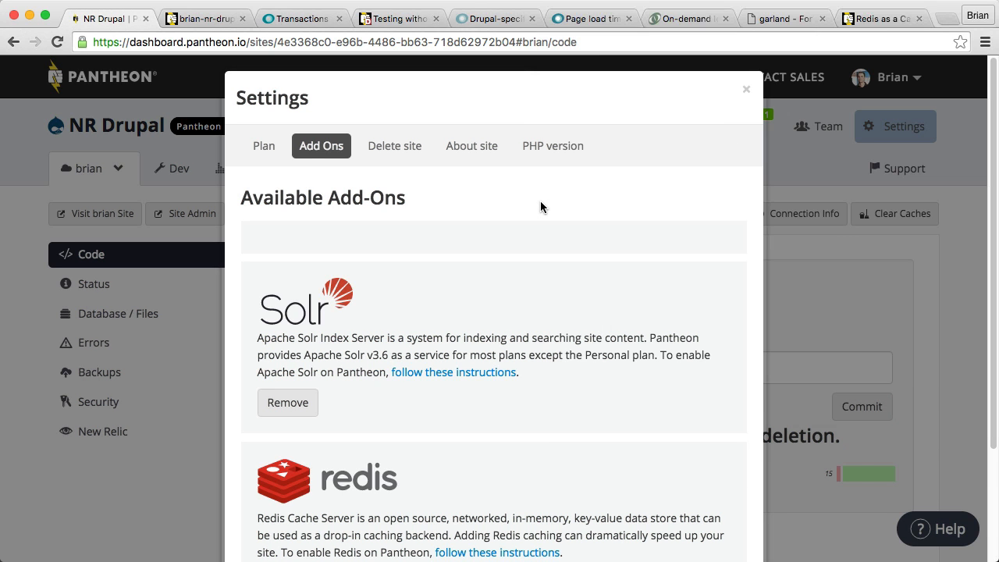
pyautogui.moveTo(828, 315)
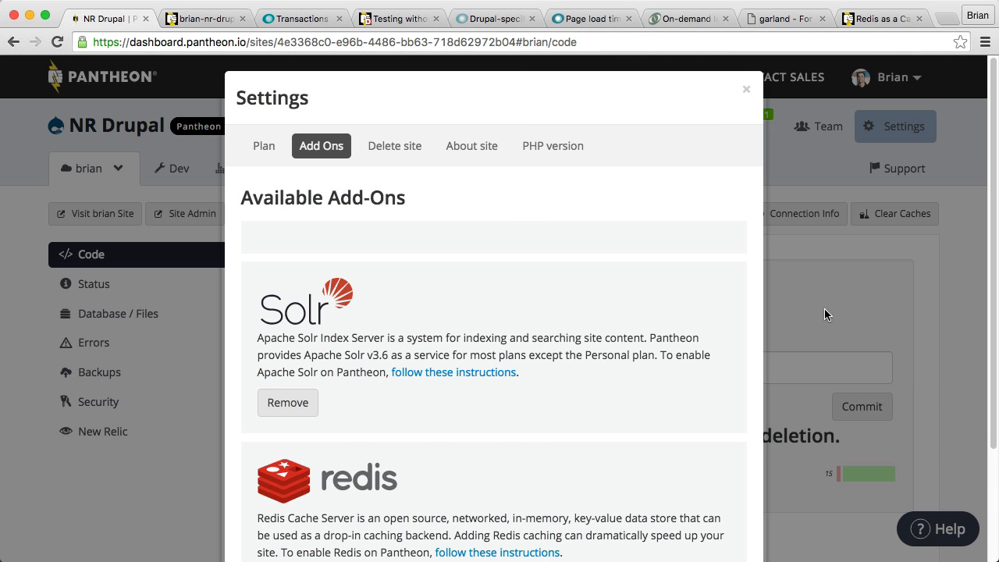
pyautogui.click(745, 89)
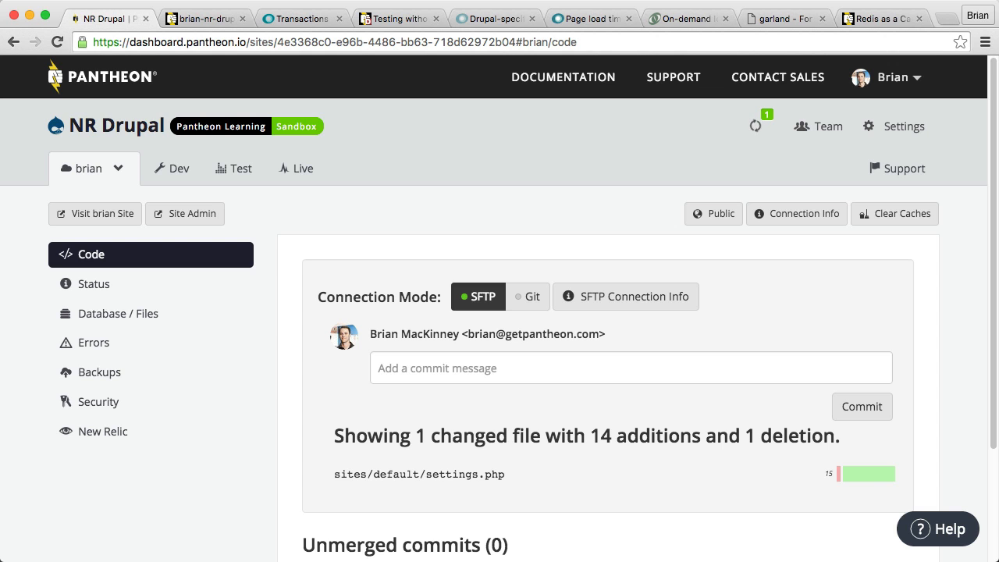
pyautogui.moveTo(966, 128)
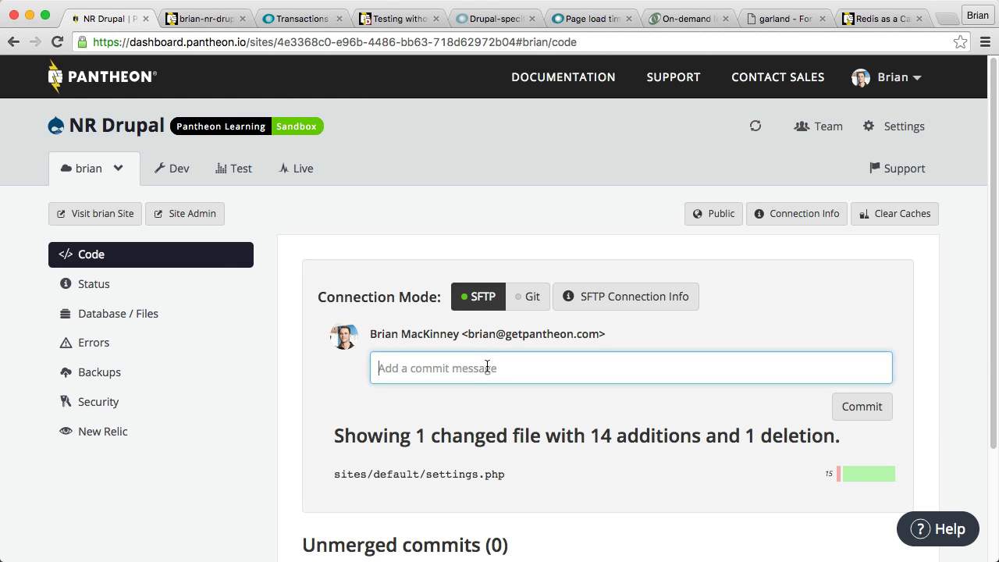
# Start typing the commit message 'Enable Red'
pyautogui.write('Enable Red')
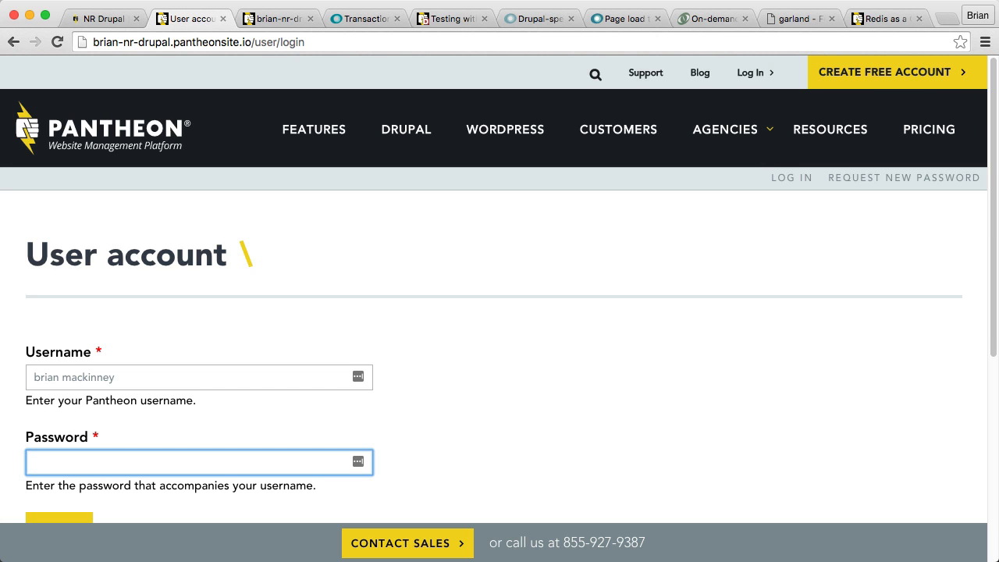
# Log in to the brian multidev site, decline saving the password, and open Add content > Blog
pyautogui.write('password')
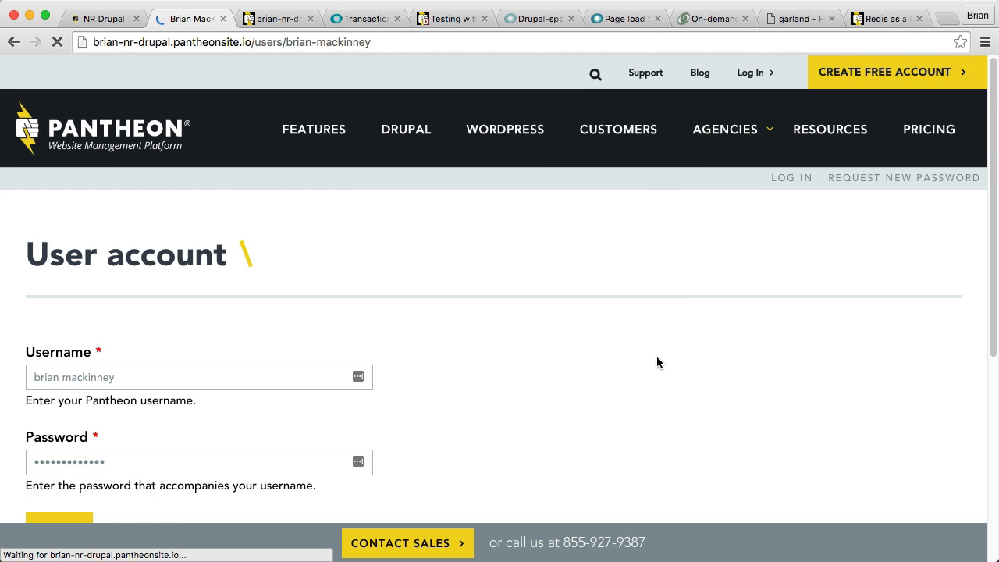
pyautogui.click(59, 520)
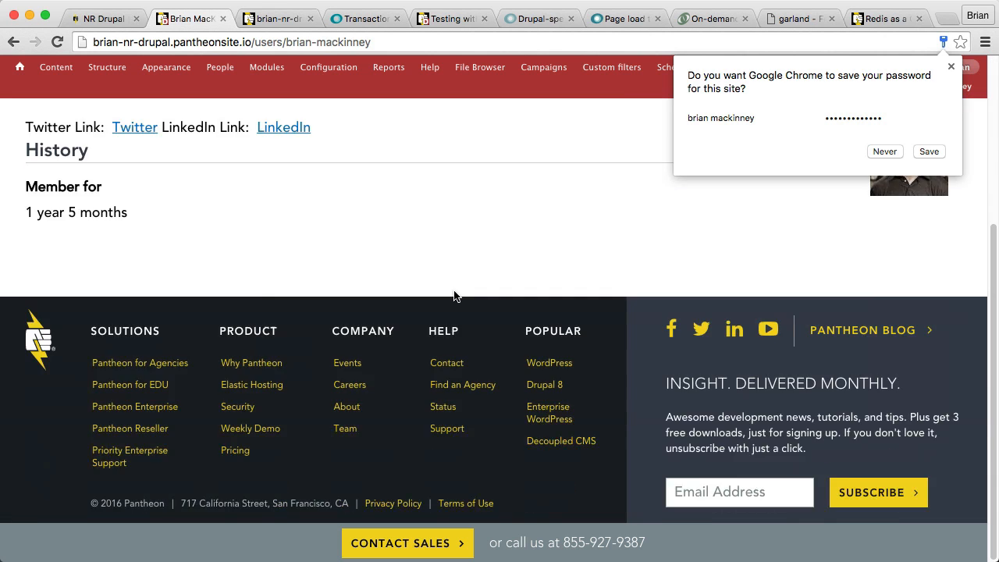
pyautogui.click(56, 67)
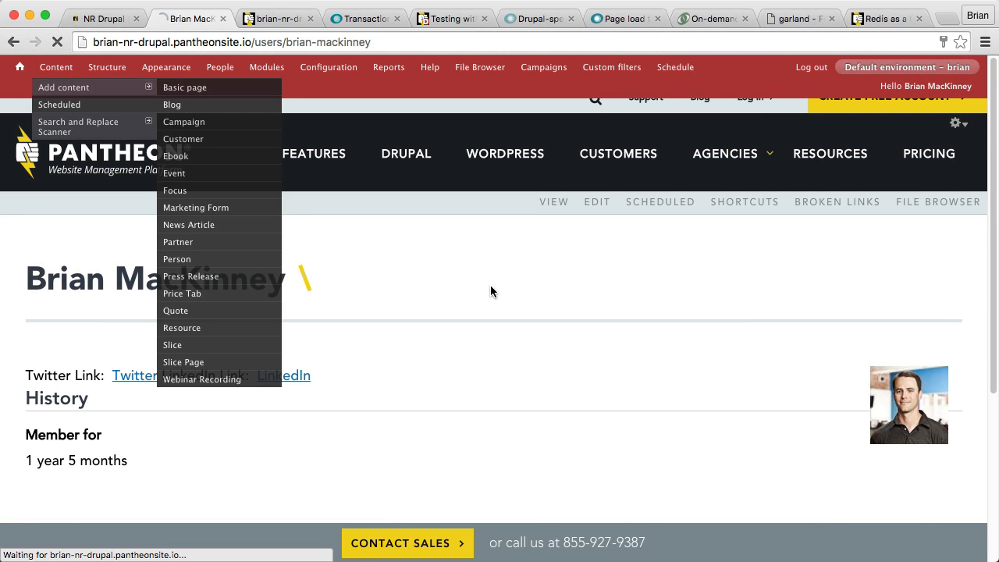
pyautogui.click(172, 103)
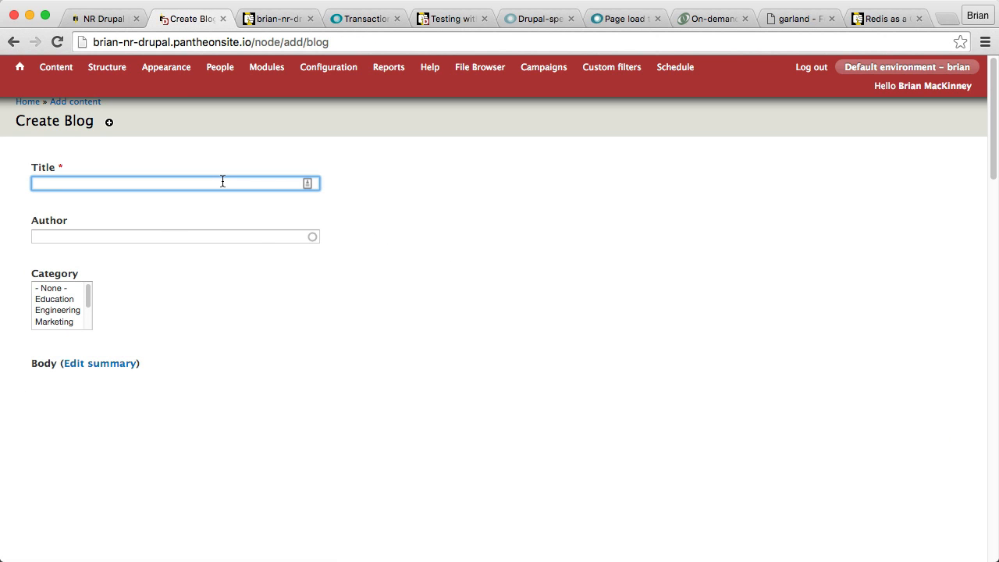
# Title the blog post 'Test post for Redis' and set the author to brian
pyautogui.write('Test p')
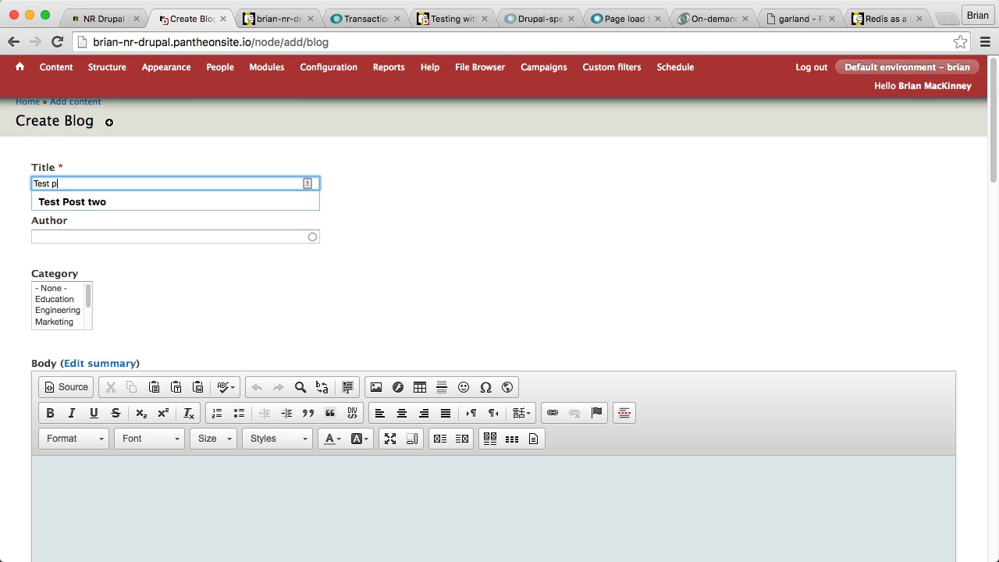
pyautogui.write('Test post for Redis object cach')
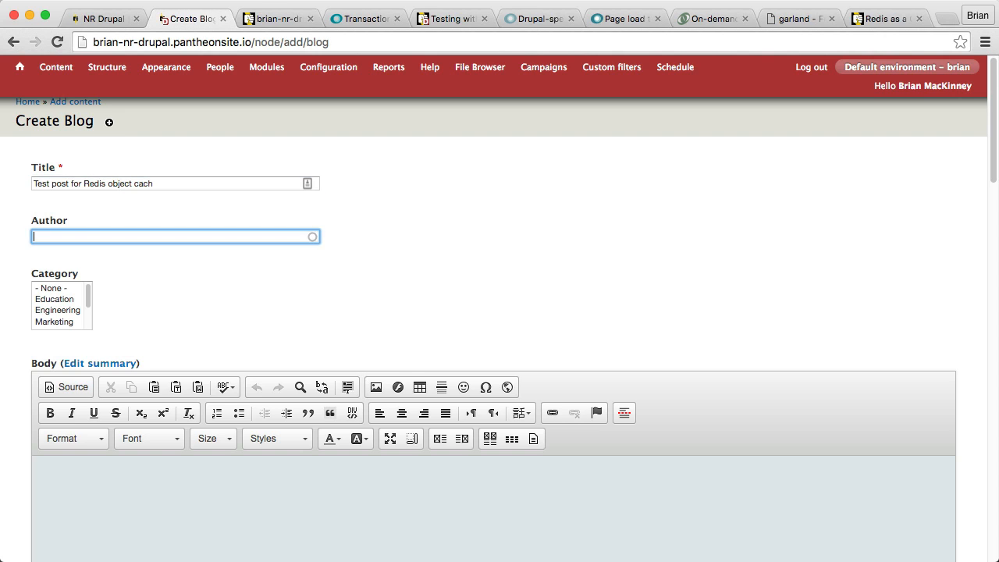
pyautogui.click(174, 182)
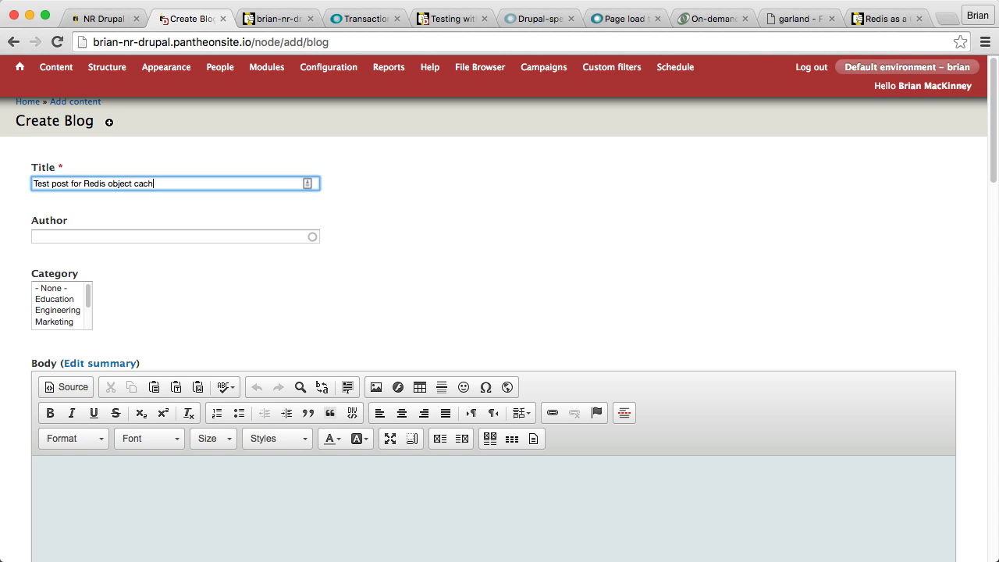
pyautogui.write('brian')
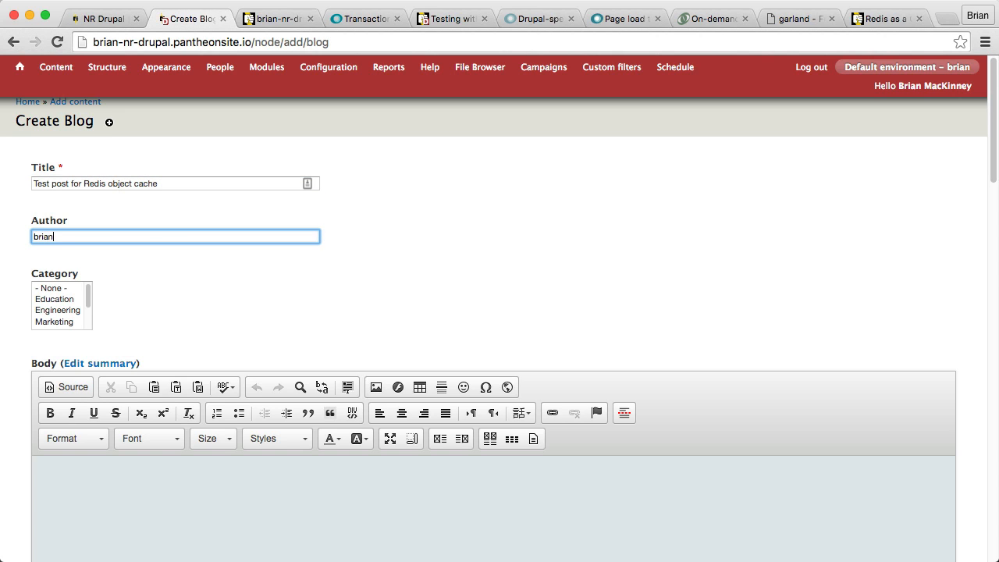
# Fill the body with 'LORUM IPSUM' placeholder text and save the published post
pyautogui.scroll(-3)
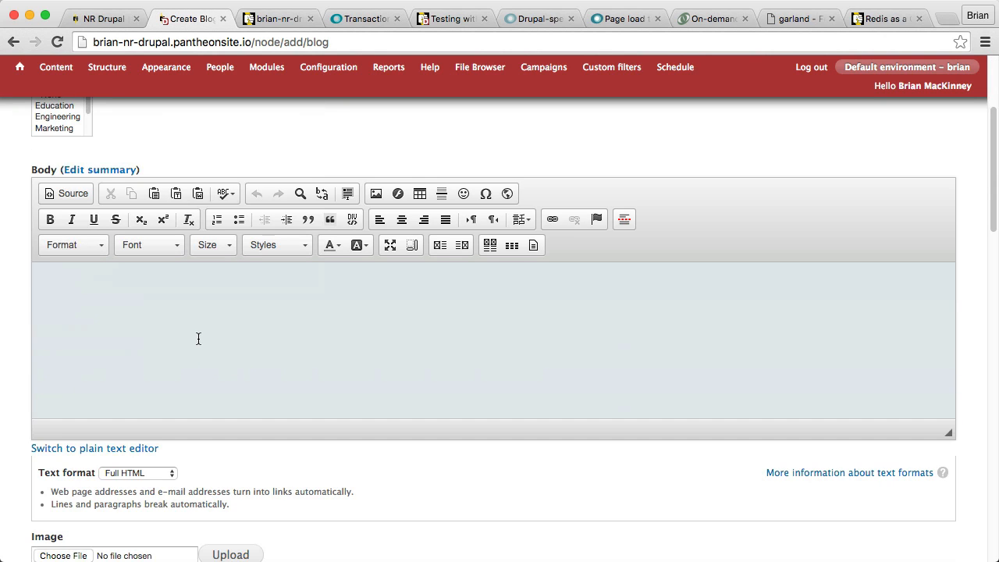
pyautogui.write('LOR')
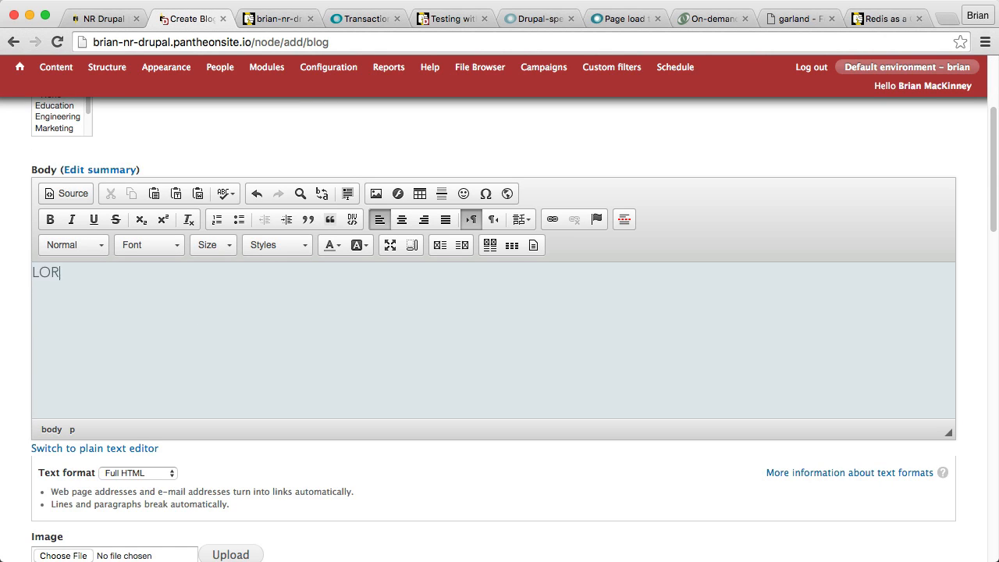
pyautogui.write('UM IPS')
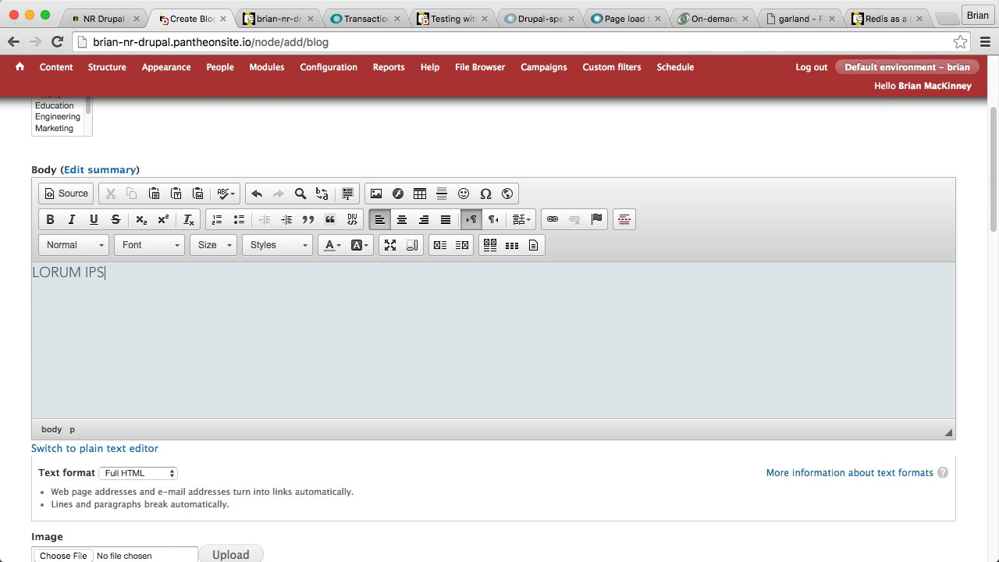
pyautogui.write('UM')
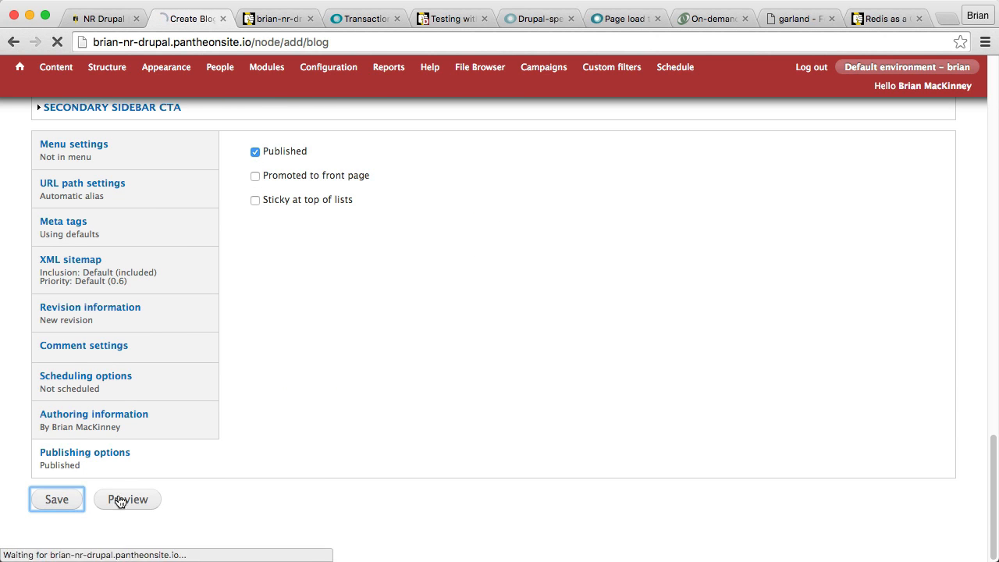
pyautogui.click(56, 499)
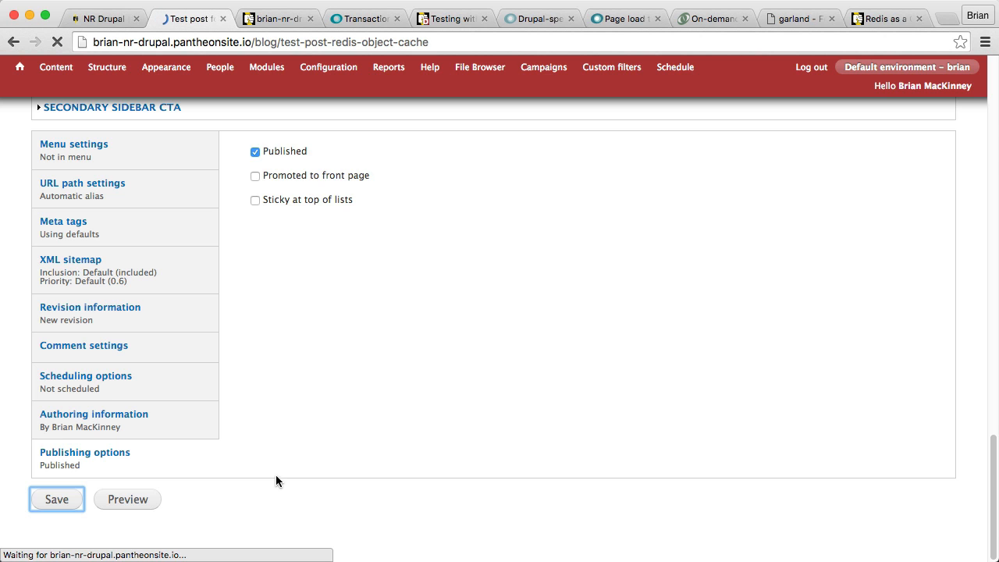
pyautogui.click(365, 18)
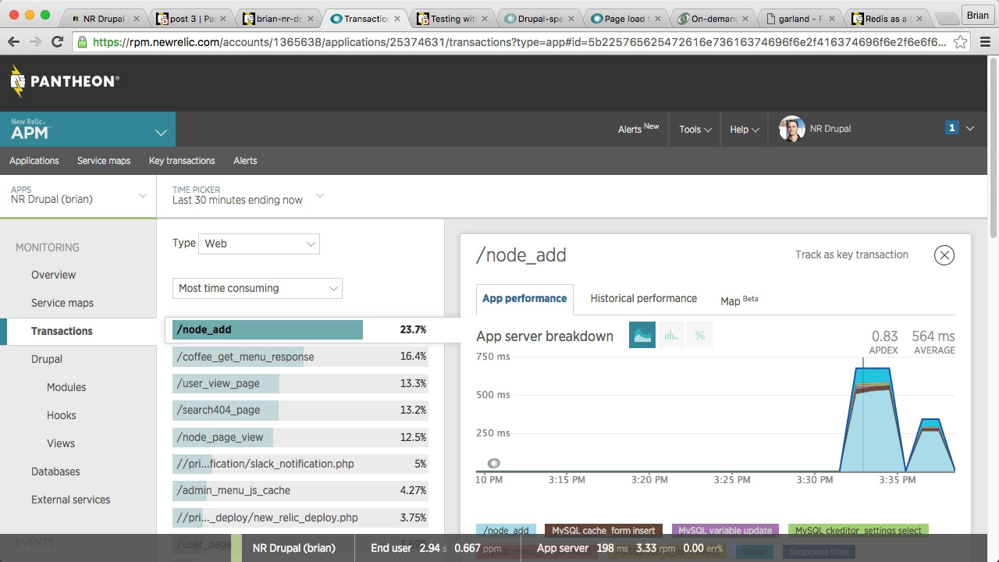
pyautogui.moveTo(969, 198)
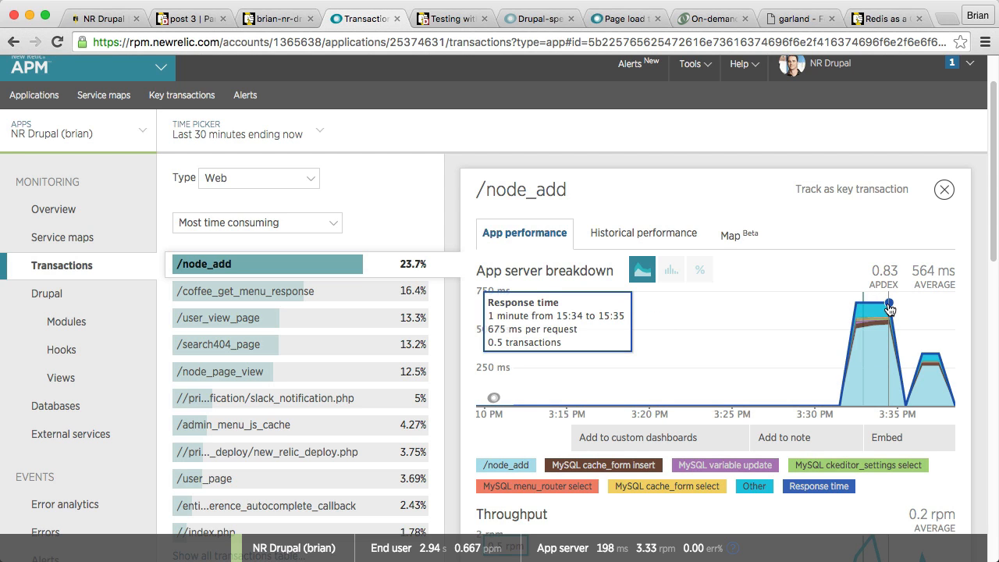
pyautogui.moveTo(924, 351)
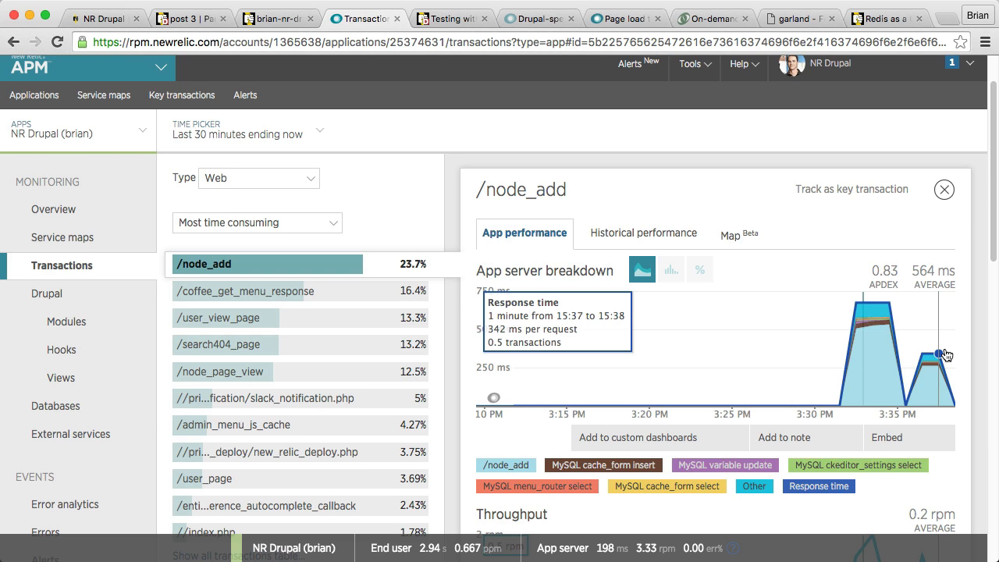
pyautogui.scroll(-3)
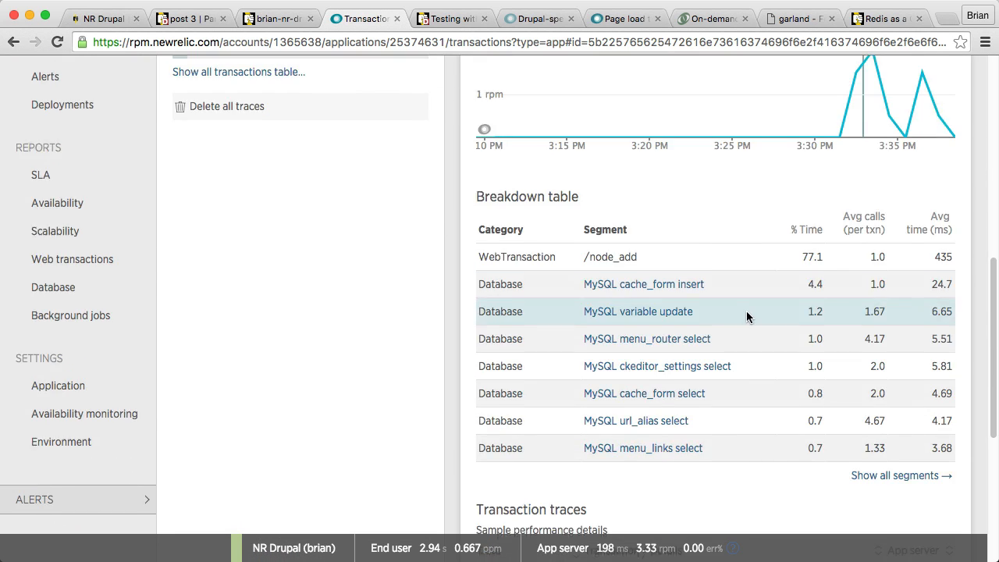
pyautogui.scroll(-3)
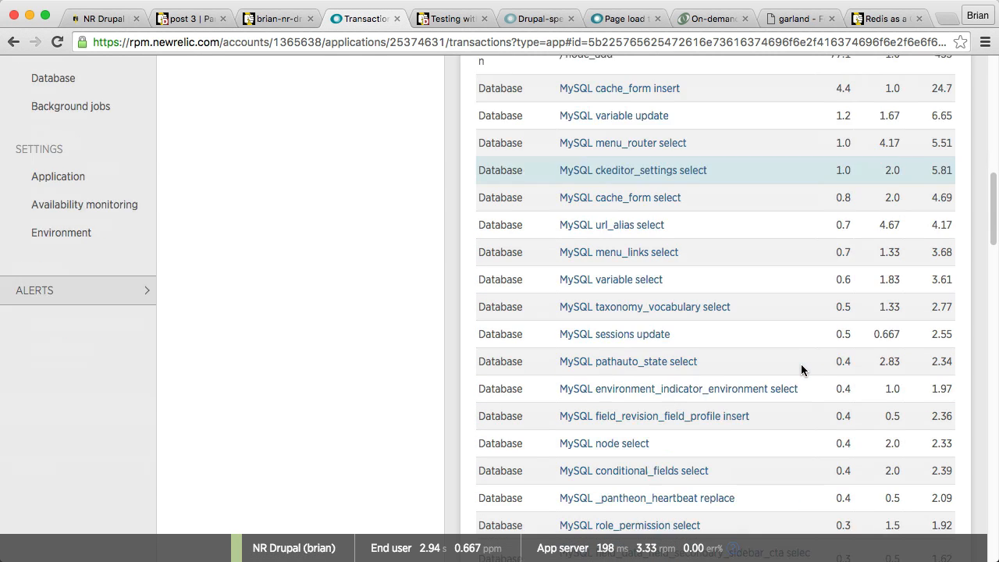
pyautogui.scroll(-3)
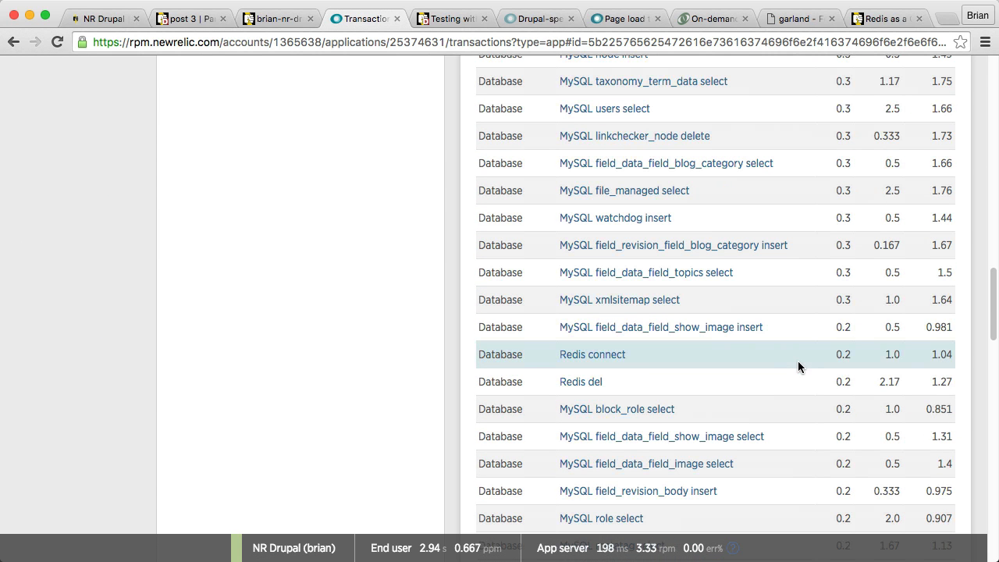
pyautogui.scroll(-3)
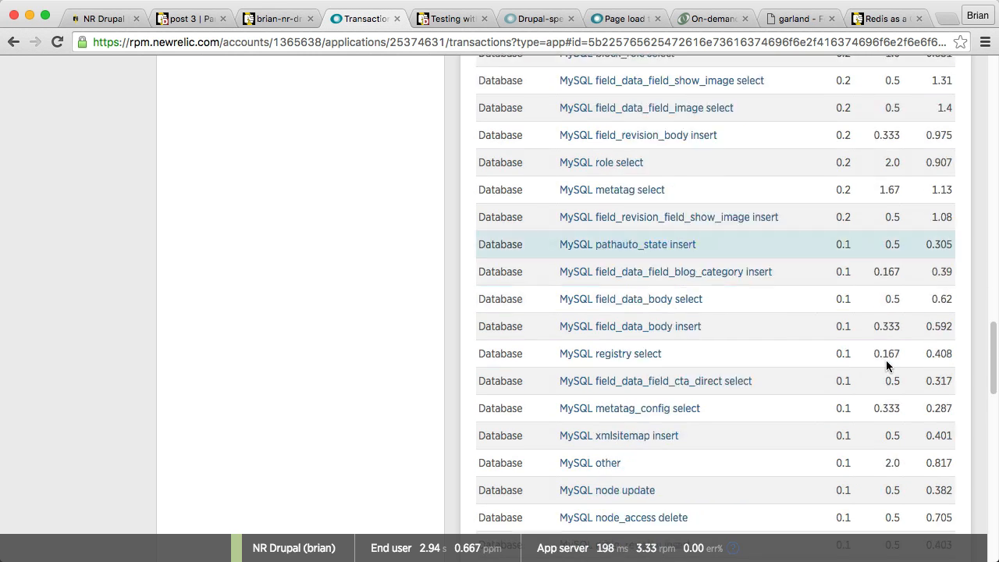
pyautogui.scroll(-3)
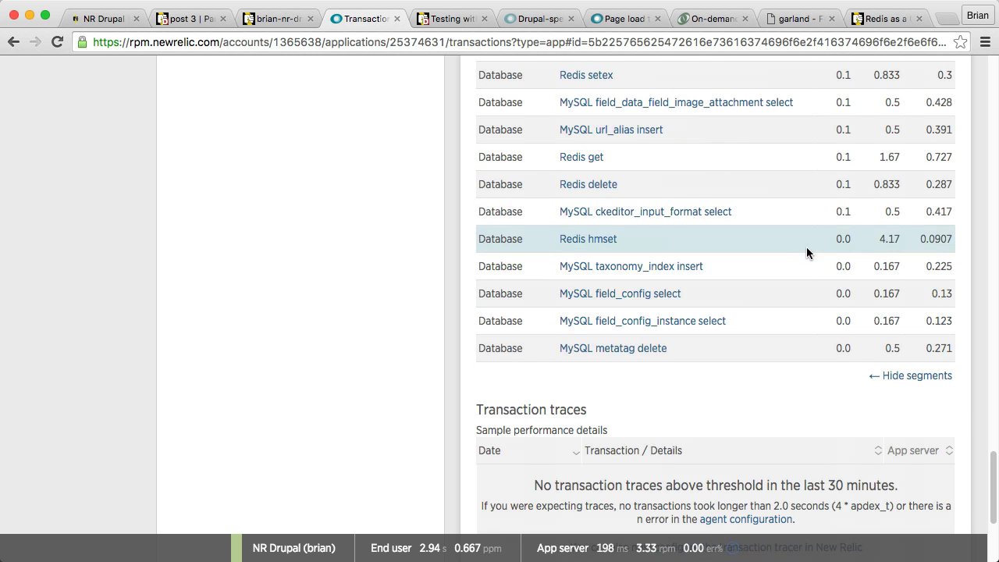
pyautogui.moveTo(927, 263)
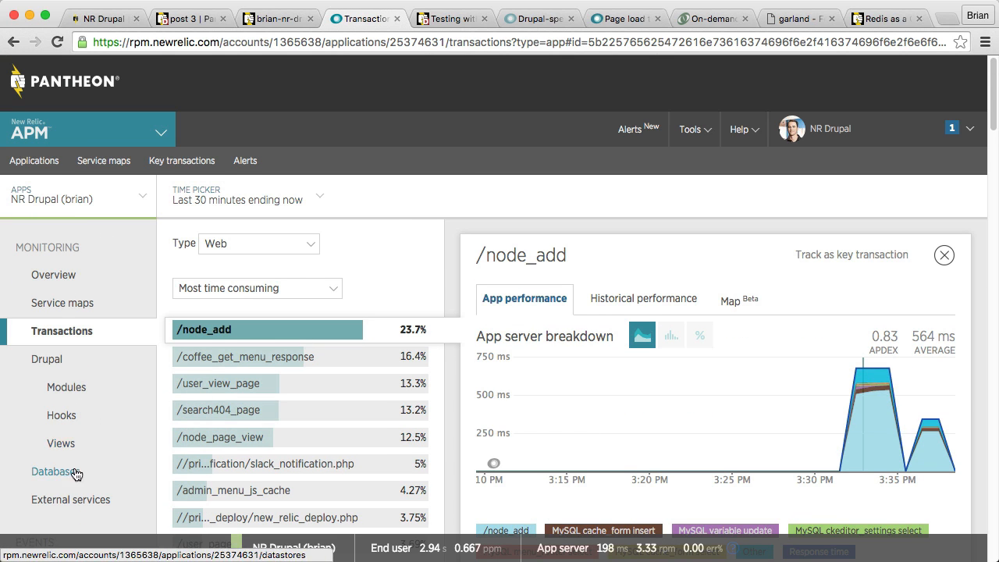
# On the Databases page, filter to Redis operations, then switch the filter to MySQL
pyautogui.click(55, 471)
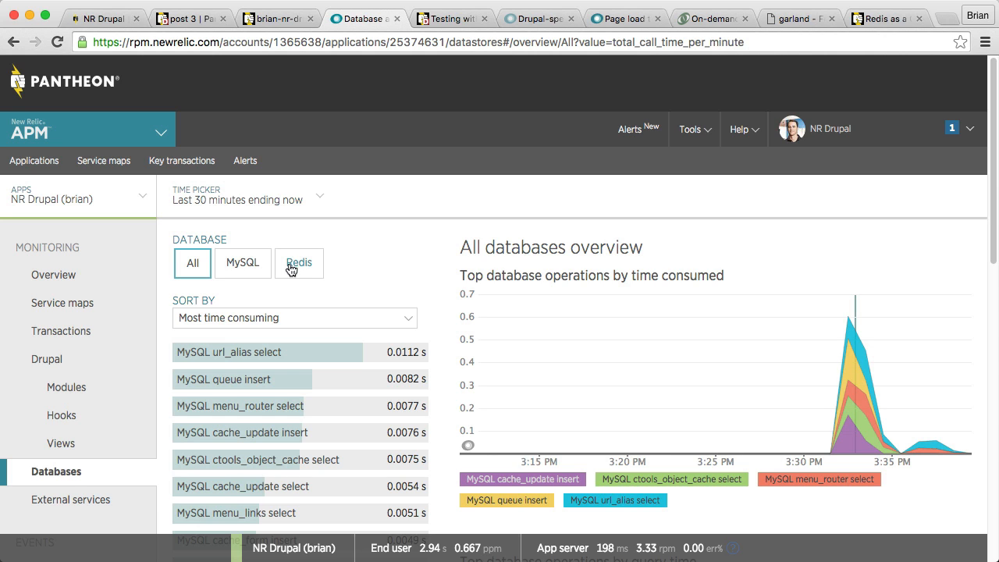
pyautogui.click(299, 263)
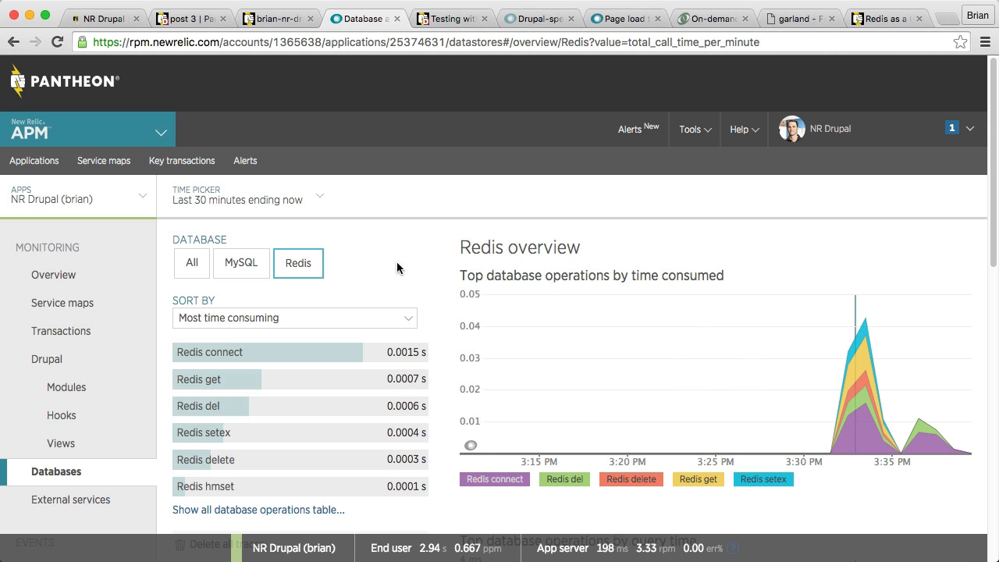
pyautogui.moveTo(414, 419)
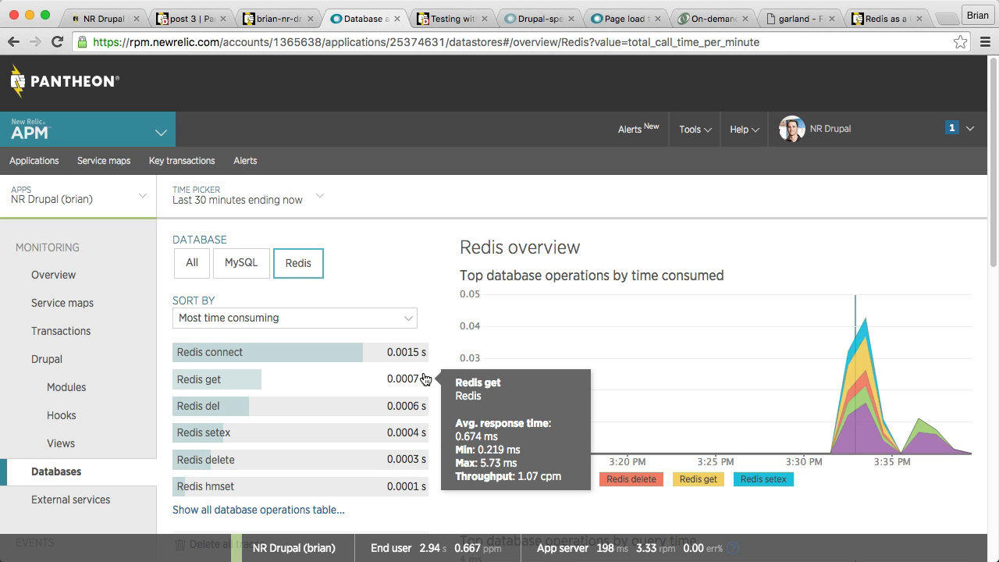
pyautogui.click(242, 264)
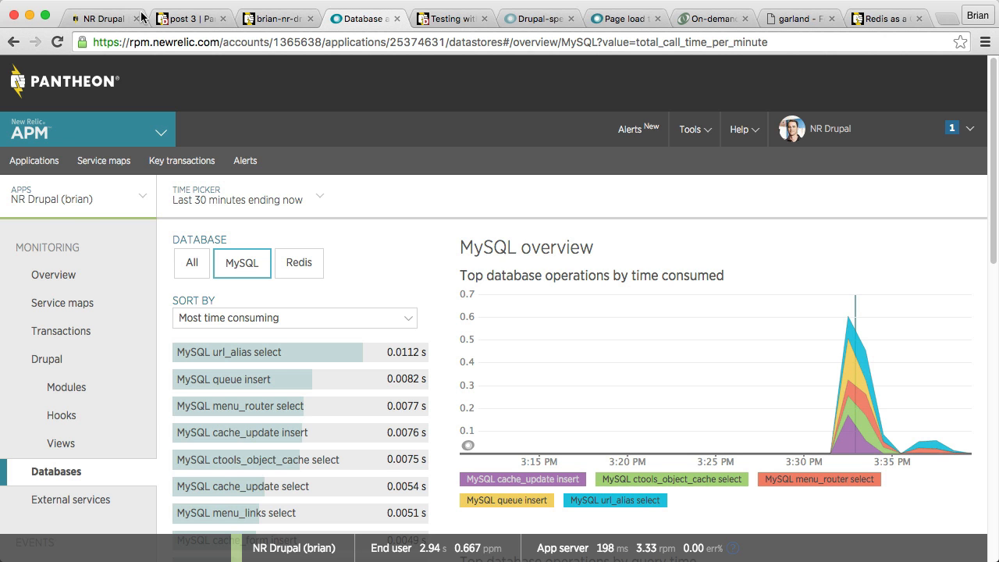
# Merge the brian multidev code into Dev with Run update.php kept checked
pyautogui.click(102, 18)
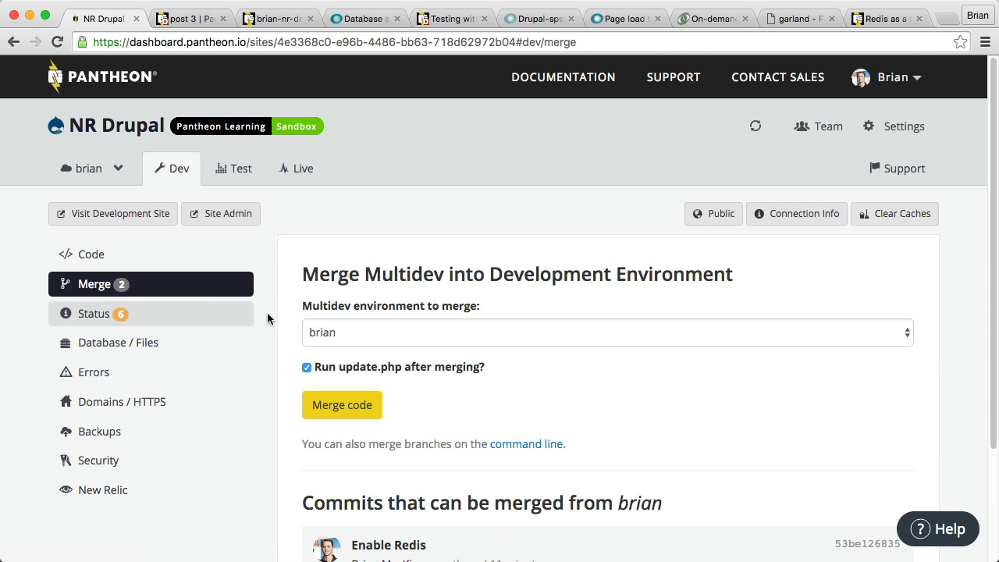
pyautogui.click(342, 404)
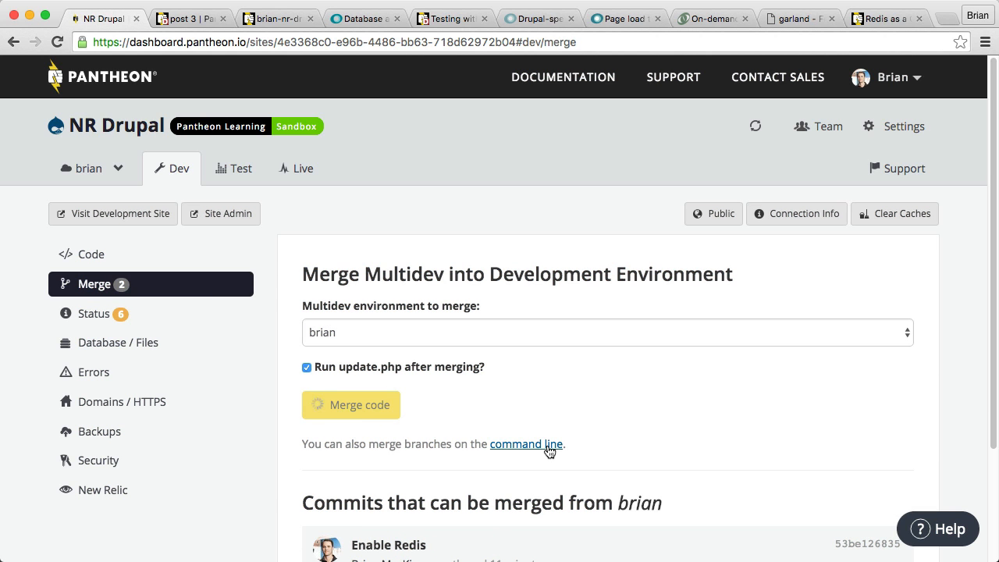
pyautogui.click(332, 18)
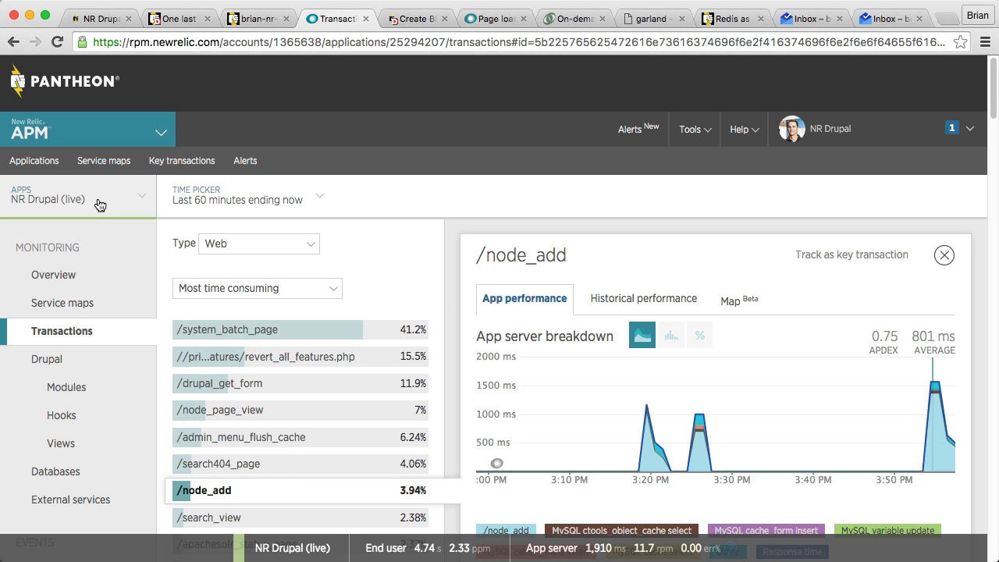
pyautogui.moveTo(231, 477)
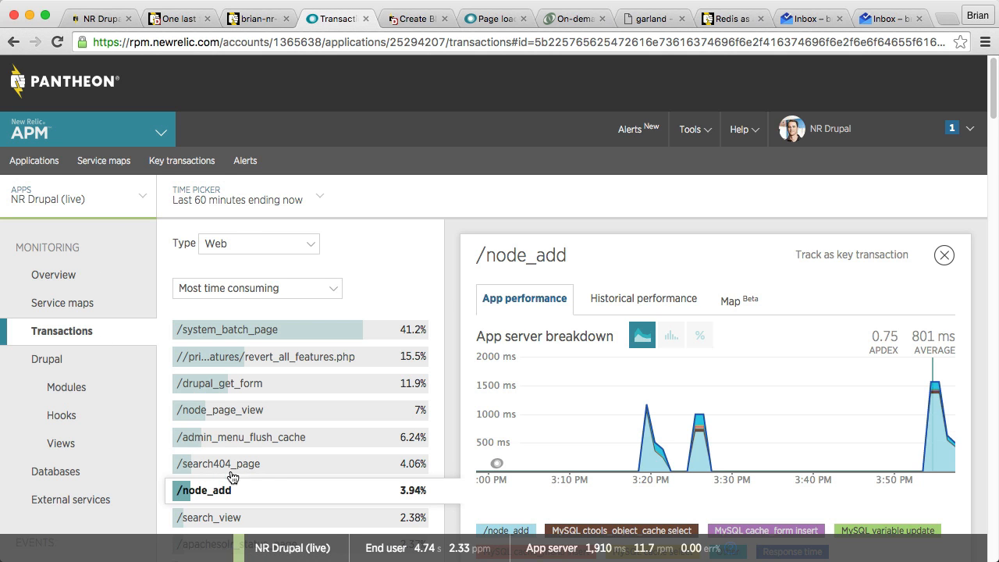
pyautogui.moveTo(632, 465)
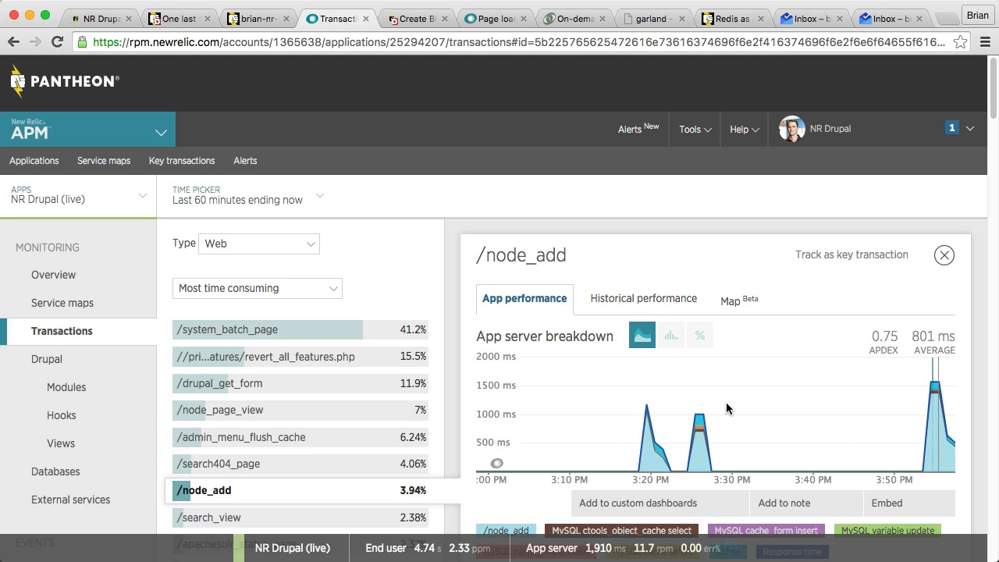
pyautogui.moveTo(934, 392)
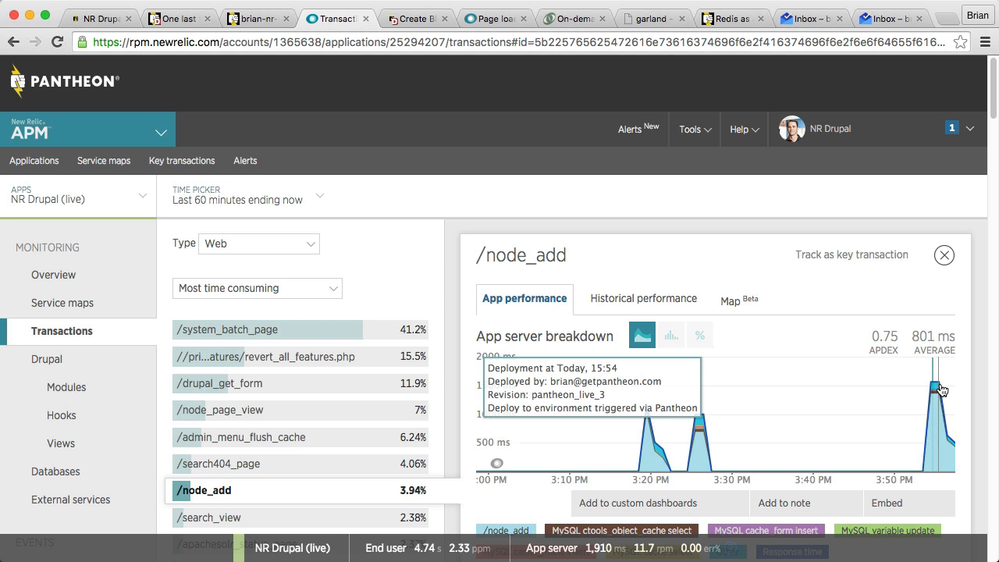
pyautogui.moveTo(623, 474)
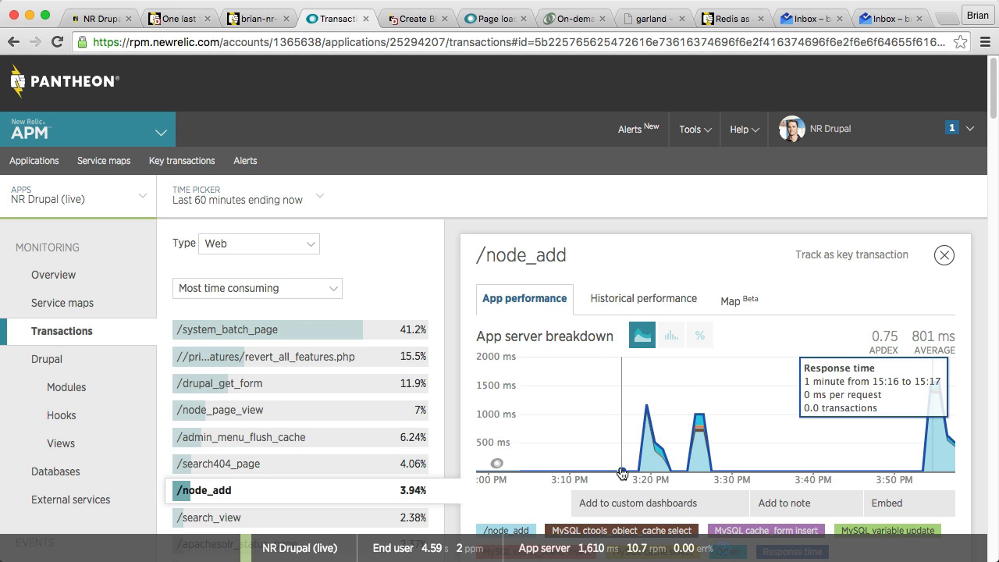
pyautogui.moveTo(621, 465)
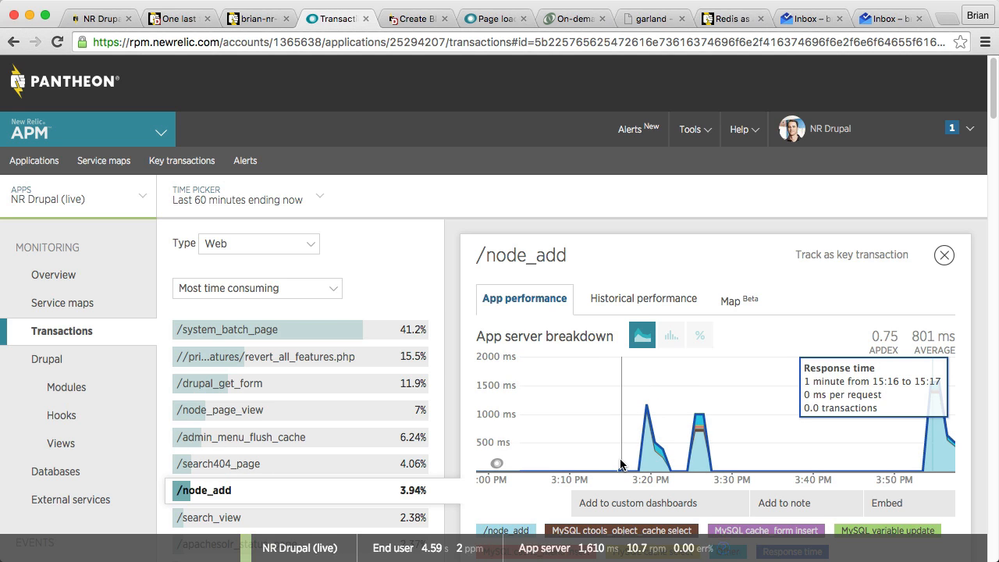
# Choose 30 min in the Time Picker for the live /node_add chart
pyautogui.click(245, 200)
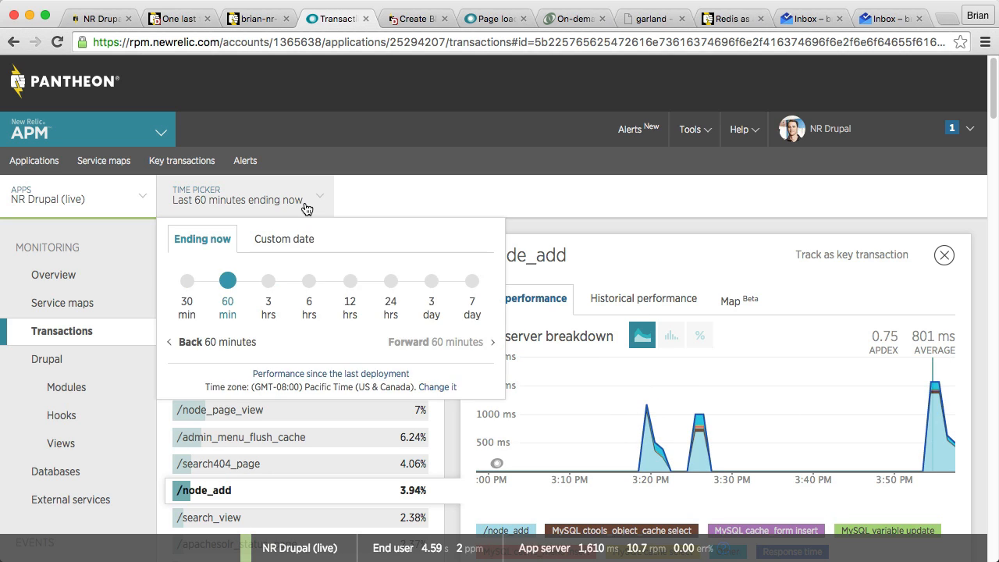
pyautogui.click(188, 281)
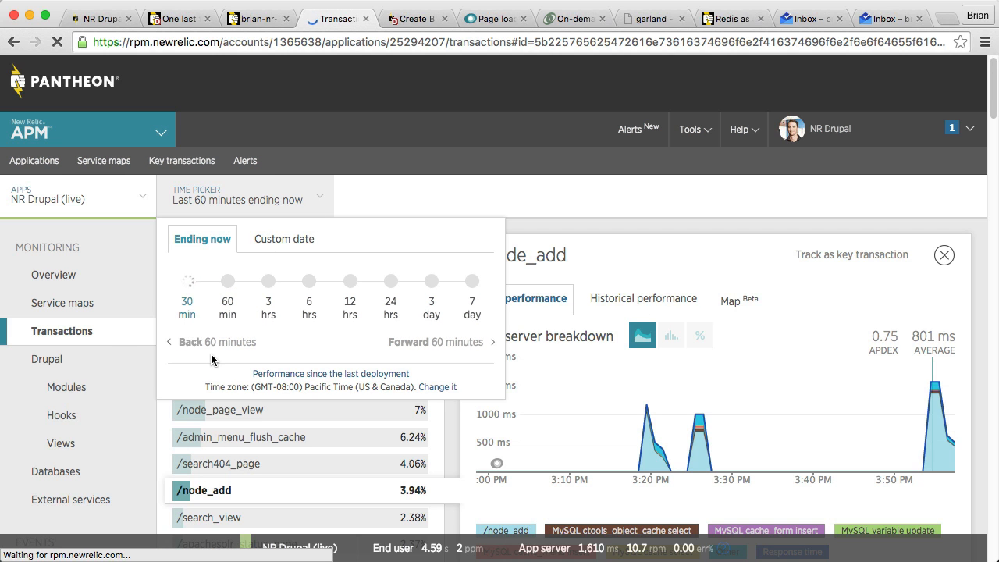